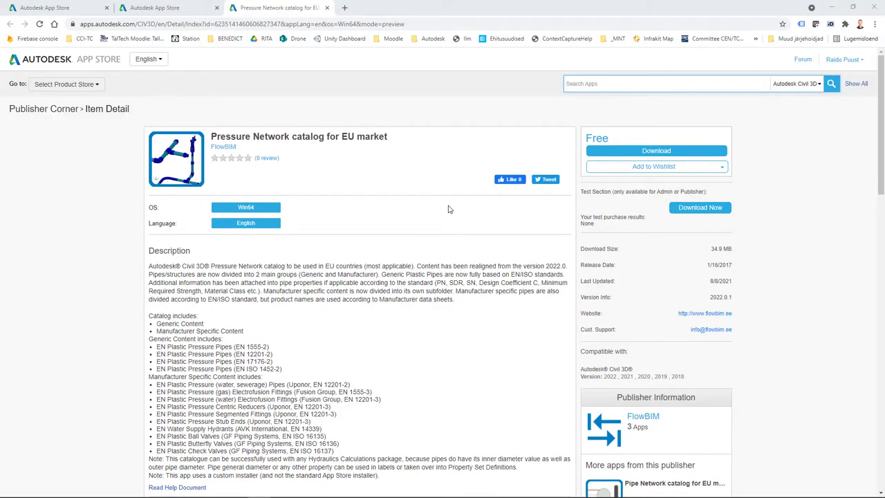
mouse_move(70, 258)
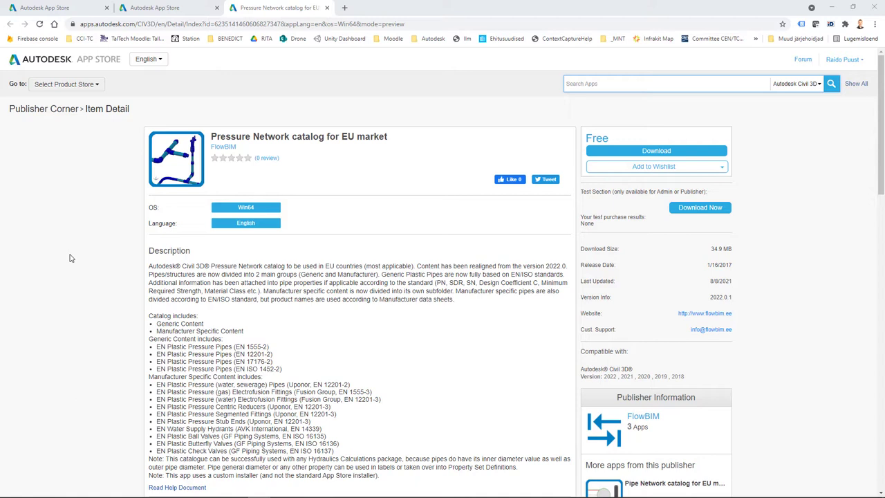
mouse_move(117, 175)
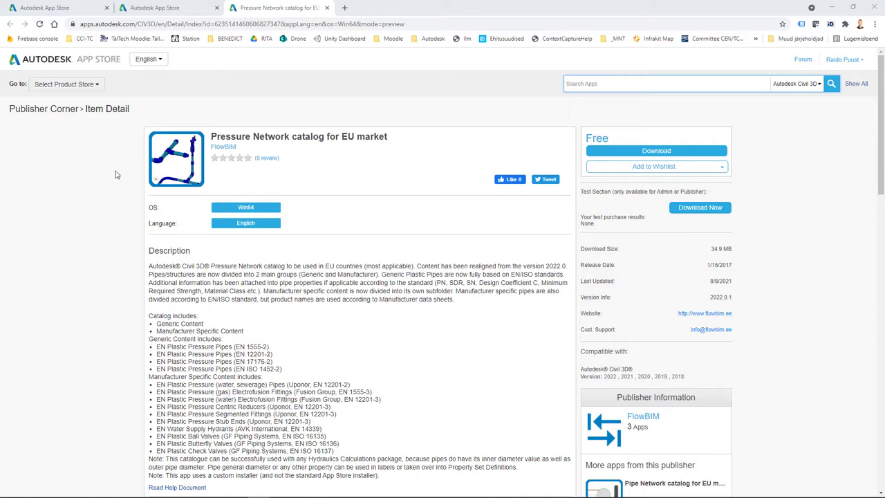
mouse_move(79, 194)
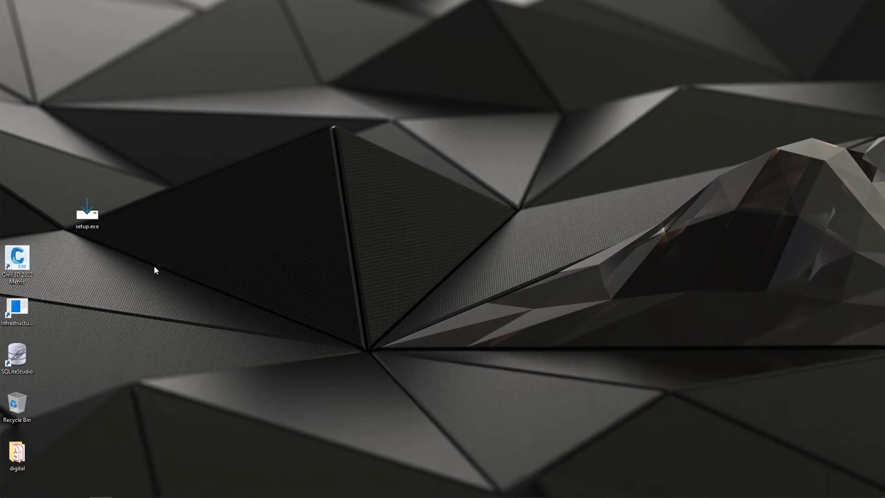
mouse_move(151, 271)
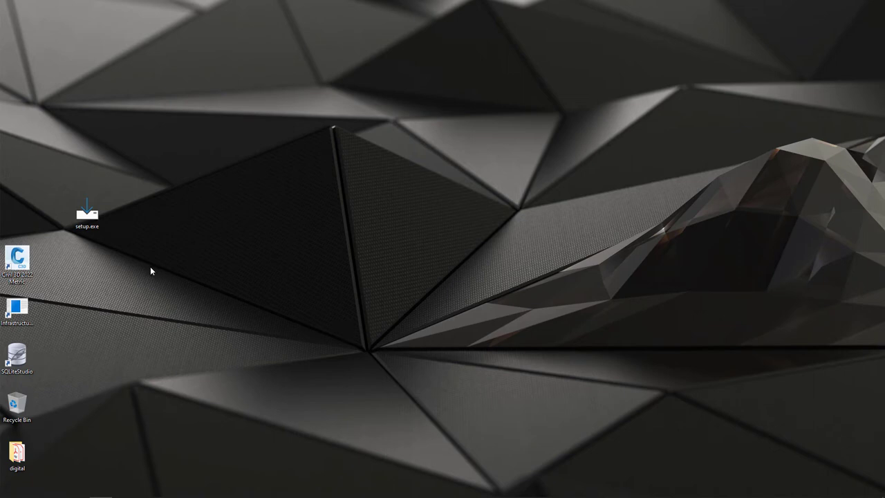
mouse_move(105, 259)
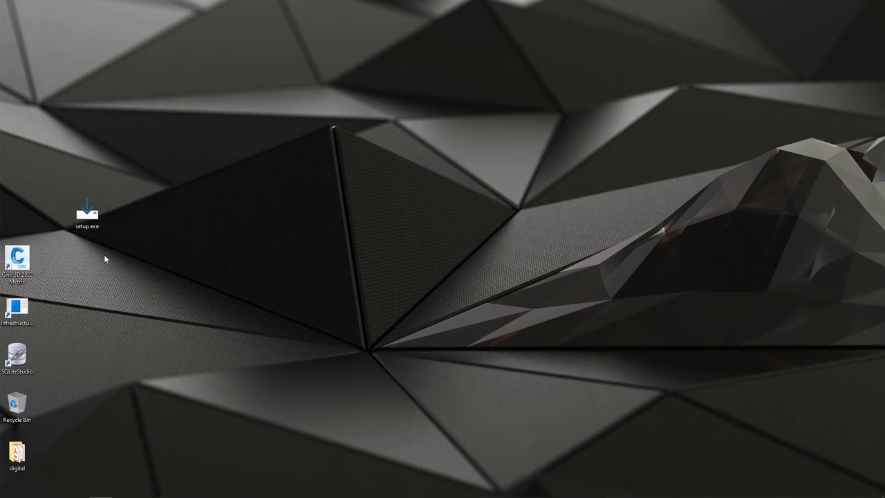
mouse_move(97, 259)
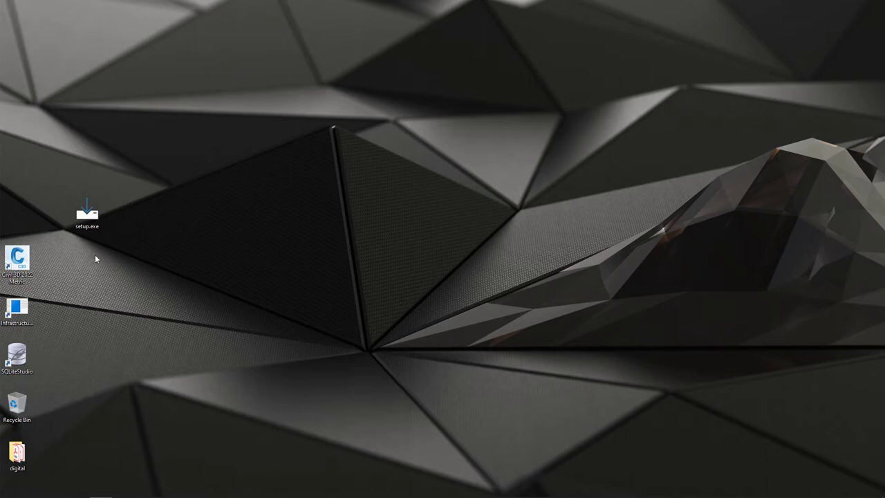
Launch setup.exe for the Pressure Network catalog from the desktop.
double_click(87, 212)
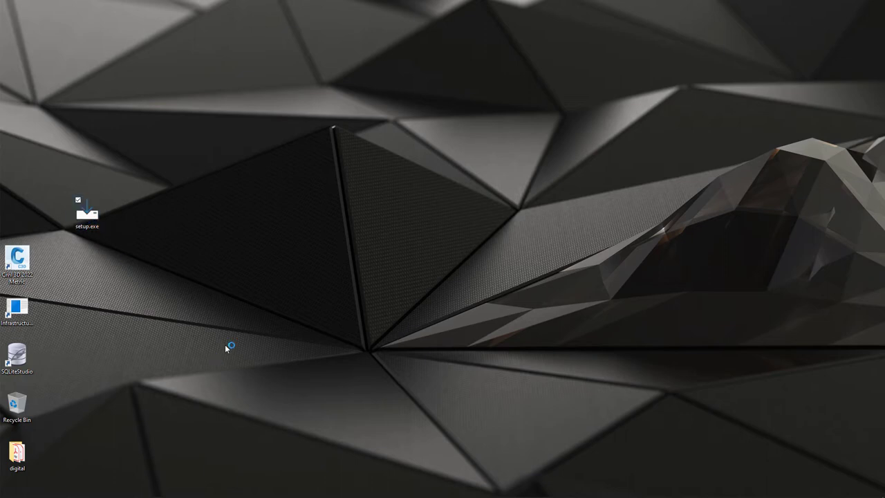
Accept the catalog license agreement and continue to the destination folder step.
double_click(87, 209)
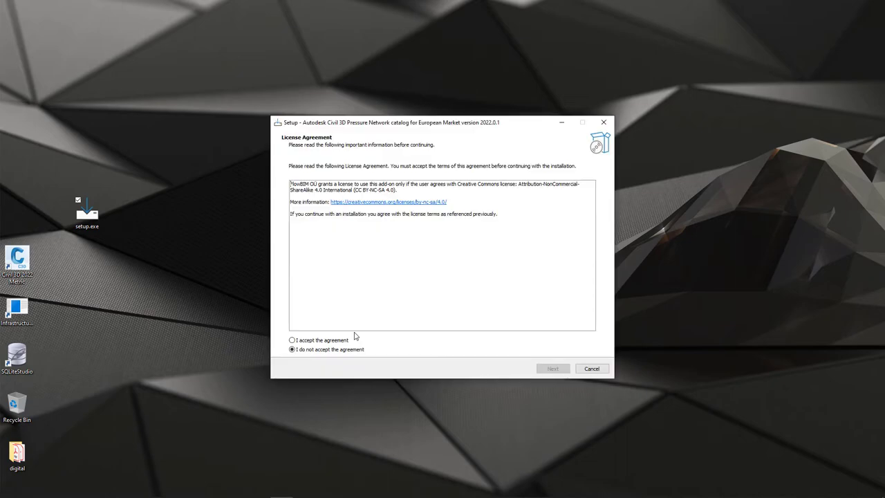
mouse_move(440, 311)
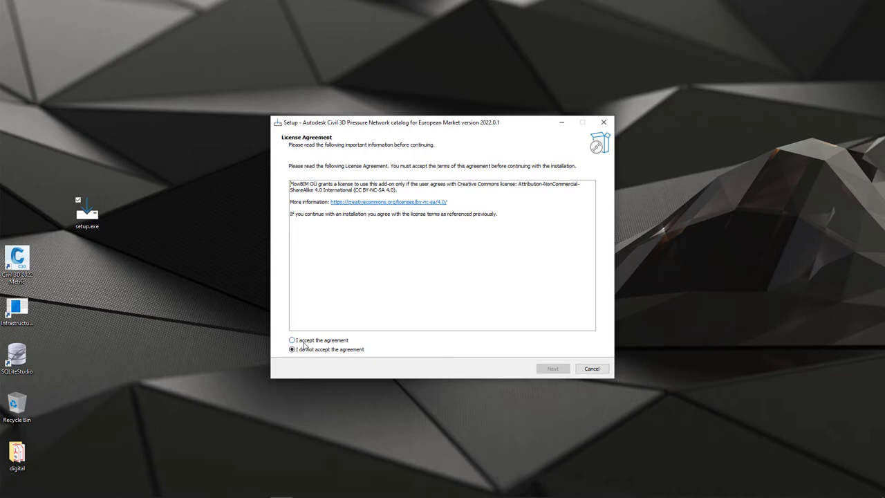
click(292, 339)
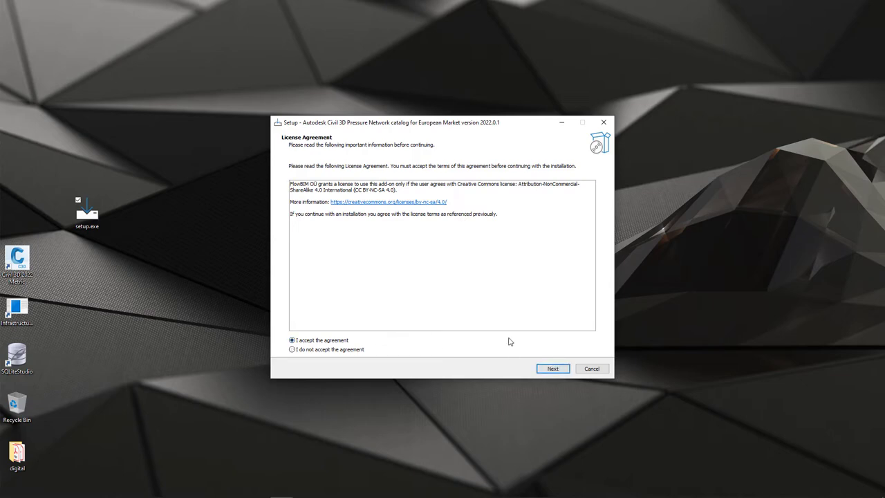
click(553, 368)
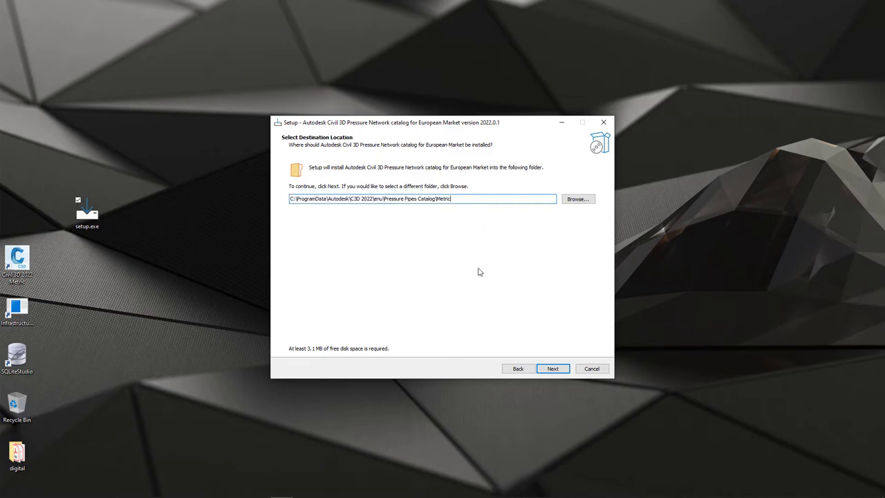
mouse_move(478, 274)
text(\EN)
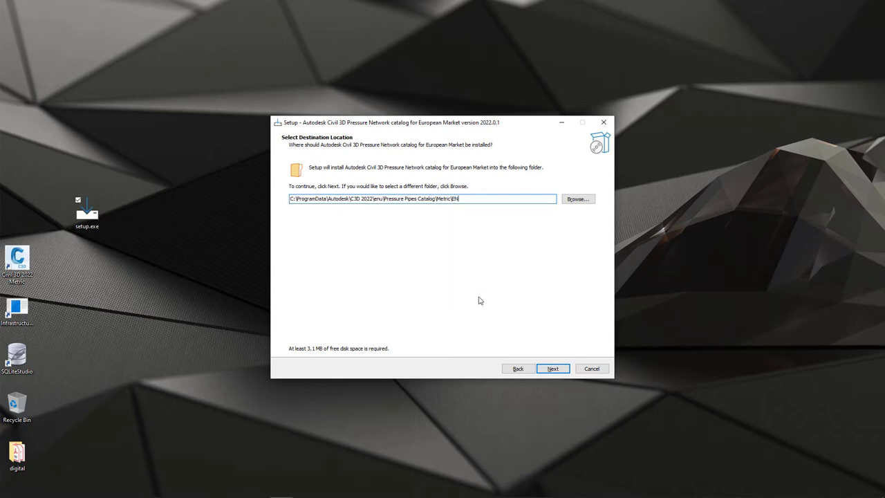
mouse_move(523, 360)
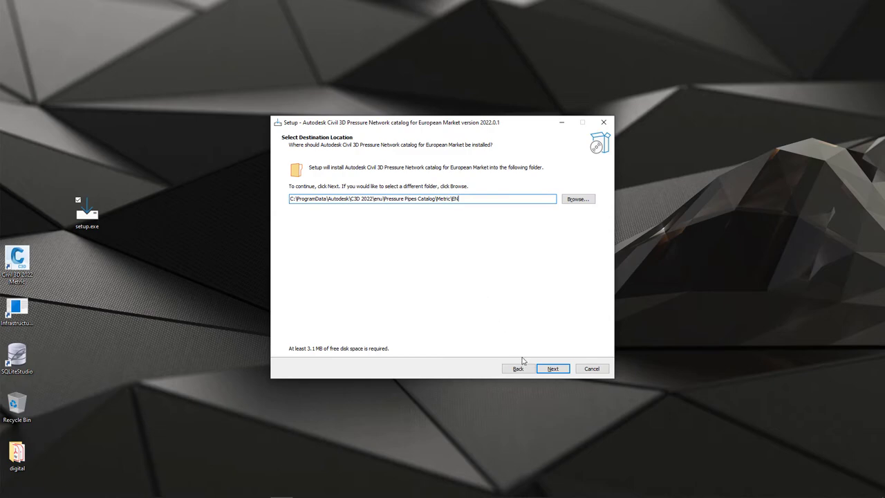
Confirm the destination path ending in the EN subfolder and continue.
click(552, 368)
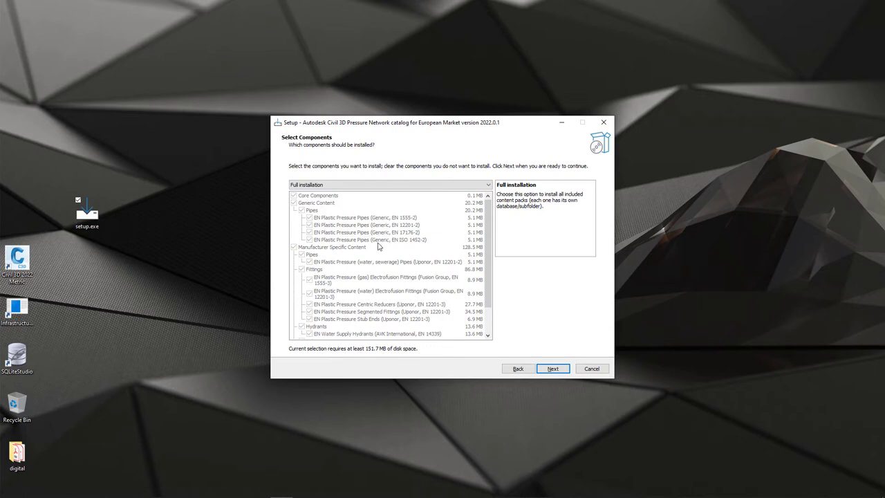
mouse_move(329, 209)
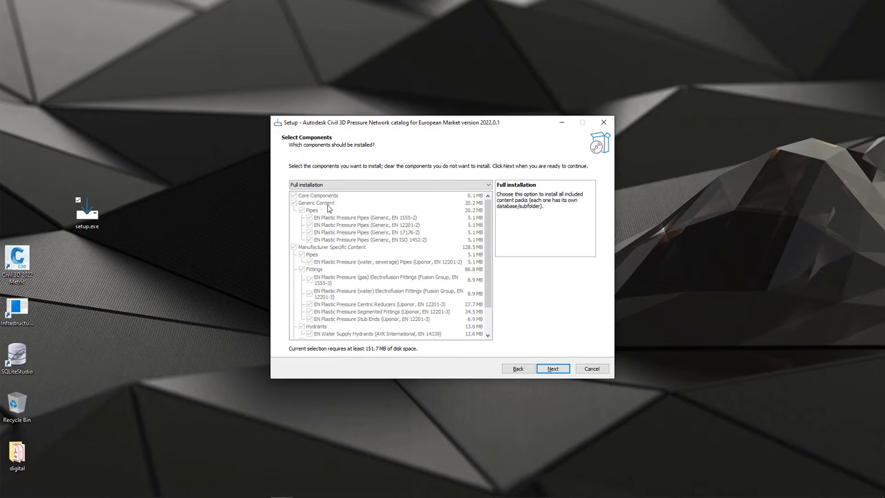
mouse_move(346, 254)
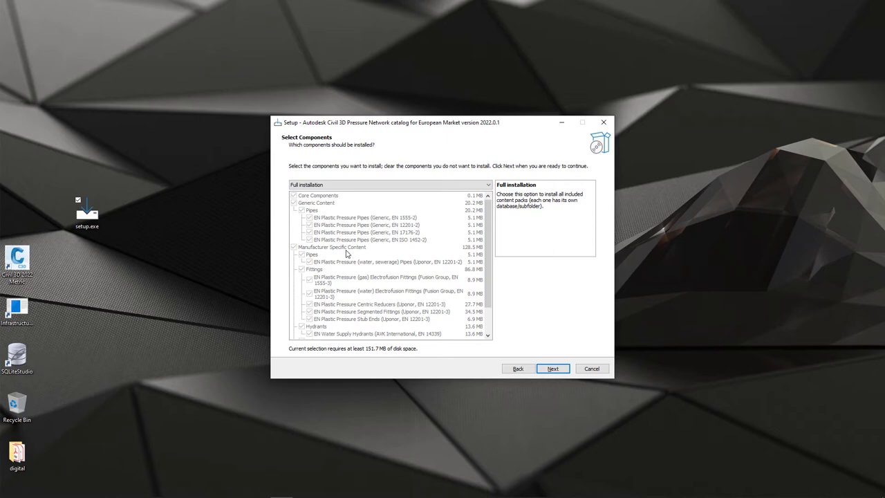
mouse_move(407, 255)
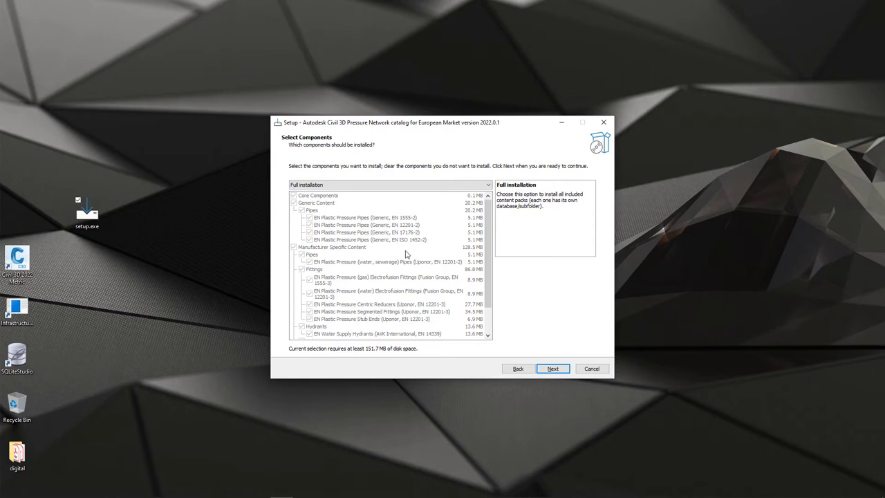
Inspect the Custom installation components, revert to Full installation and start installing.
click(391, 185)
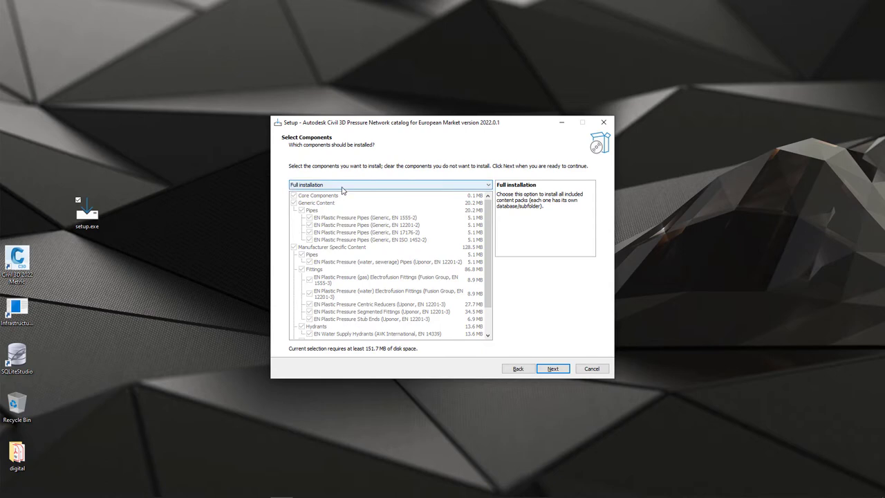
click(391, 184)
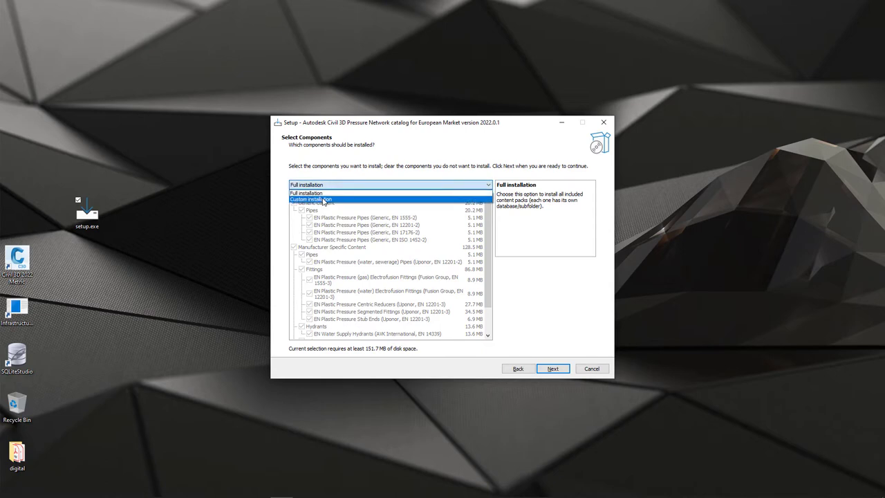
click(311, 199)
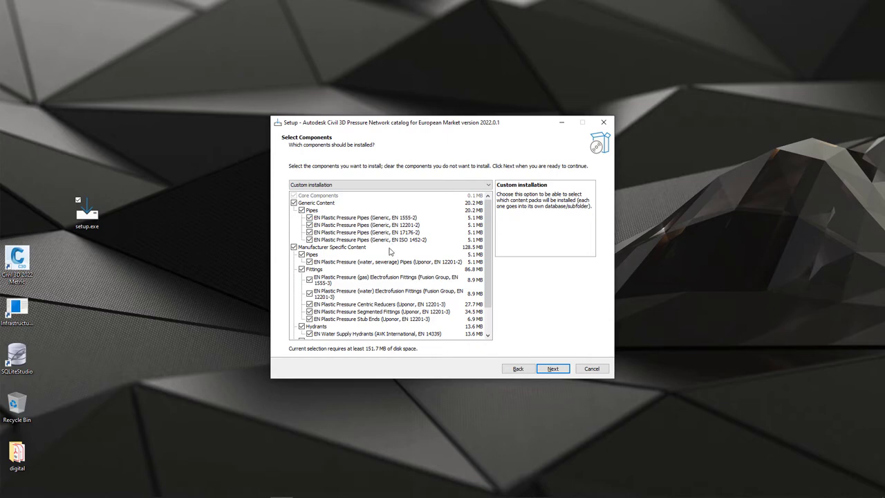
mouse_move(410, 265)
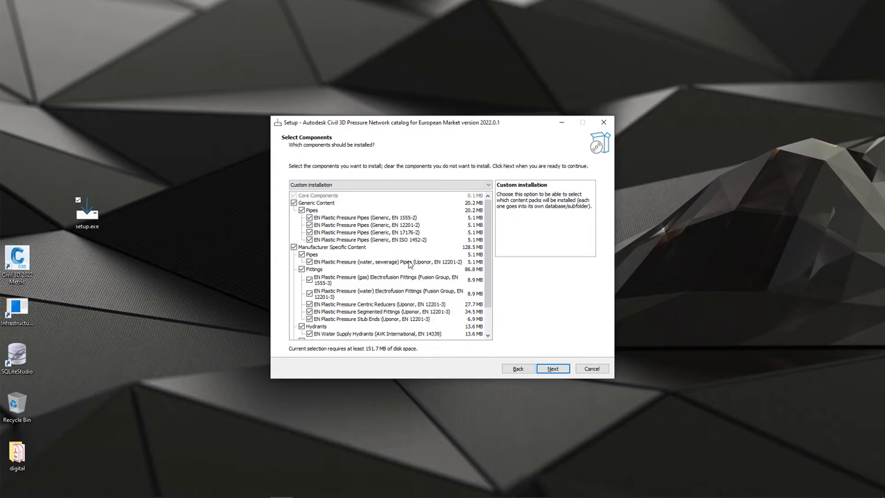
mouse_move(408, 268)
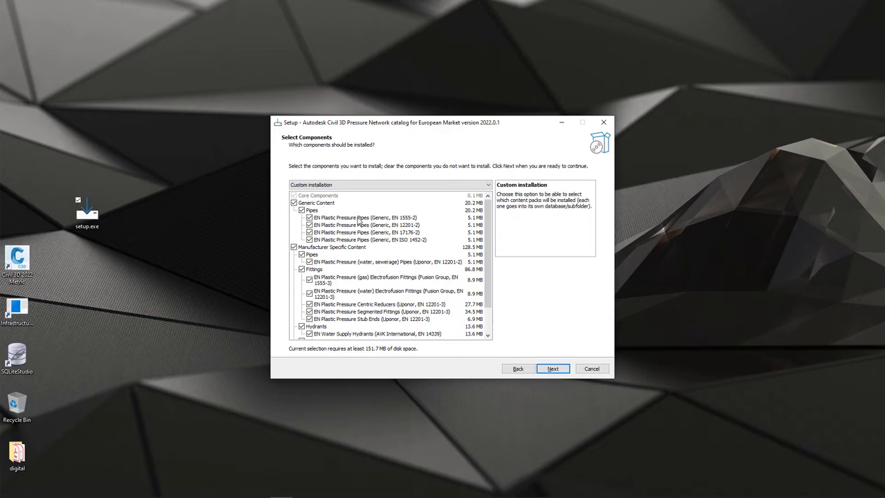
scroll(down, 3)
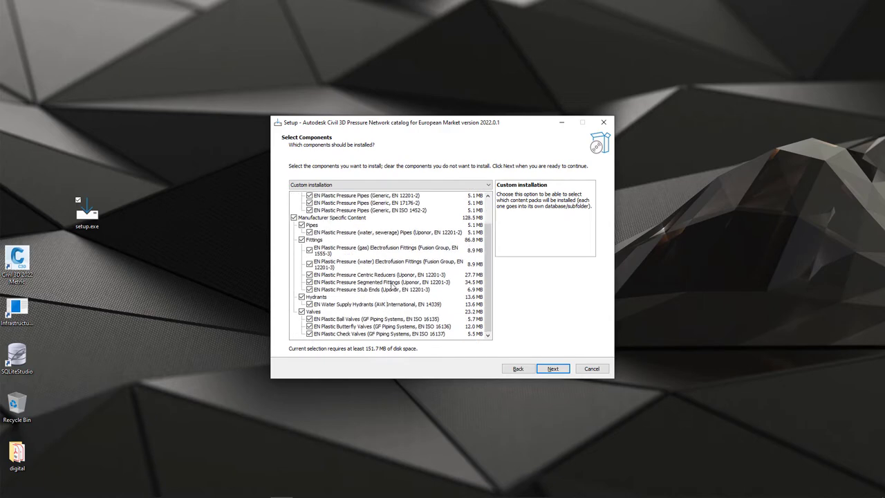
mouse_move(379, 253)
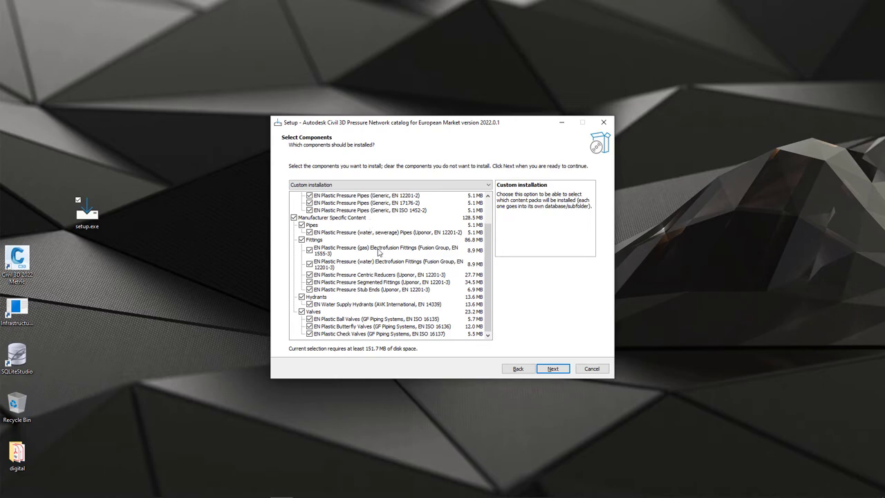
mouse_move(425, 299)
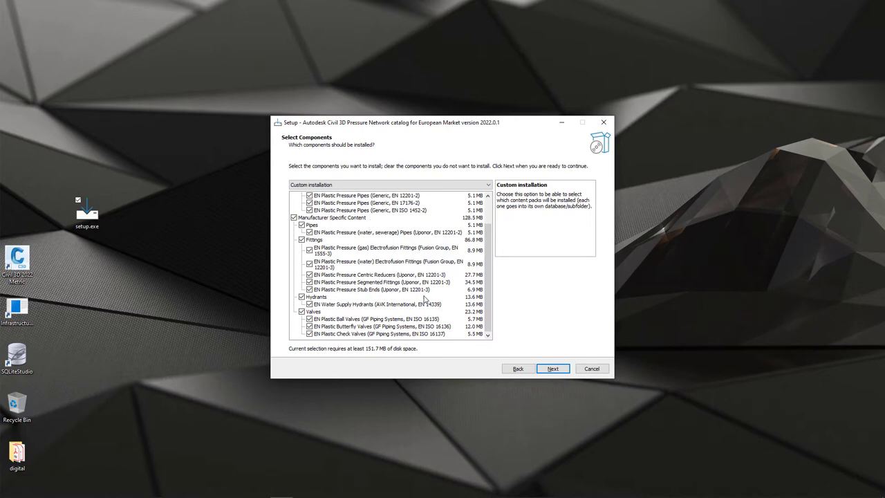
mouse_move(451, 315)
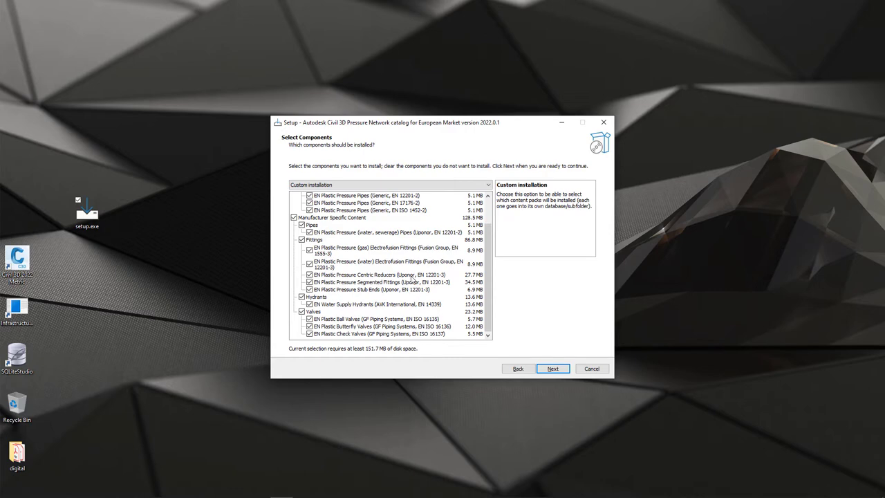
mouse_move(607, 276)
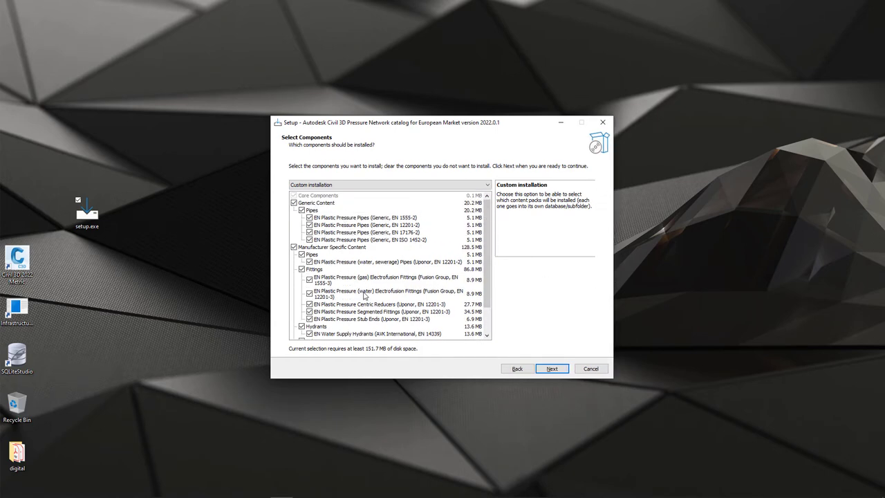
click(390, 185)
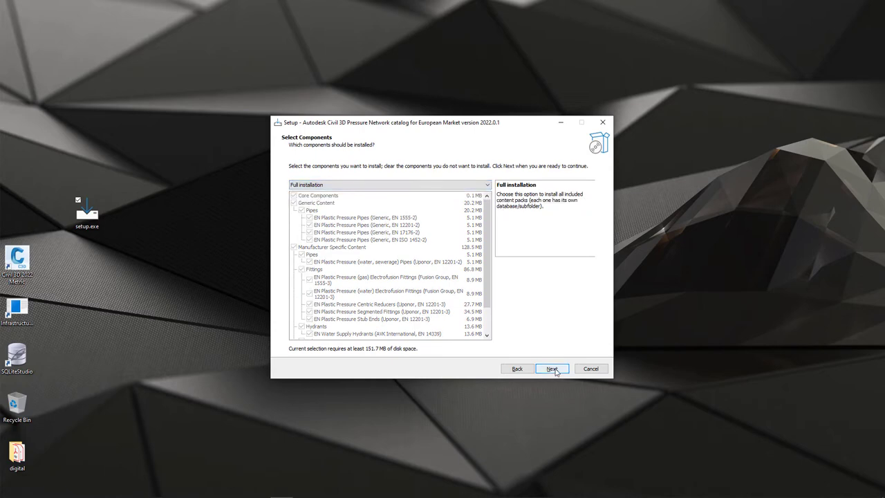
click(552, 368)
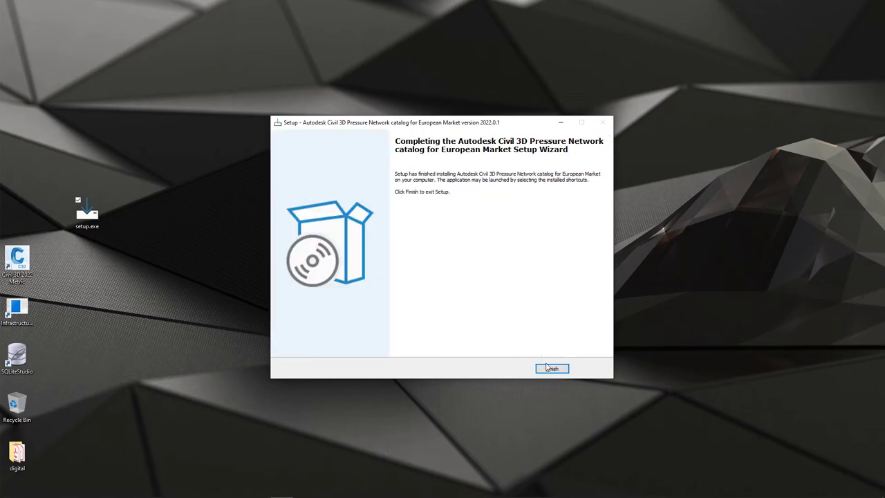
Finish and close the completed catalog installer.
click(552, 368)
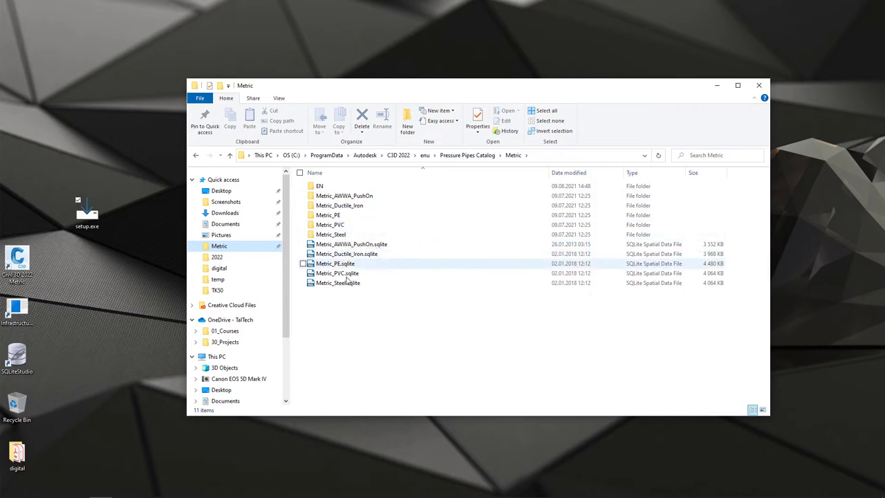
Browse the EN catalog folder's installed subfolders and SQLite files, then close File Explorer.
click(320, 185)
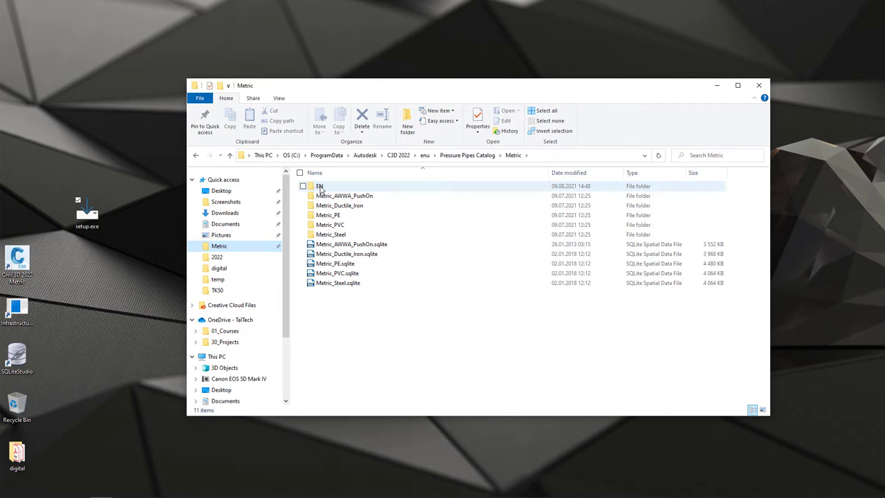
double_click(319, 186)
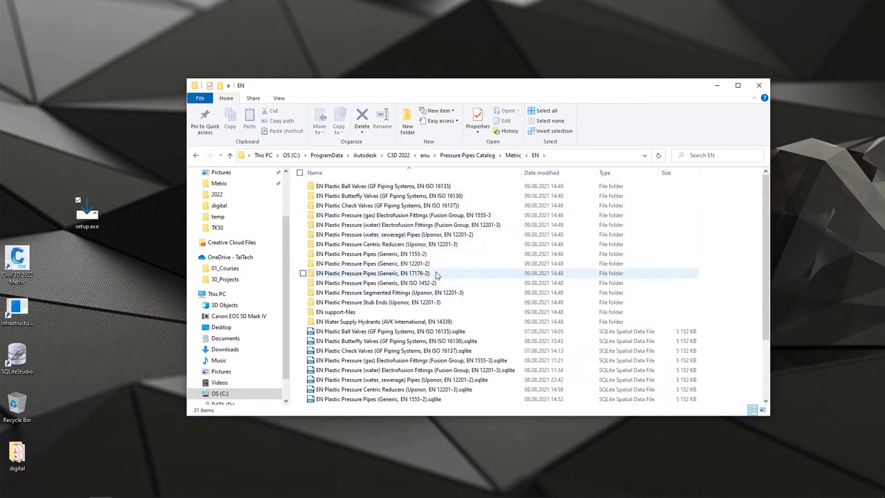
scroll(down, 3)
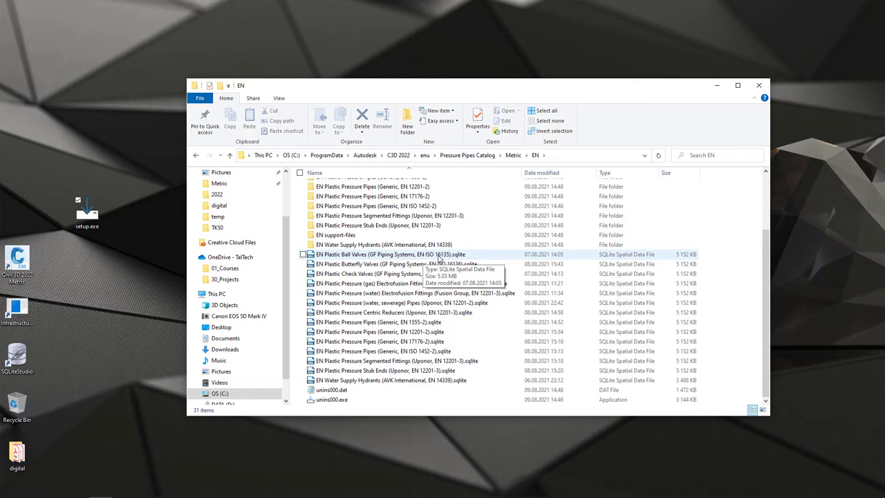
click(377, 322)
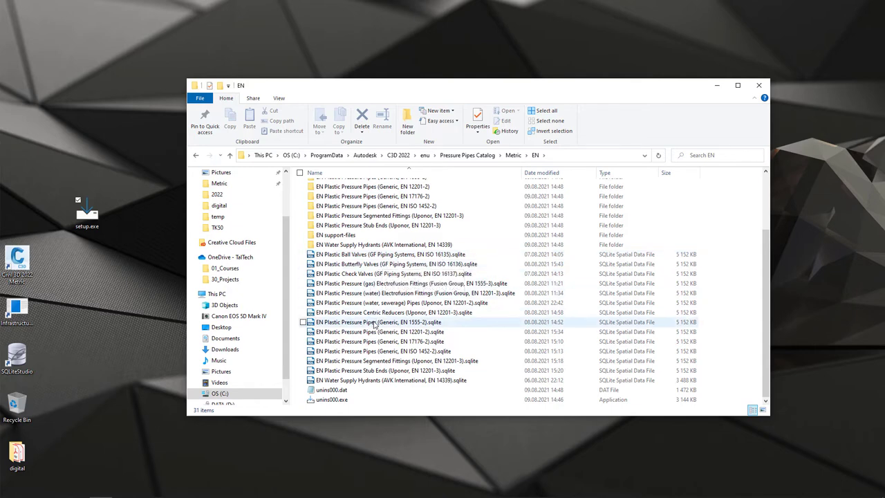
click(332, 399)
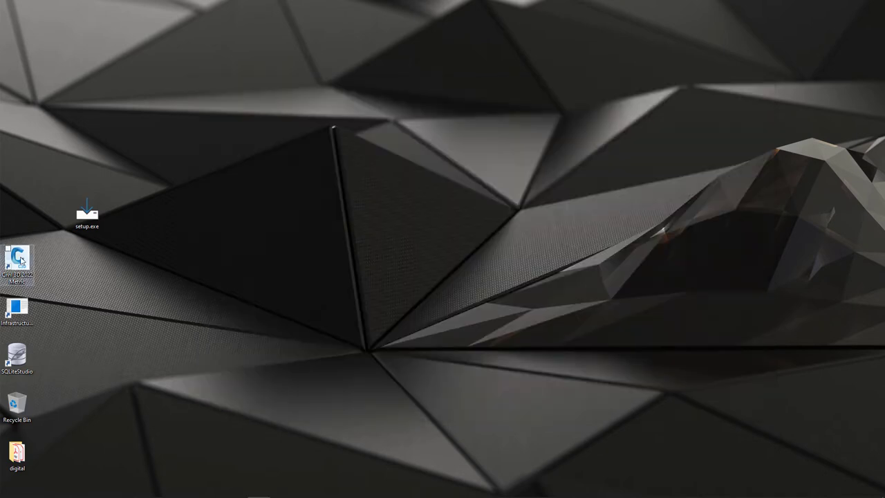
Launch Civil 3D 2022 Metric and start a new drawing from _Autodesk Civil 3D (Metric) NCS.dwt.
double_click(17, 260)
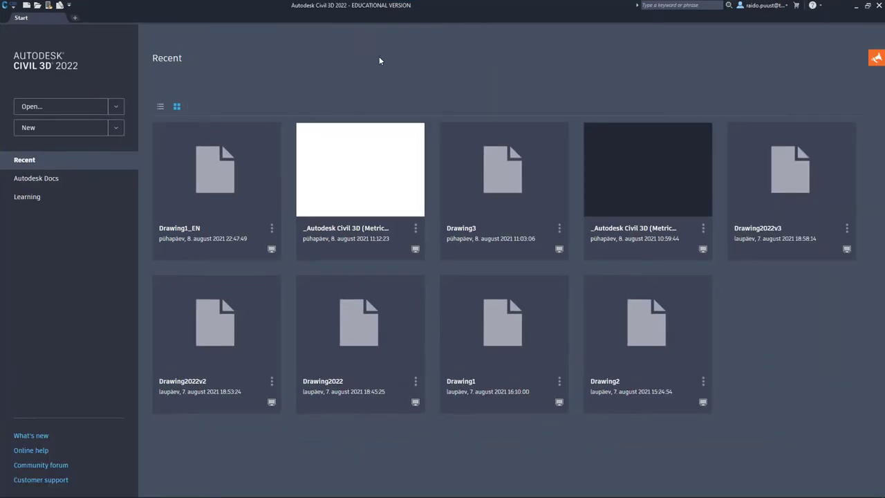
mouse_move(84, 151)
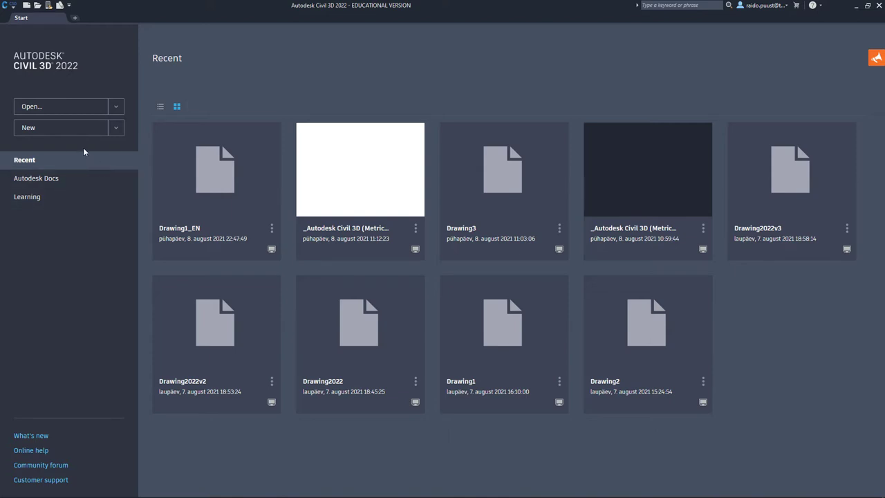
click(116, 127)
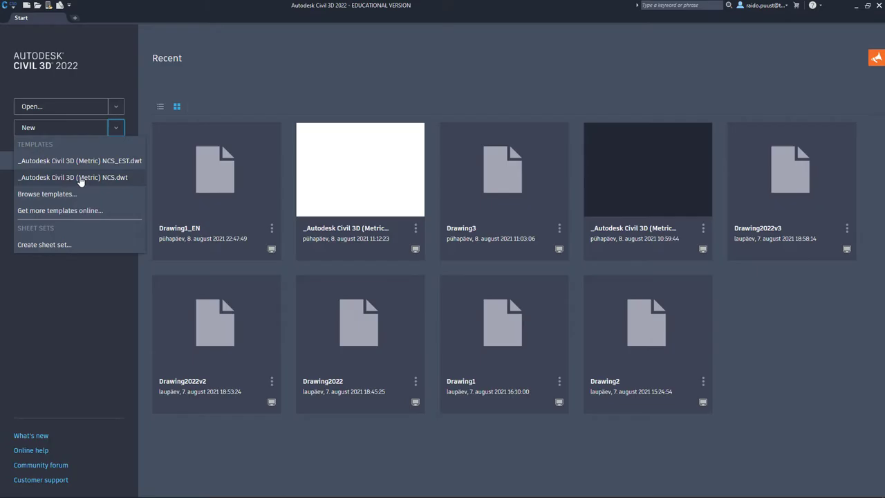
click(72, 177)
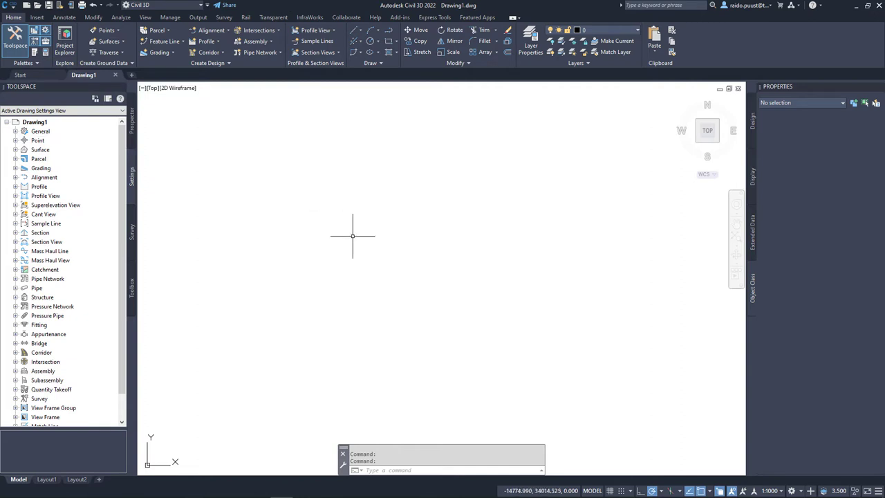
mouse_move(223, 72)
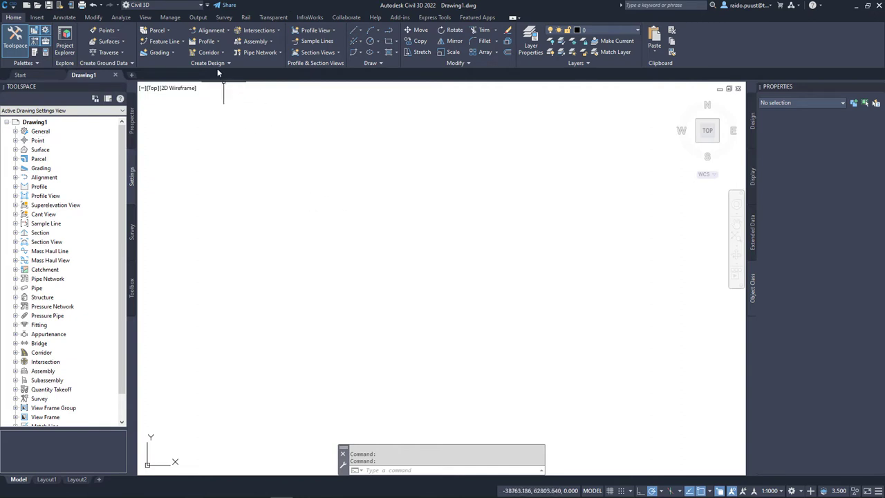
In Set Pressure Network Catalog, browse the catalog folder to the metric EN subfolder.
click(208, 63)
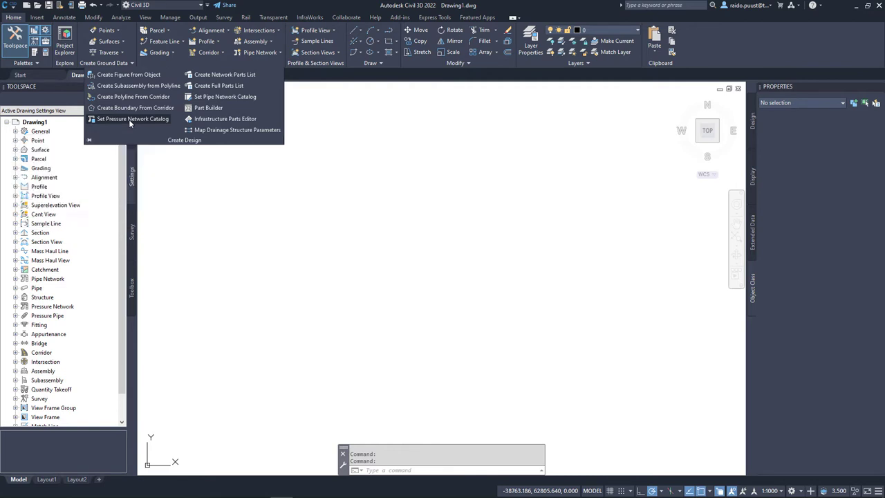
click(132, 119)
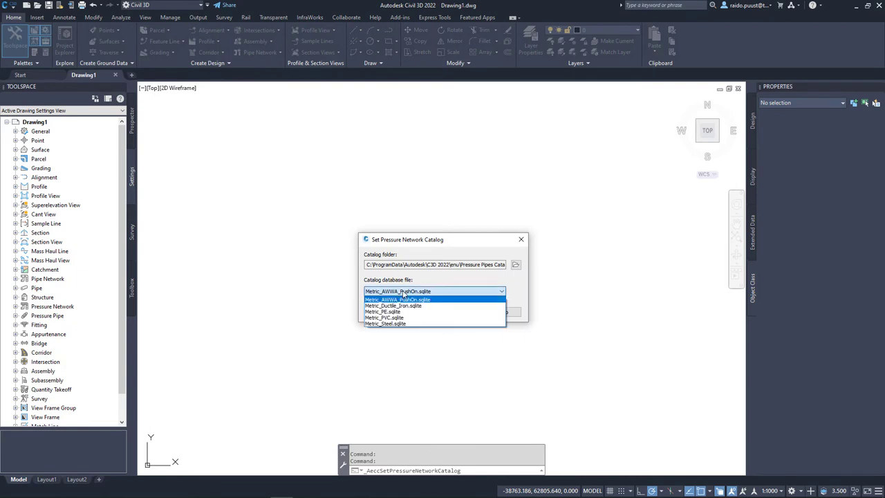
click(398, 291)
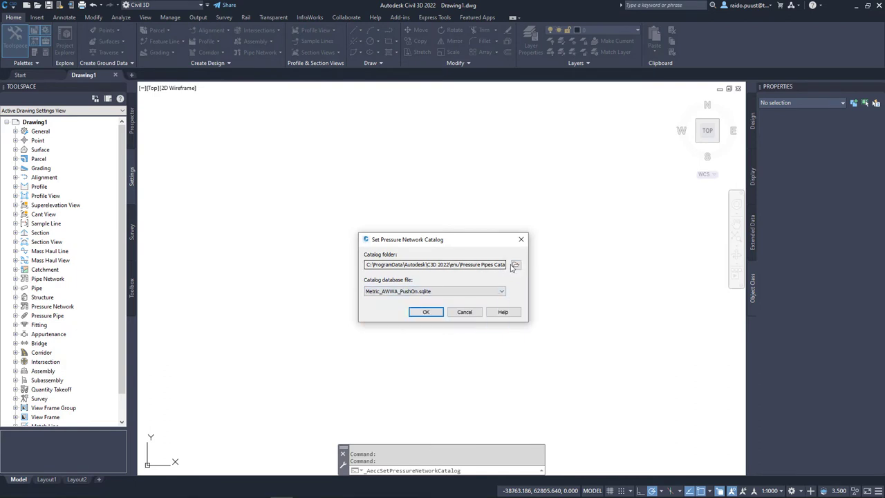
click(516, 265)
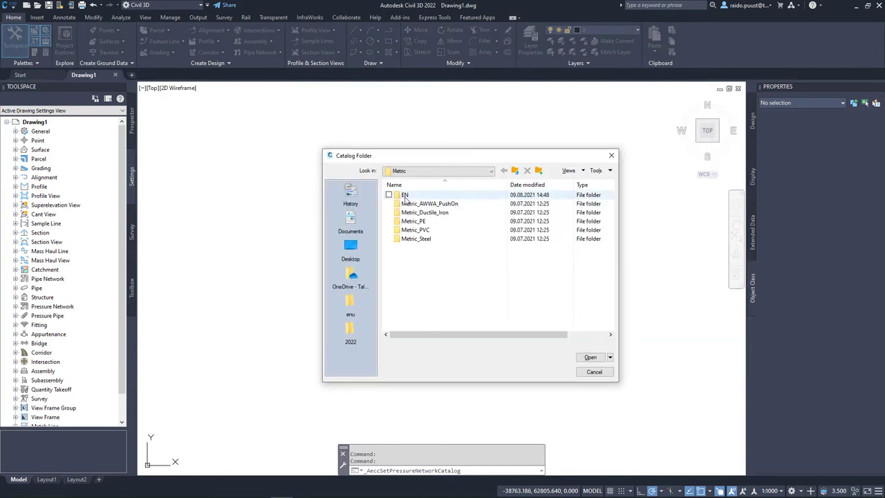
double_click(405, 195)
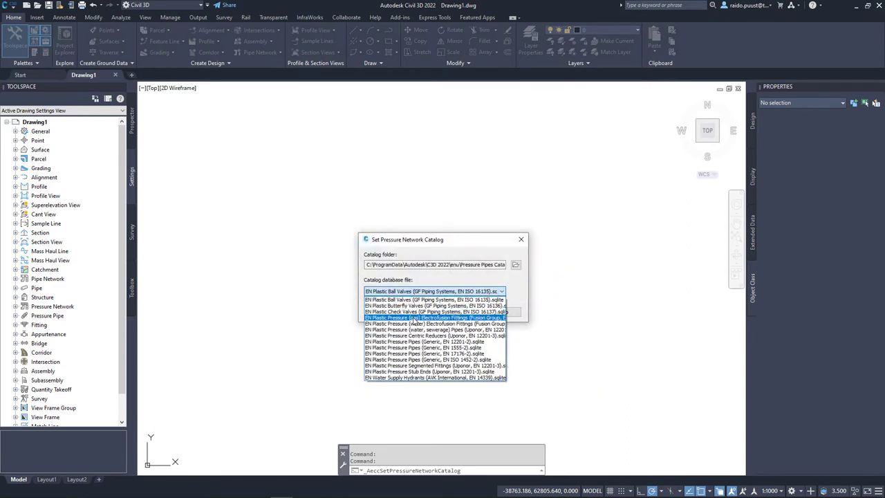
Select the EN Plastic Pressure Pipes (Generic, EN 12201-2) database and confirm it as the catalog.
click(435, 336)
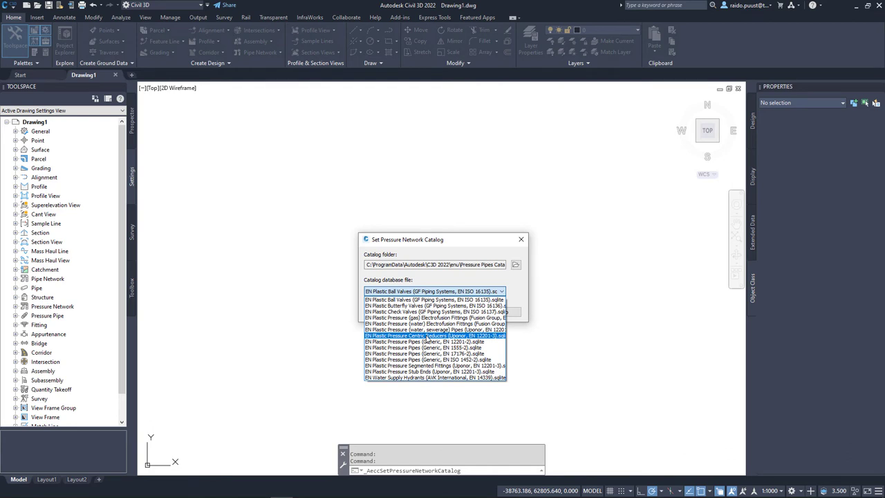
click(435, 329)
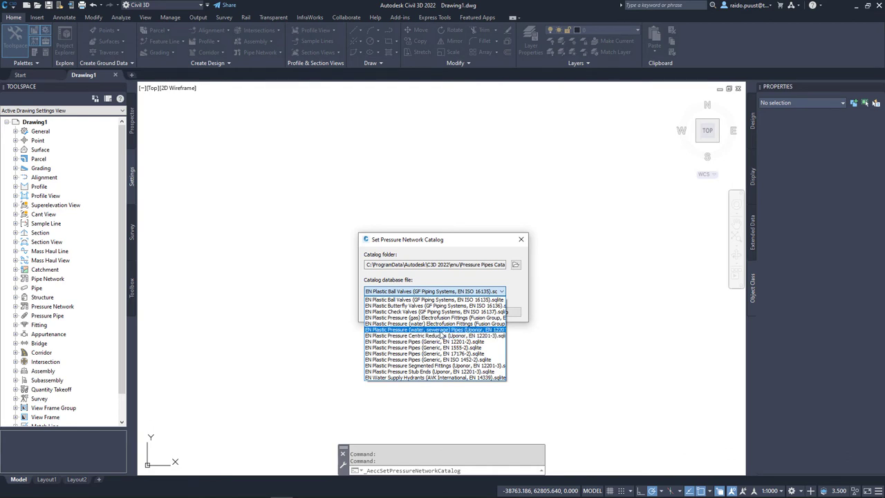
click(435, 335)
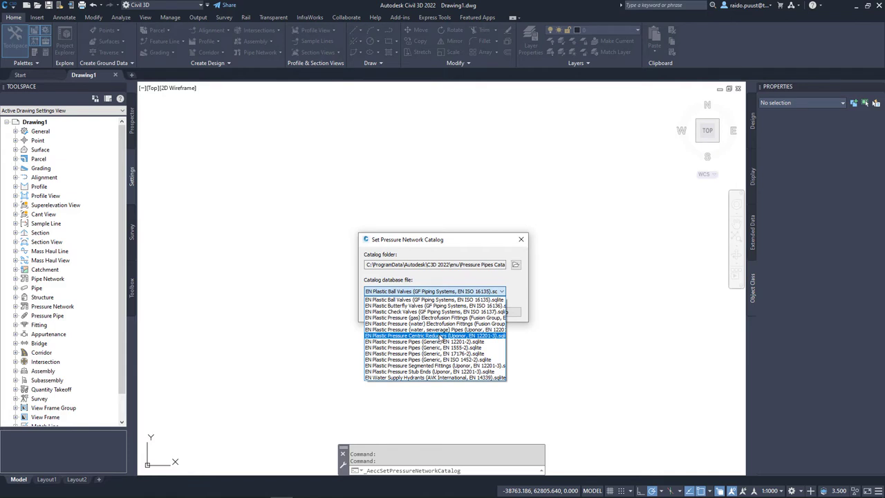
click(434, 341)
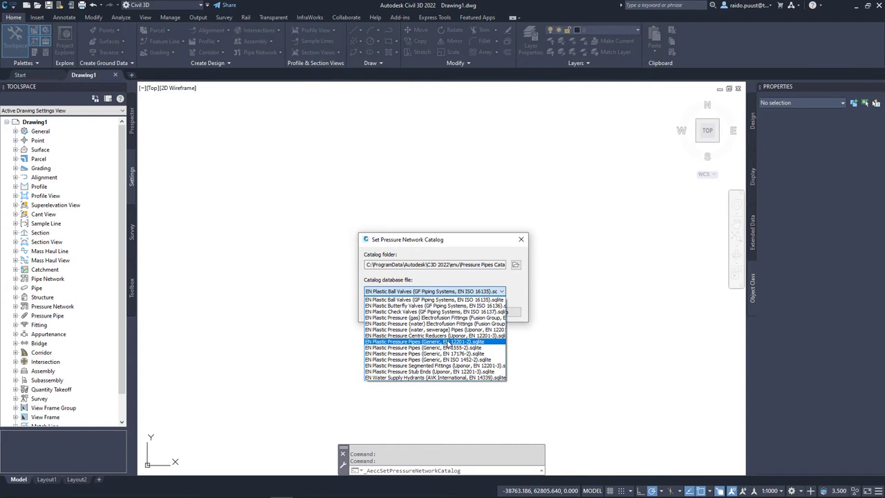
click(434, 341)
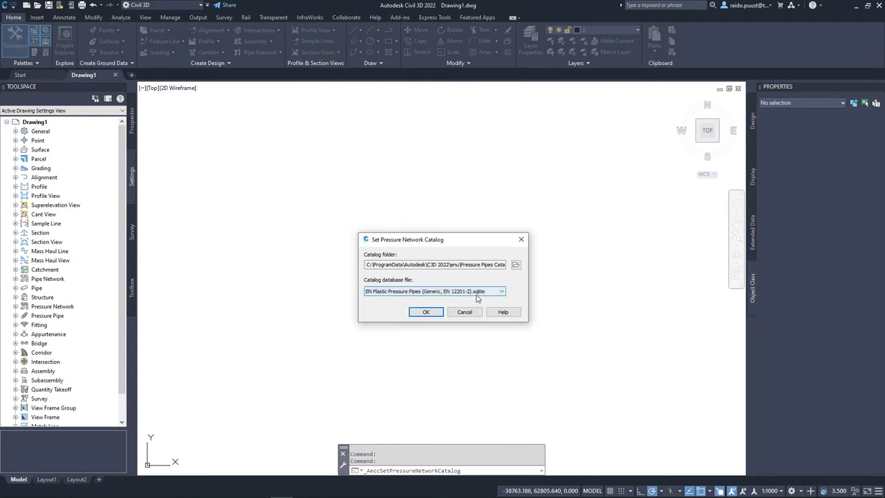
click(426, 312)
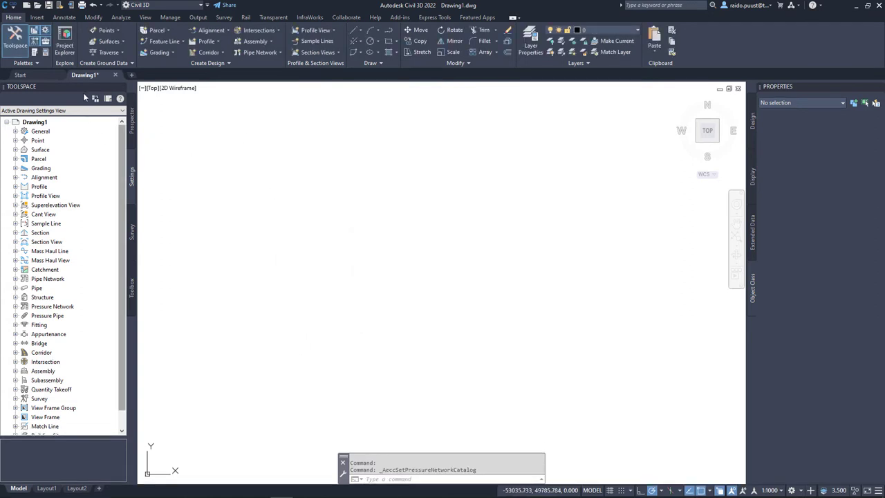
Create a new pressure parts list named Pressure Water under Pressure Network settings.
click(16, 306)
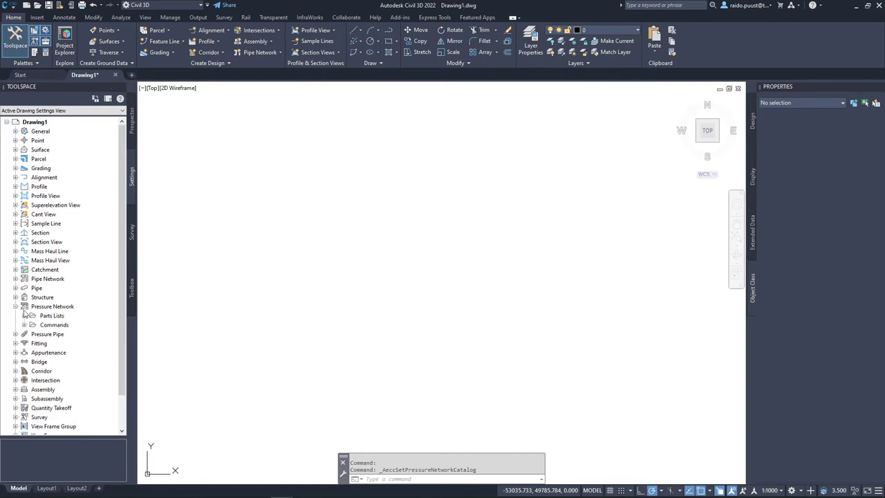
right_click(52, 316)
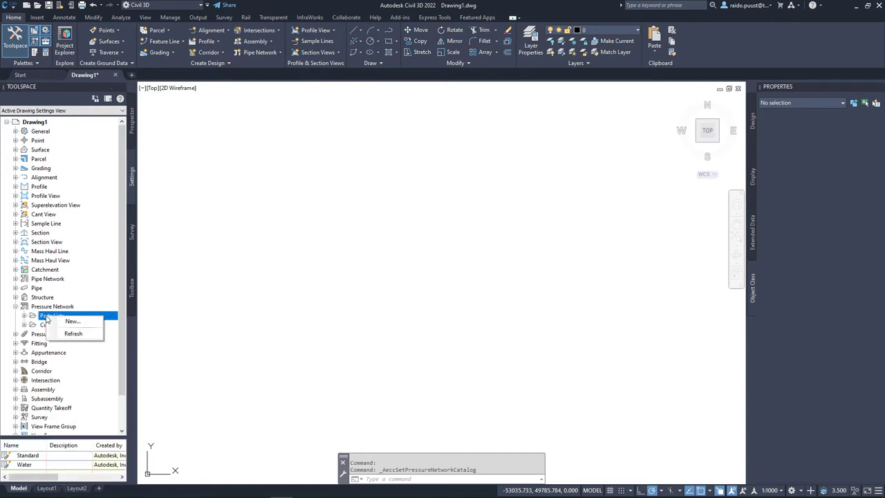
click(72, 321)
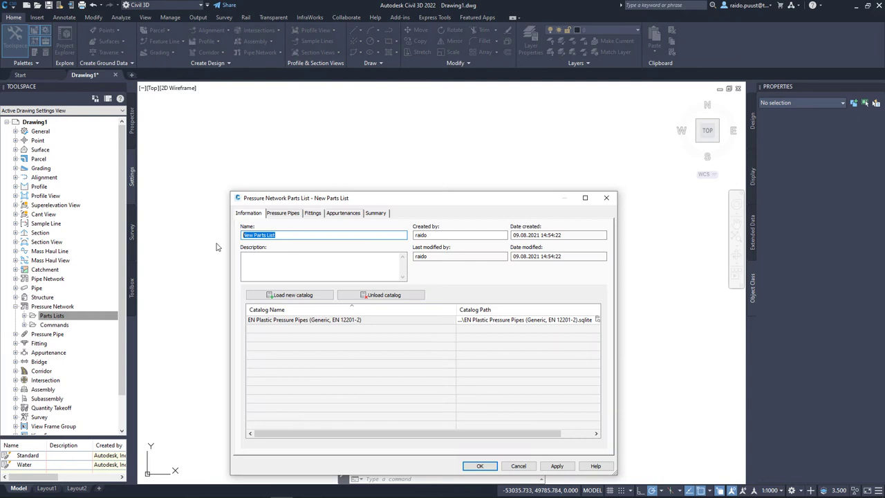
text(Pressure Water)
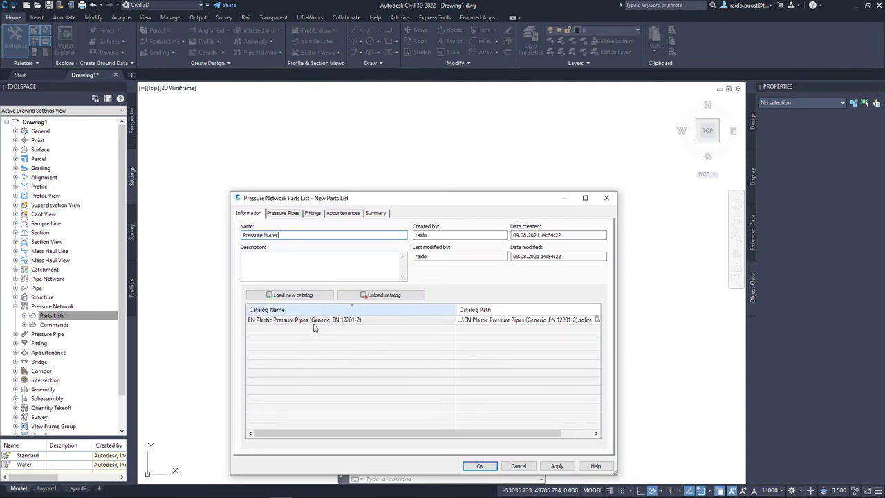
click(304, 319)
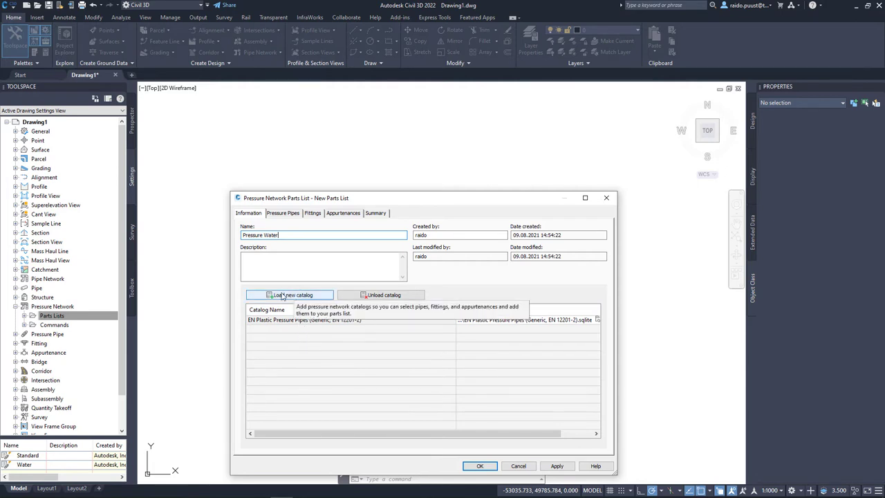
Load the water Electrofusion Fittings (EN 12201-3) catalog into the parts list alongside the pipes catalog.
click(289, 294)
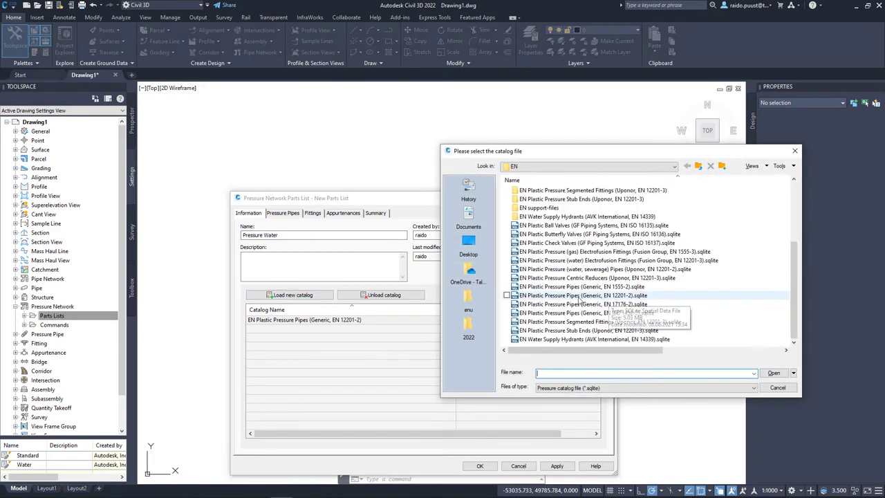
mouse_move(666, 297)
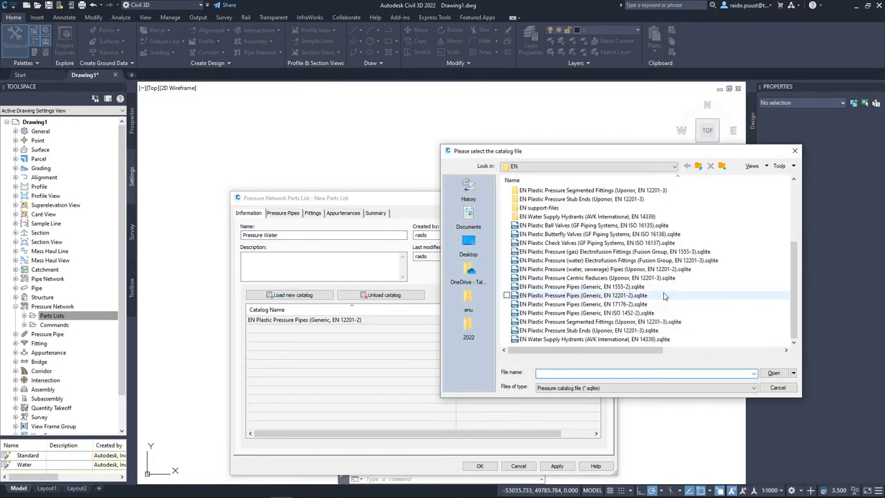
click(616, 260)
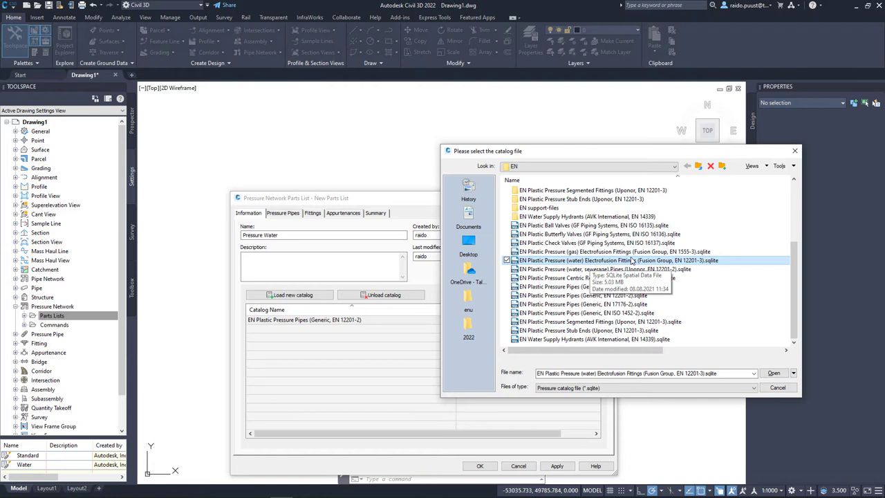
mouse_move(598, 266)
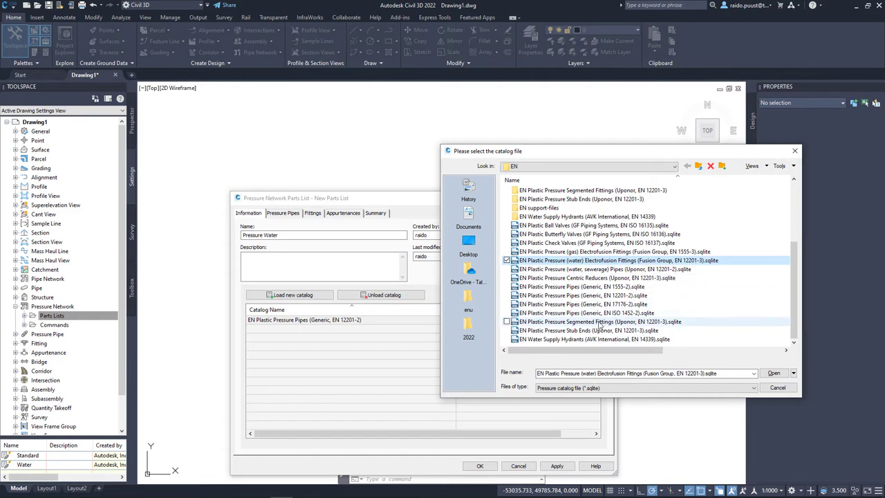
click(599, 260)
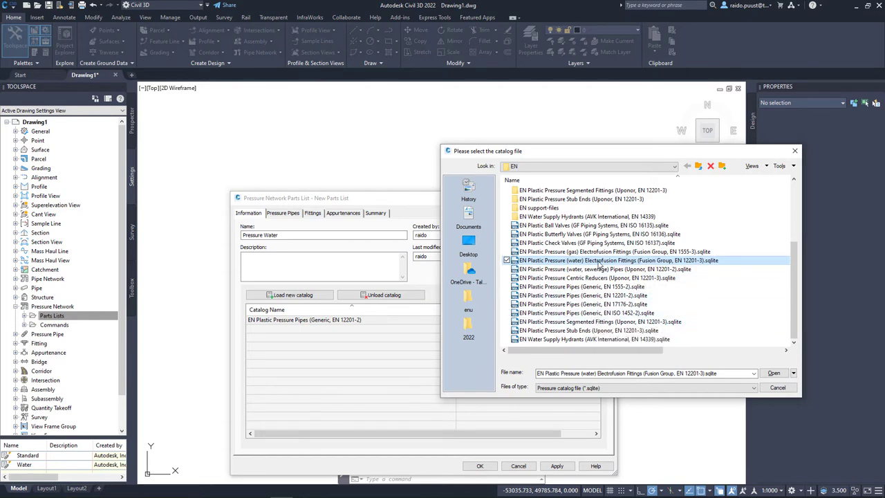
click(774, 373)
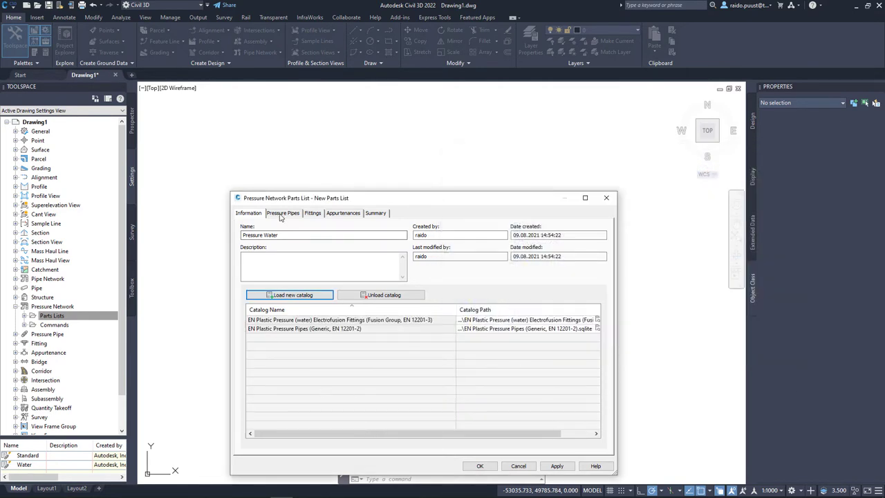
click(282, 213)
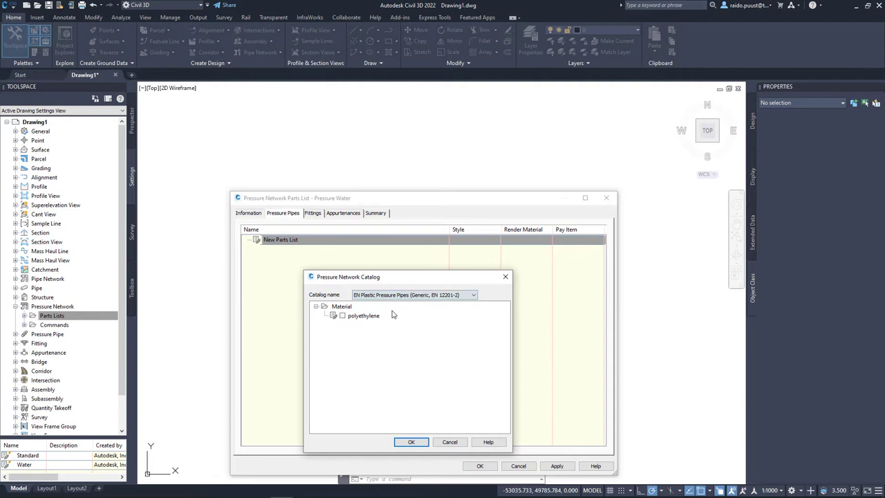
Add polyethylene material with all DN pipe sizes to the Pressure Water pipes list.
click(363, 315)
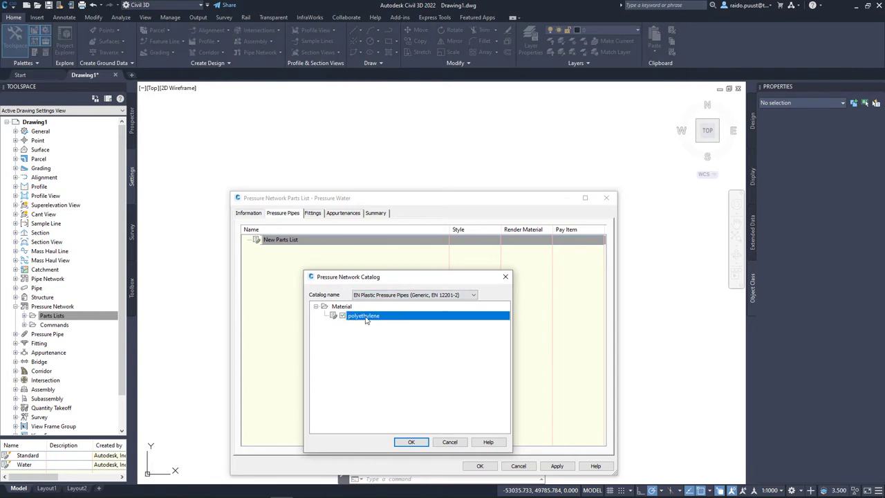
click(411, 442)
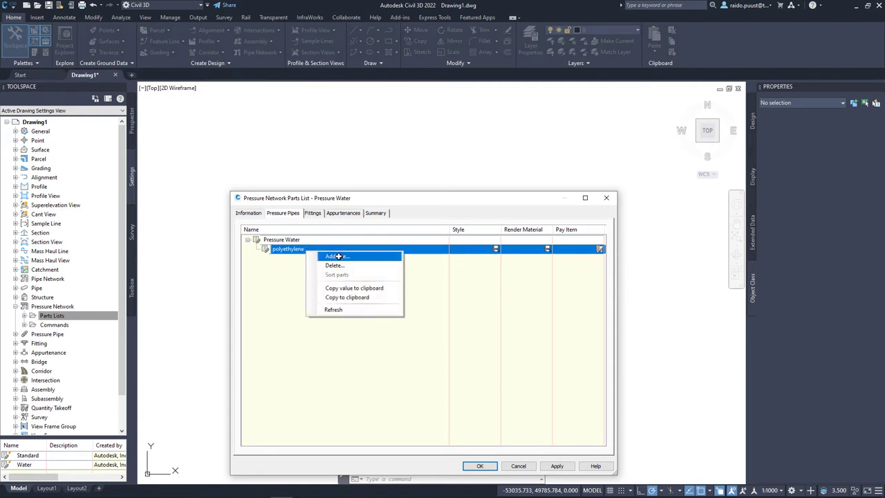
click(335, 256)
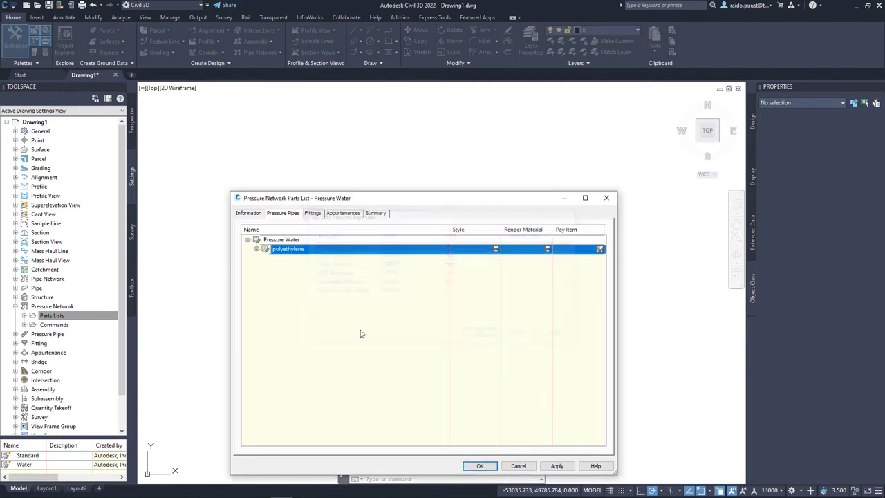
click(256, 249)
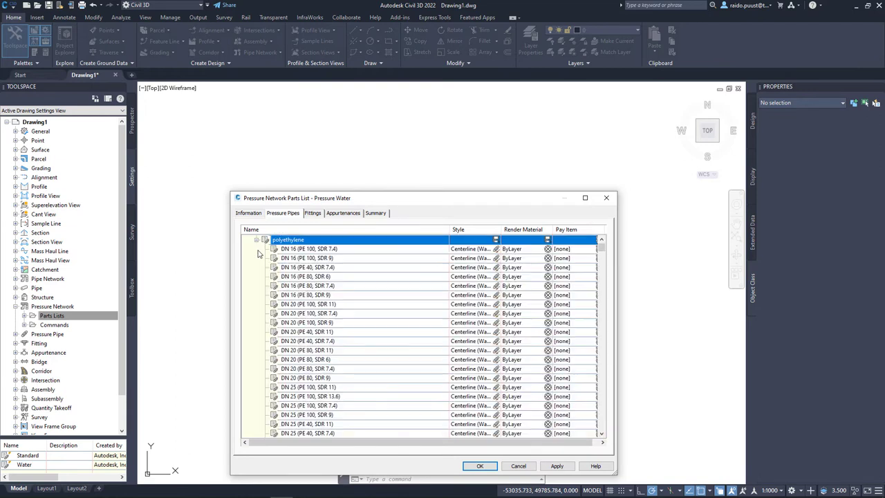
scroll(down, 3)
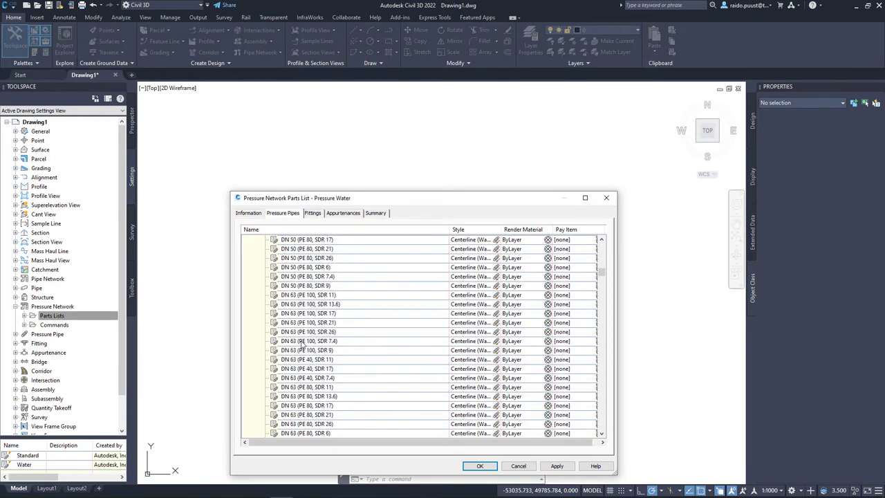
scroll(down, 3)
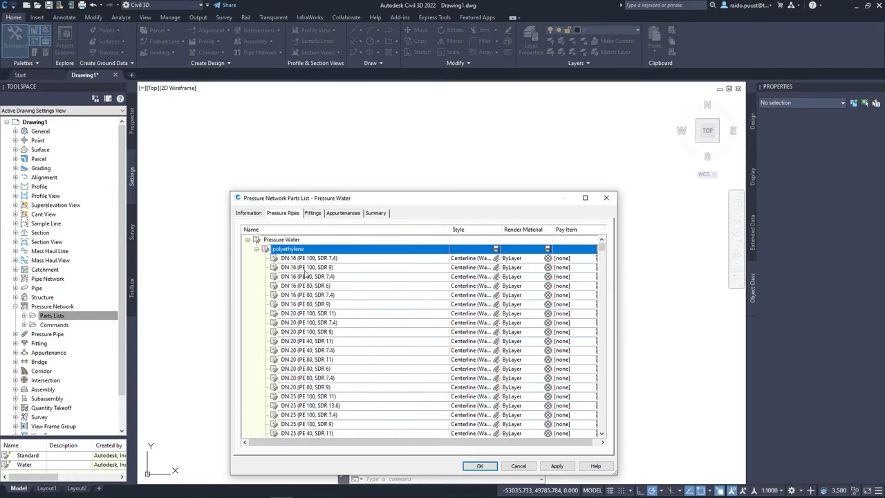
mouse_move(320, 354)
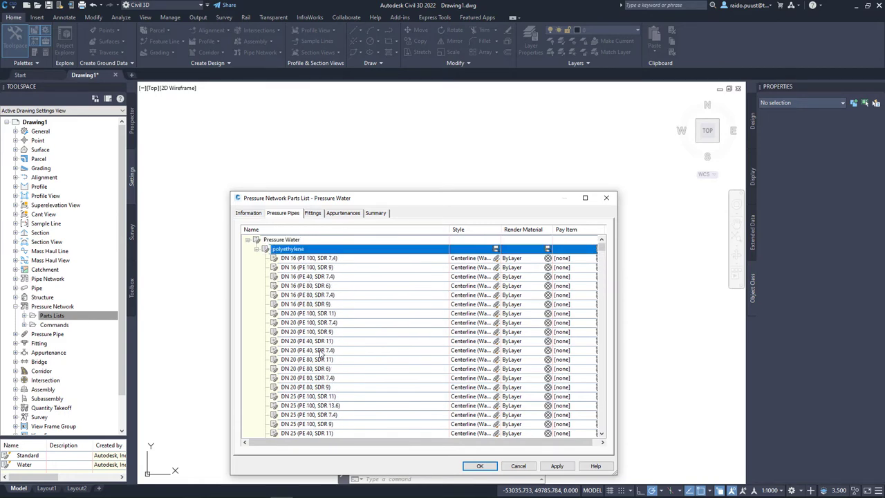
scroll(down, 3)
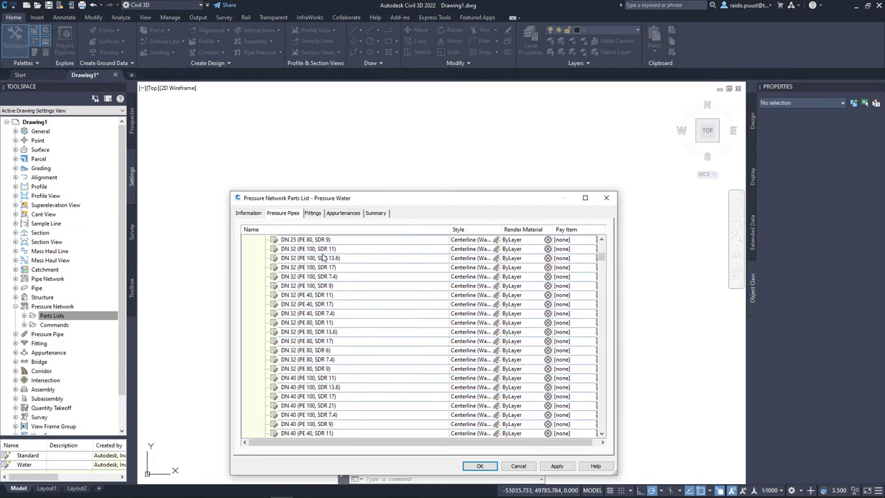
Review the catalogs used by the parts list, then move on to the fittings list.
click(248, 213)
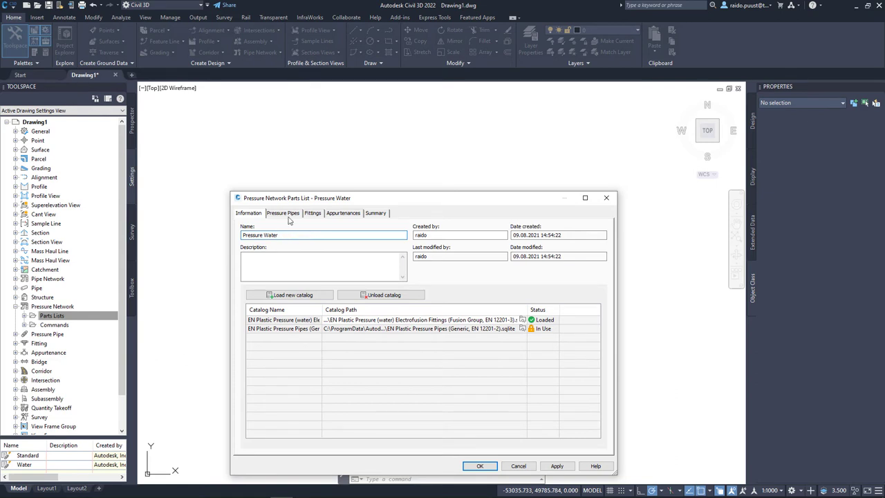
click(283, 213)
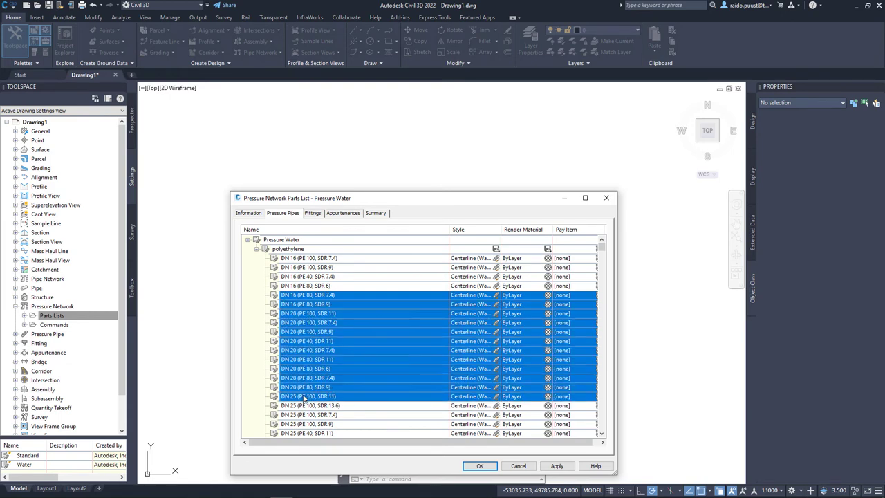
click(307, 258)
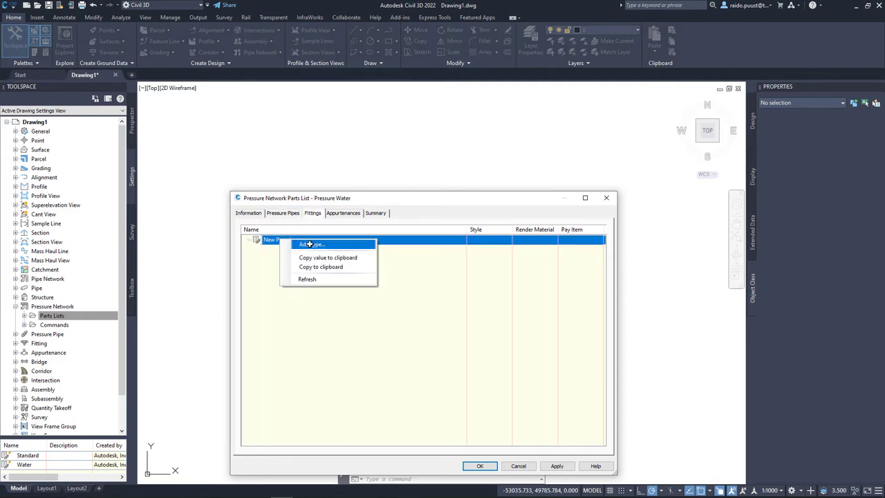
Add the polyethylene elbow, cap, tee, coupling and reducer fitting families to Pressure Water.
click(310, 244)
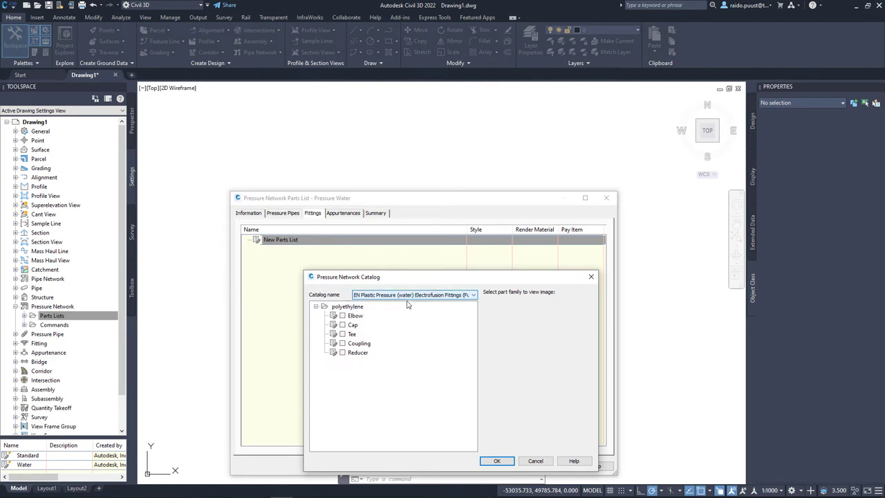
click(353, 324)
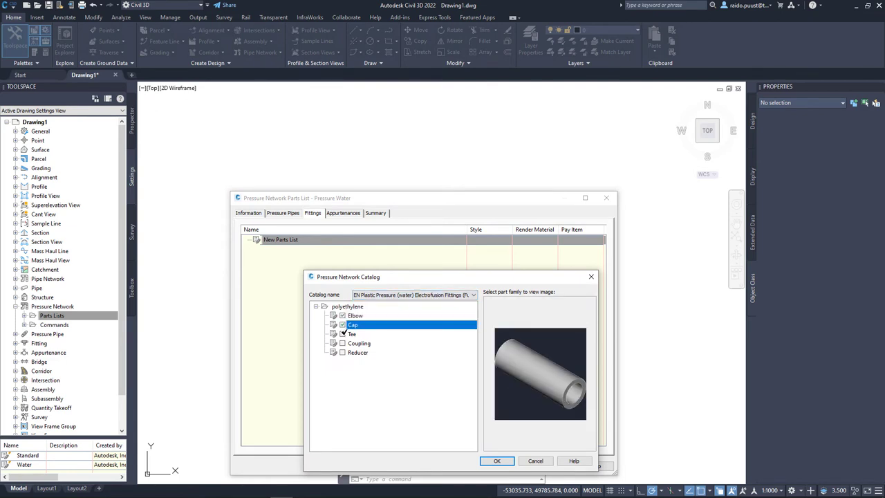
click(358, 352)
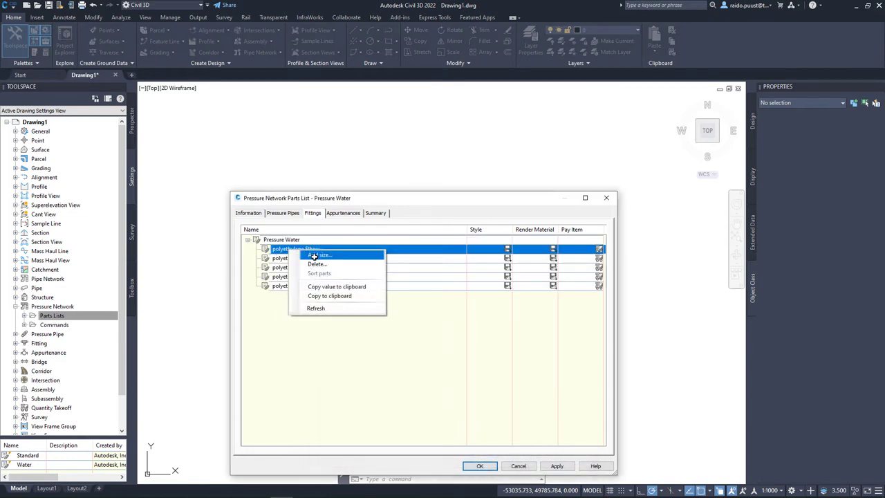
Add all sizes to the elbow, cap and reducer fittings and save the parts list.
click(319, 255)
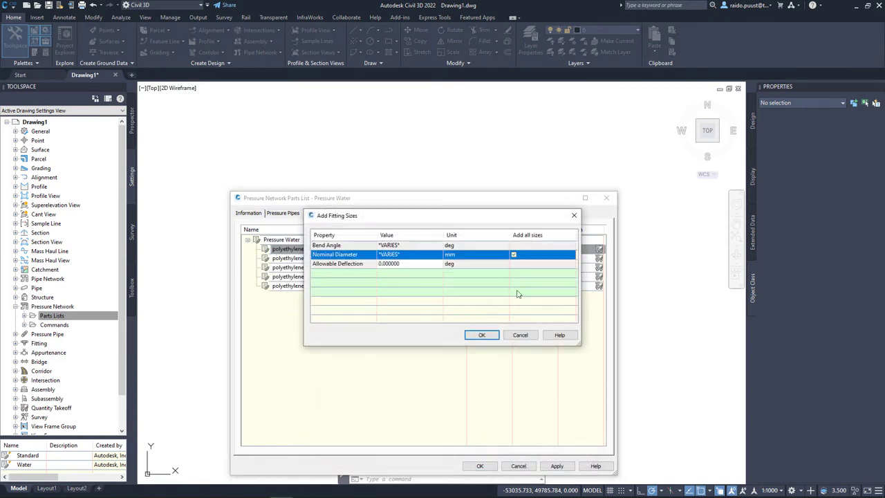
click(482, 335)
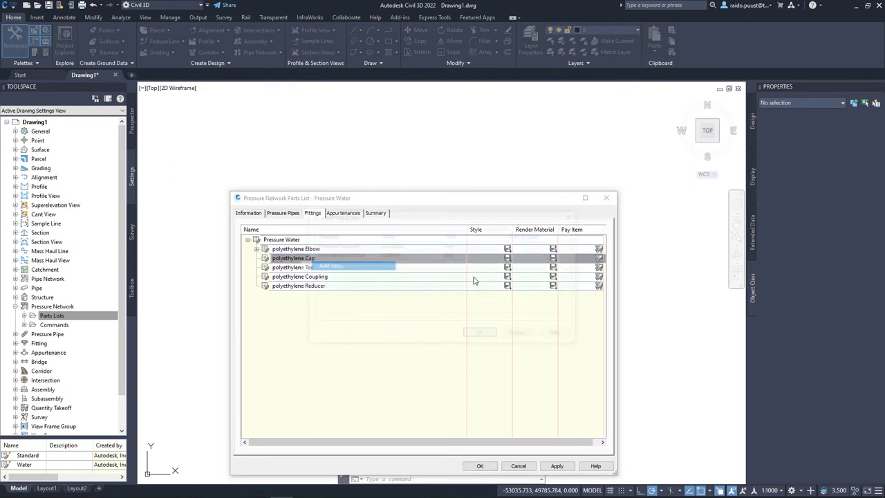
click(330, 265)
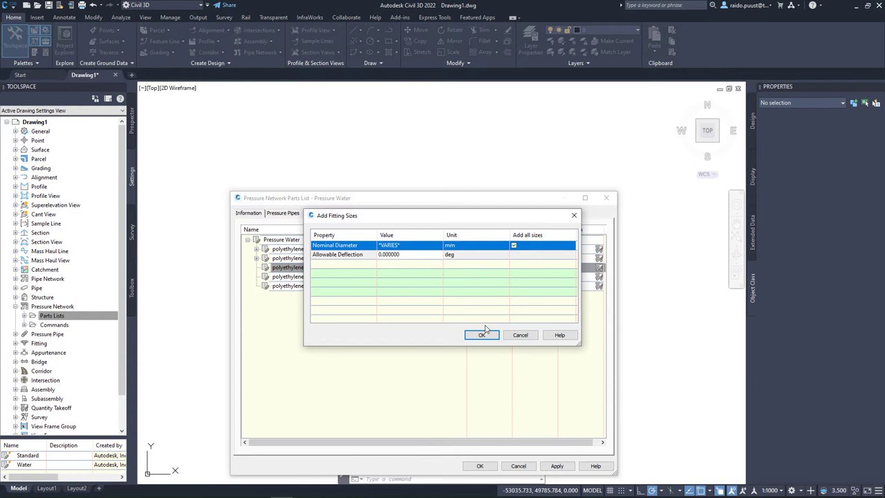
click(482, 334)
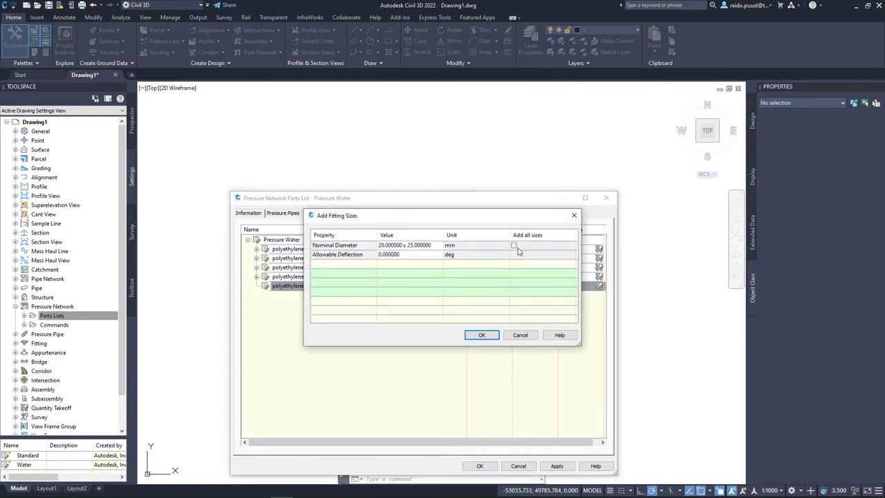
click(481, 335)
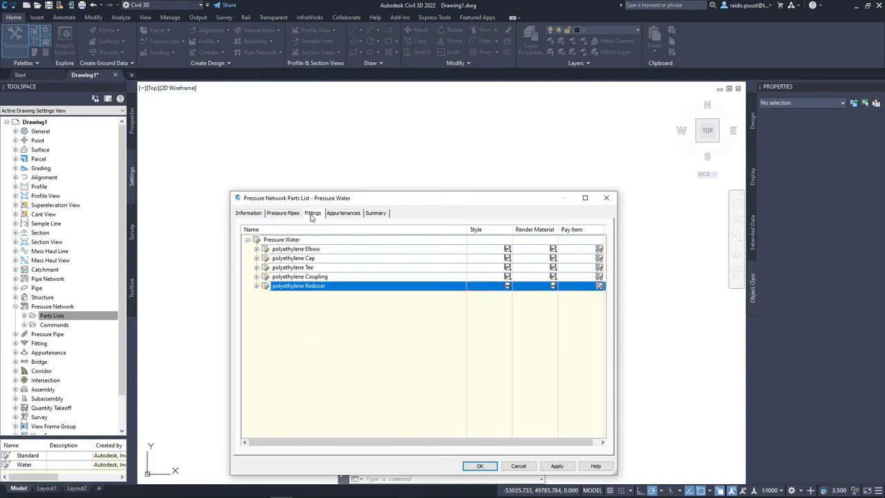
mouse_move(304, 256)
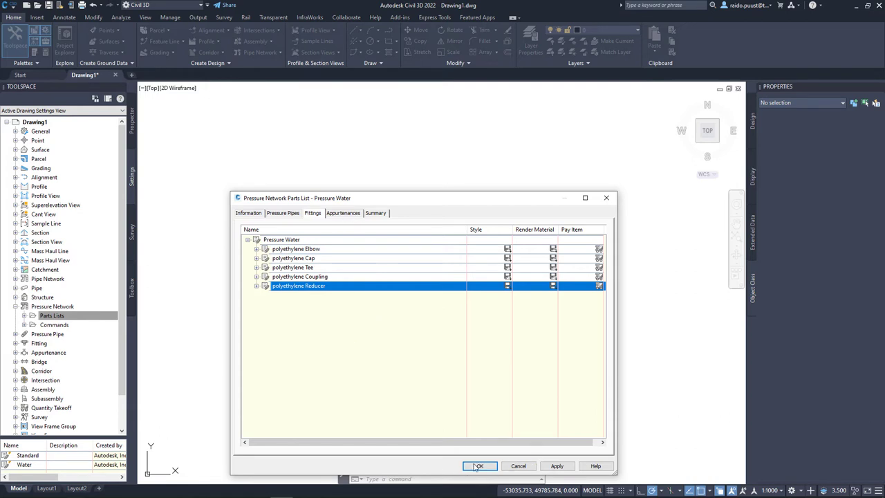
click(479, 465)
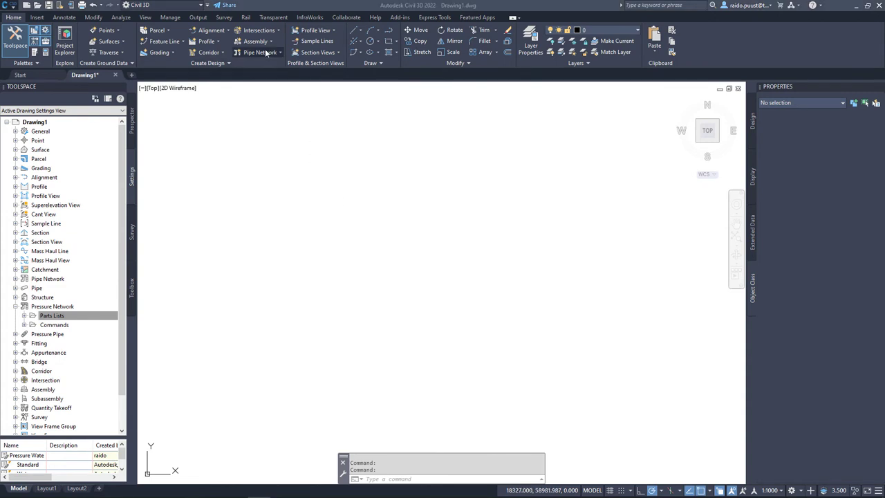
Create a pressure network using the Pressure Water parts list with DN 250 (PE 100, SDR 26) pipe.
click(260, 52)
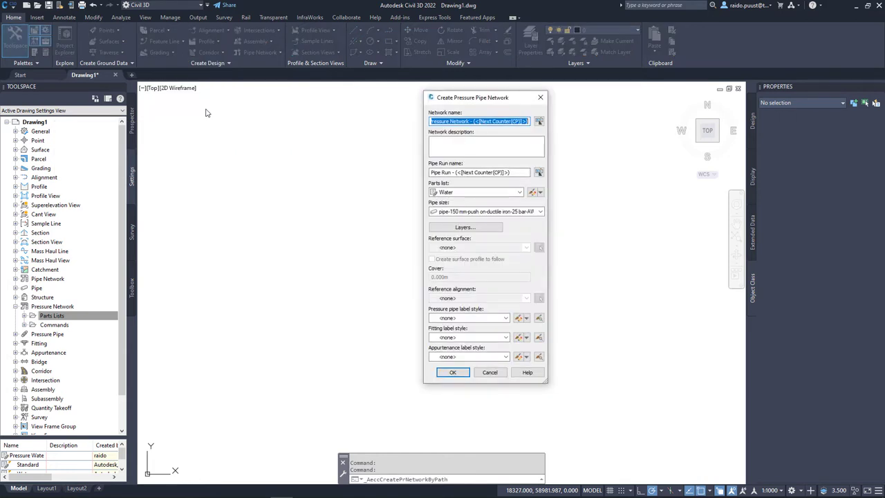
click(532, 191)
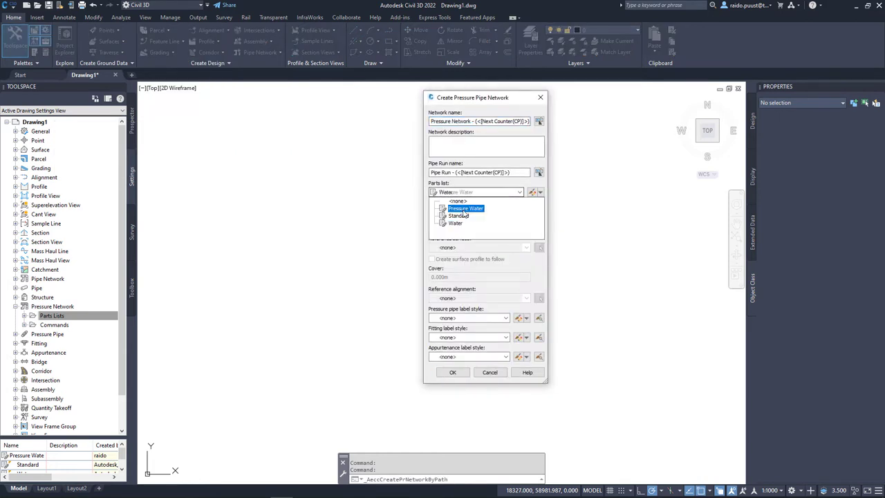
click(465, 209)
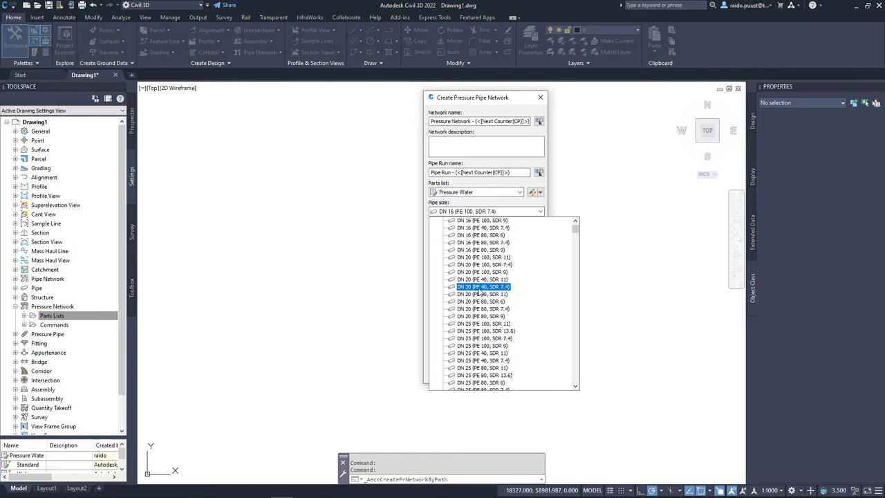
scroll(down, 3)
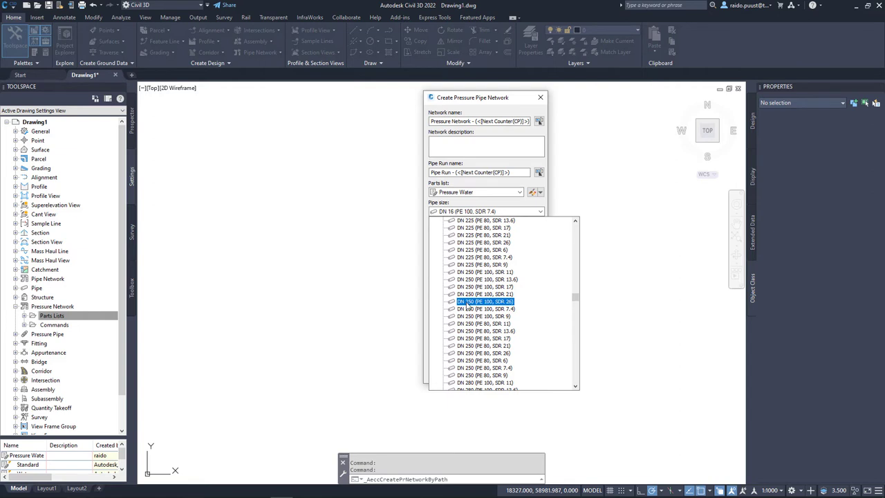
click(485, 309)
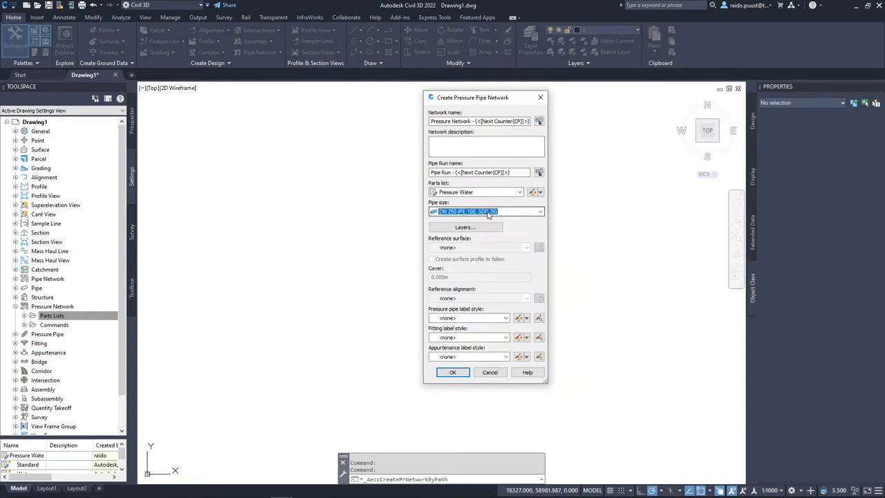
click(452, 372)
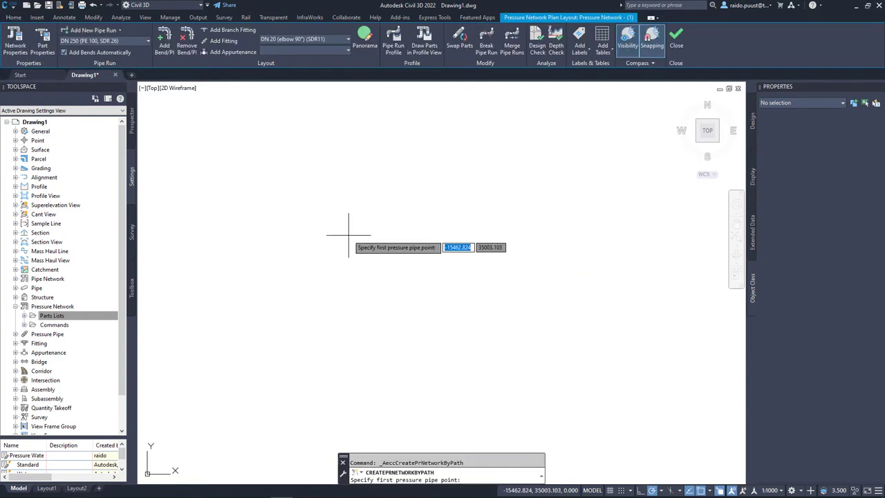
mouse_move(310, 208)
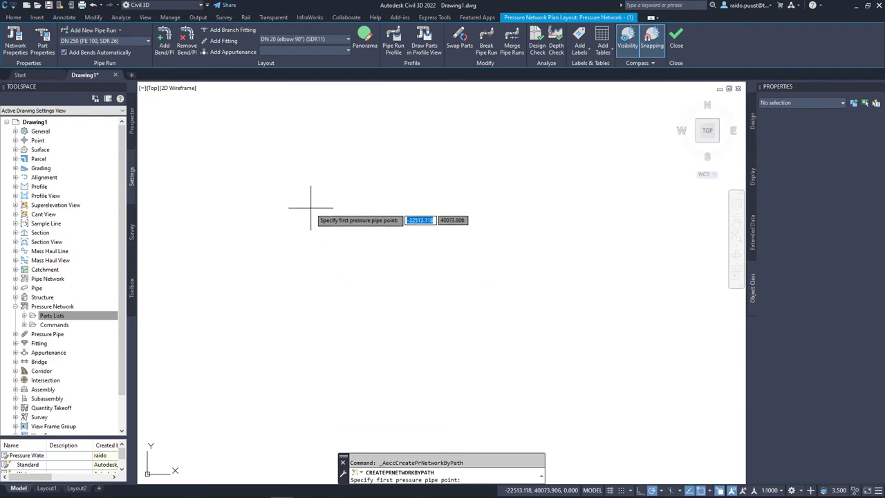
mouse_move(304, 195)
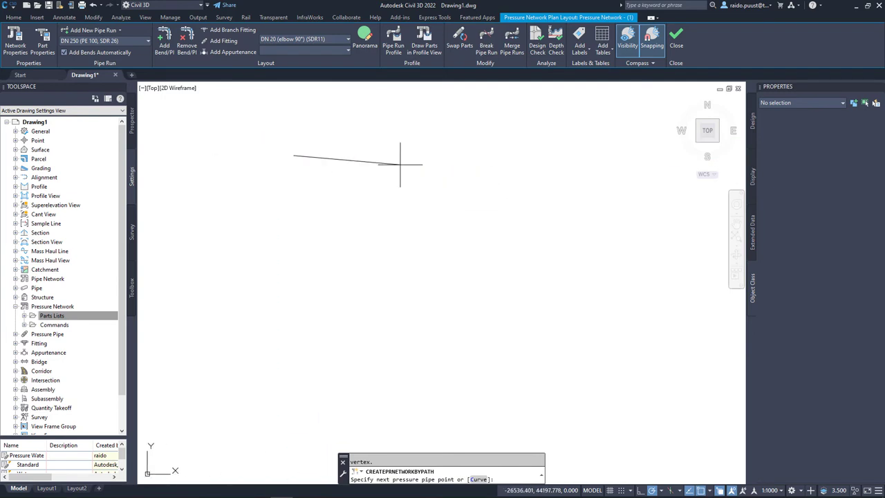
mouse_move(434, 155)
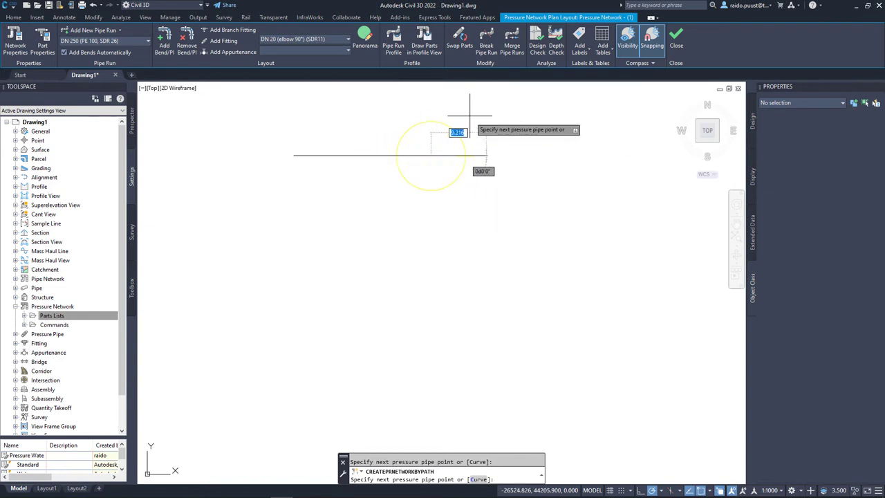
Place the next point of the straight DN 250 pipe run.
click(304, 39)
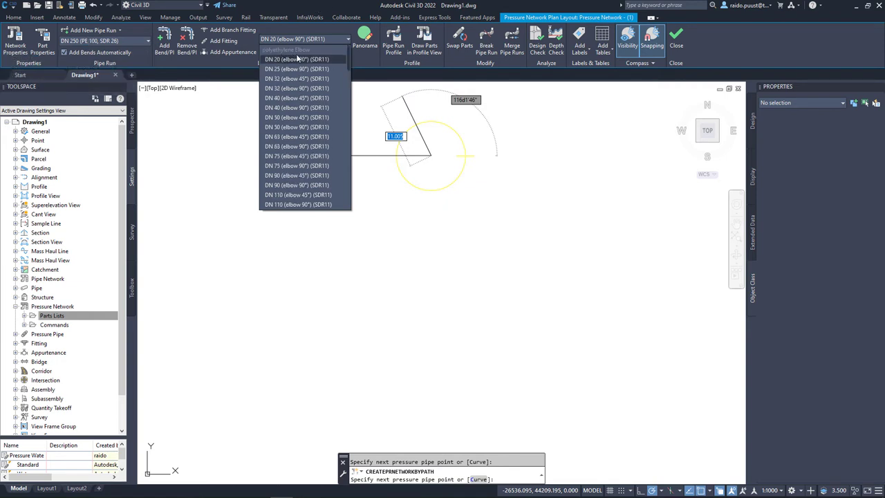
scroll(down, 3)
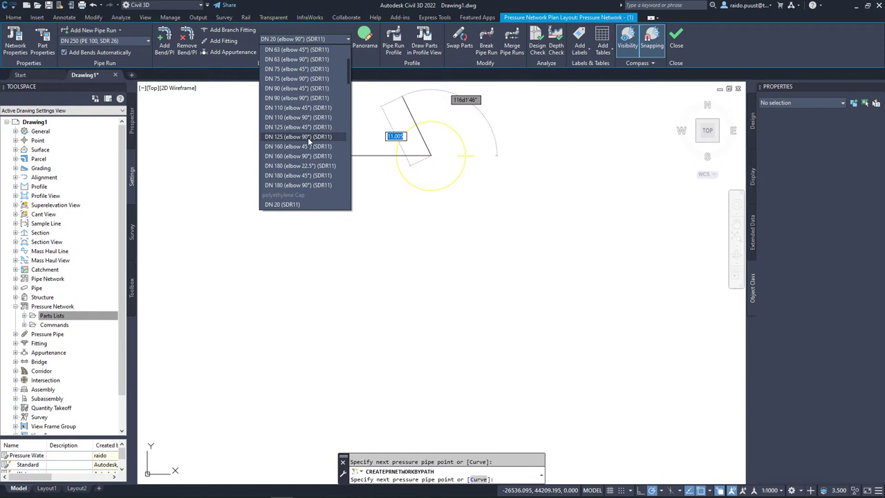
scroll(down, 3)
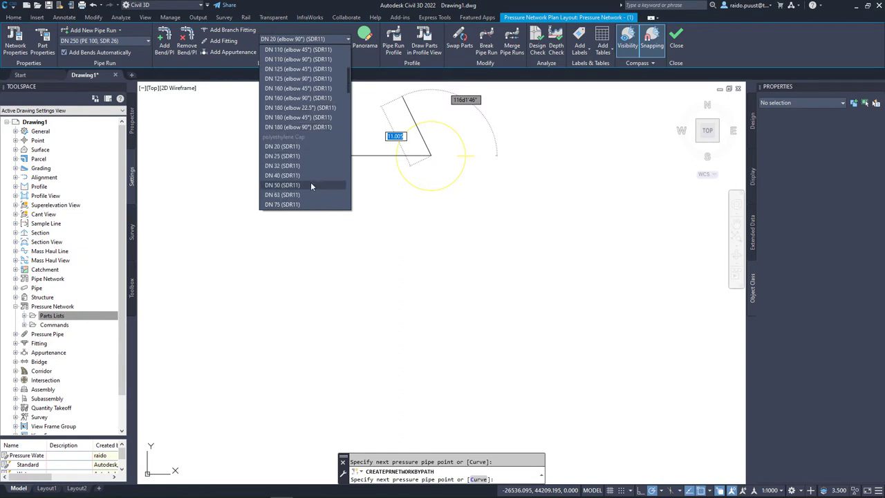
scroll(down, 3)
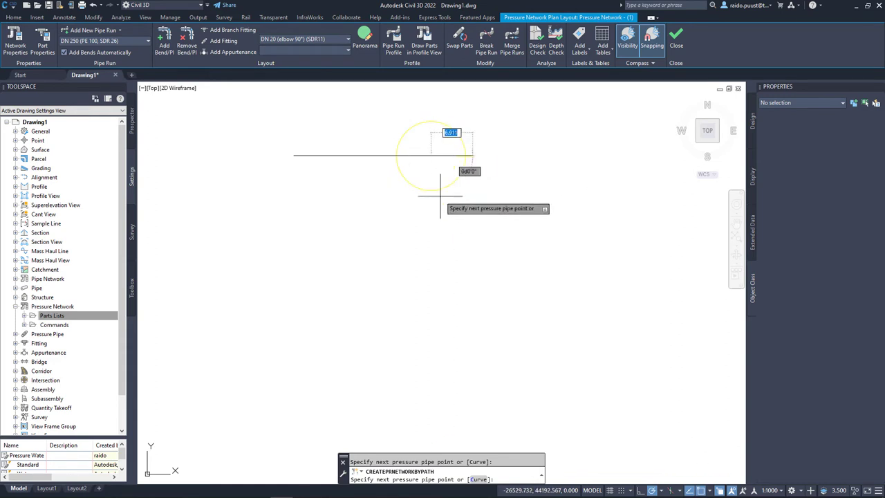
mouse_move(443, 170)
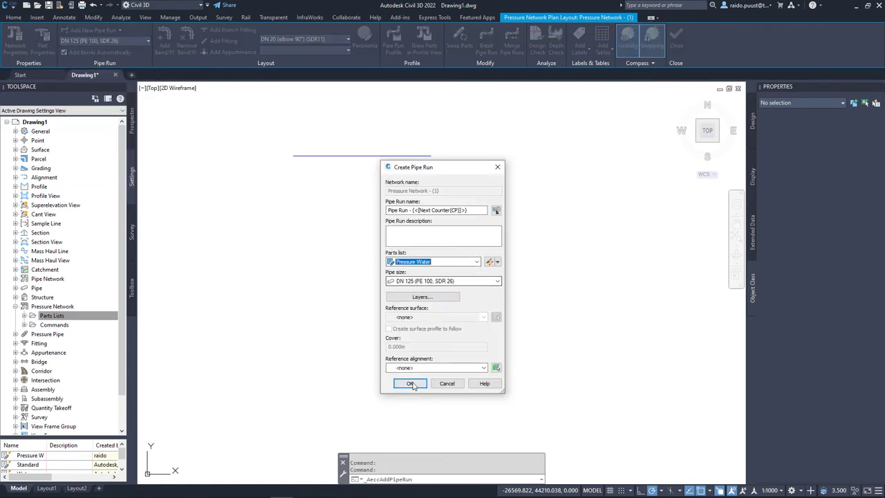
Confirm the DN 125 pipe run settings to begin the second run.
click(409, 384)
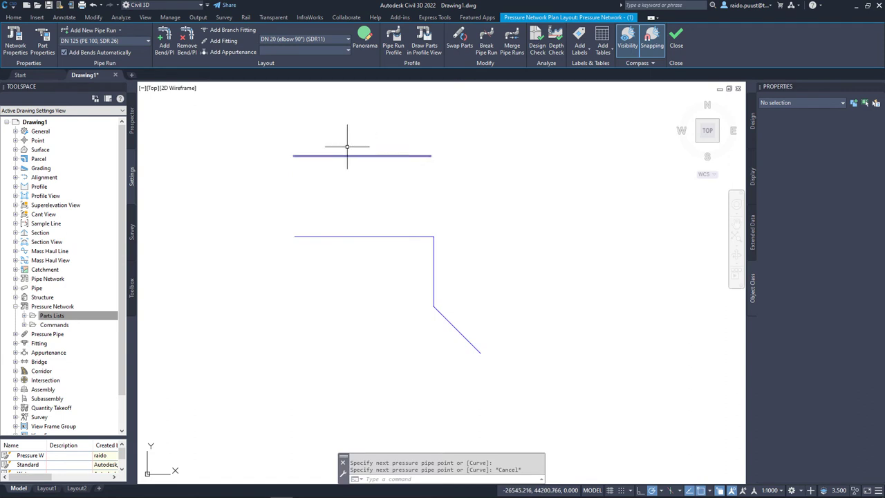
mouse_move(323, 156)
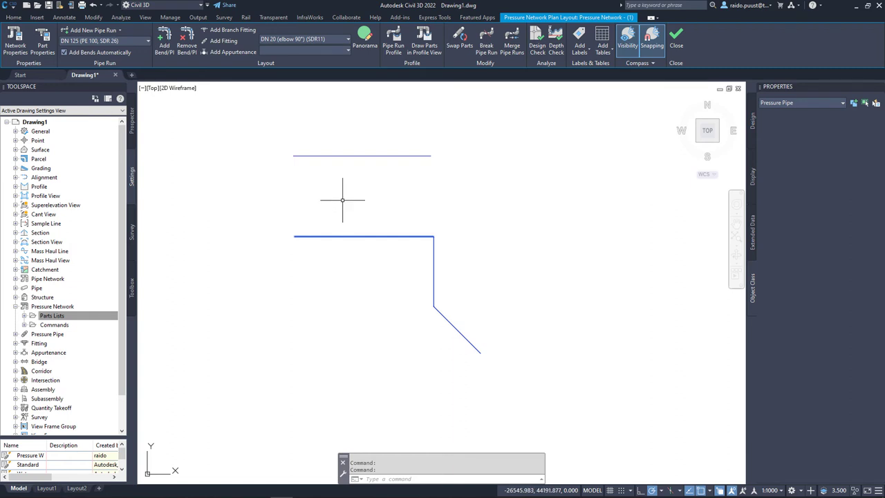
Turn on inside and outside pipe wall display in the Centerline (Water) pressure pipe style.
right_click(342, 200)
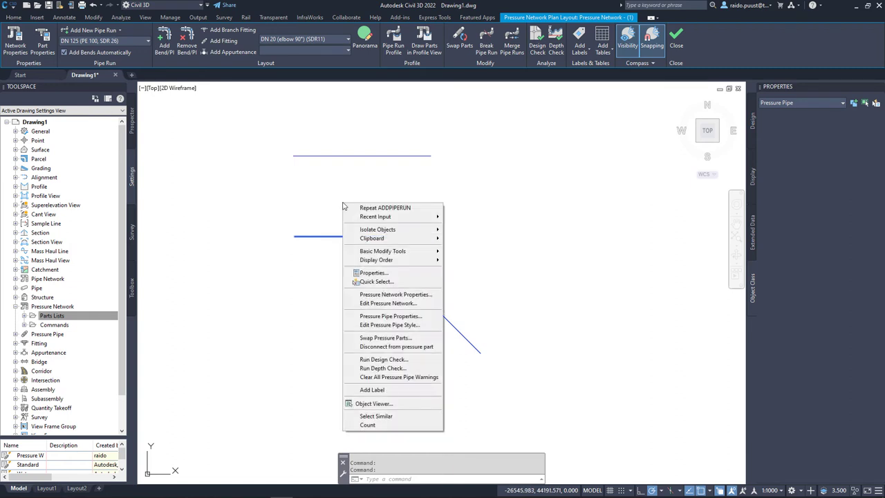
mouse_move(390, 325)
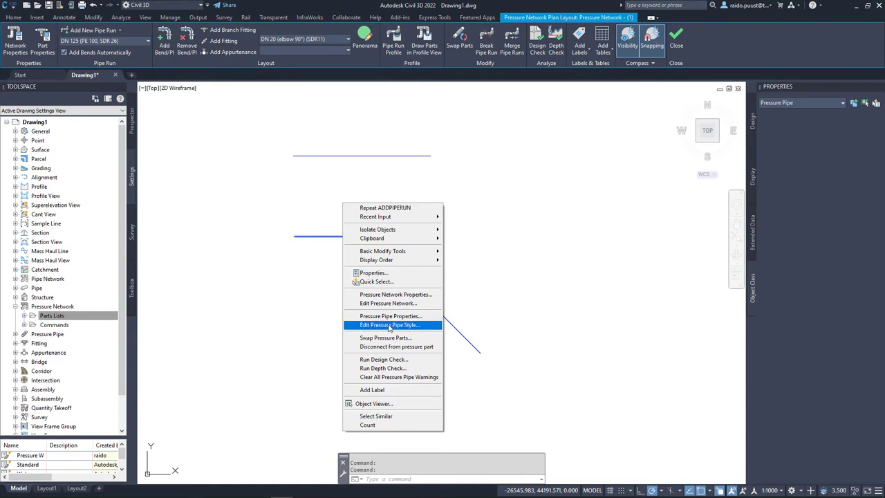
click(390, 325)
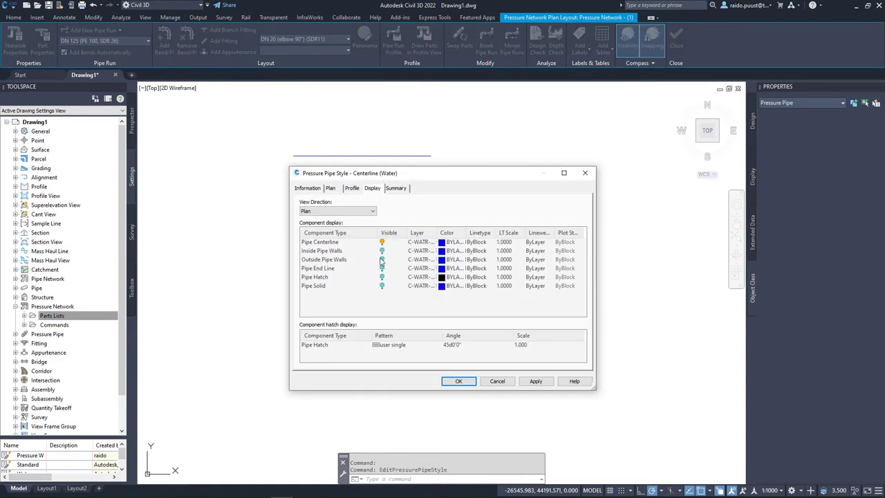
click(321, 250)
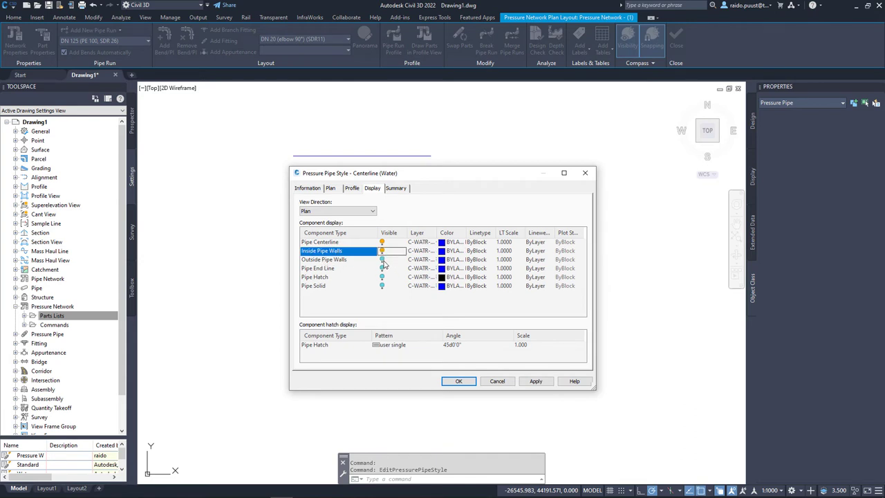
click(458, 381)
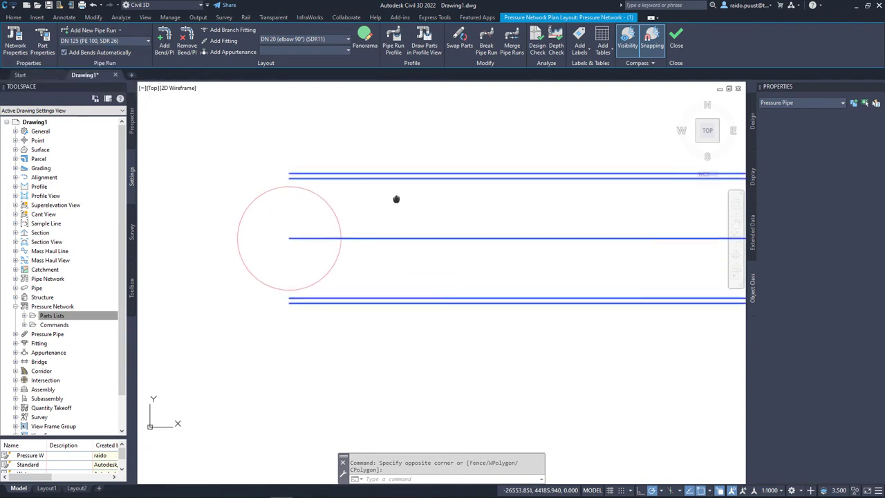
mouse_move(389, 207)
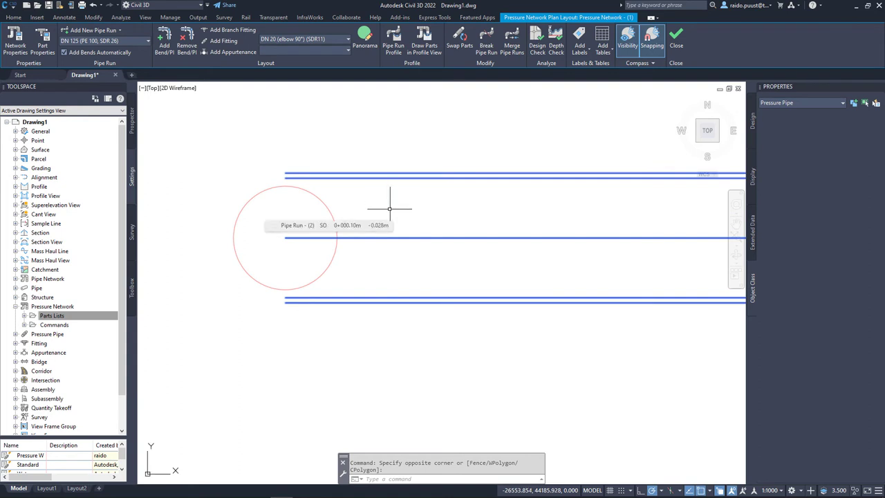
mouse_move(386, 208)
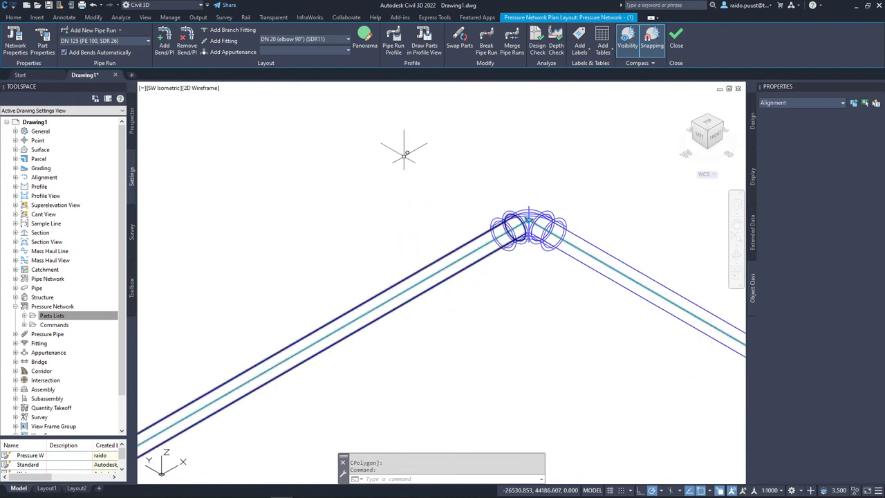
Bring up Pressure Pipe Properties for the pipe at the bend.
right_click(529, 221)
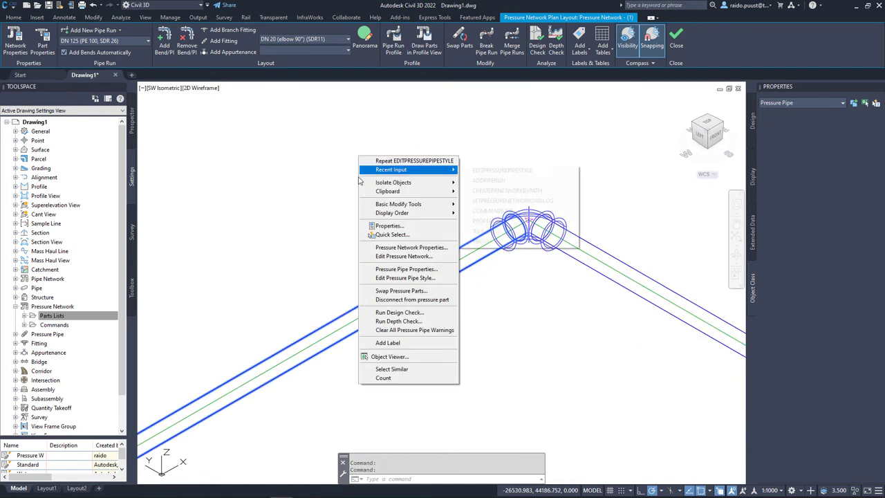
click(406, 269)
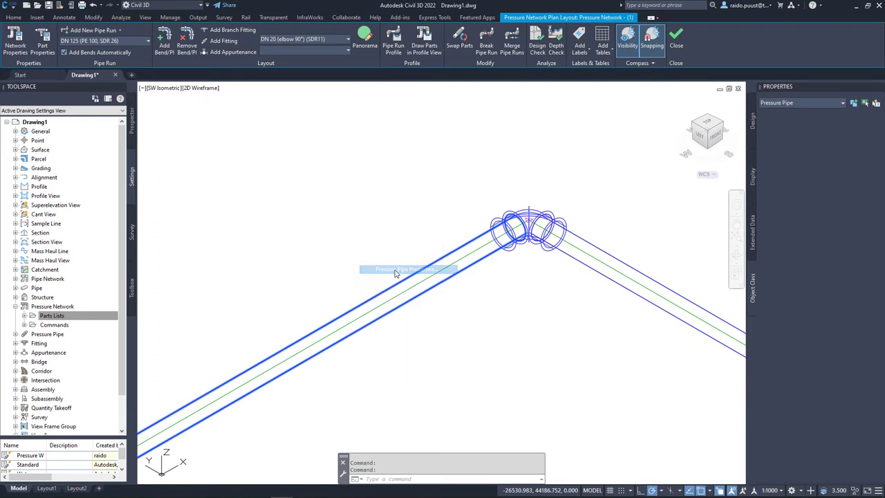
Review the Part Data: DN 125 polyethylene PE 100, SDR 26, 600kPa pressure class.
double_click(398, 269)
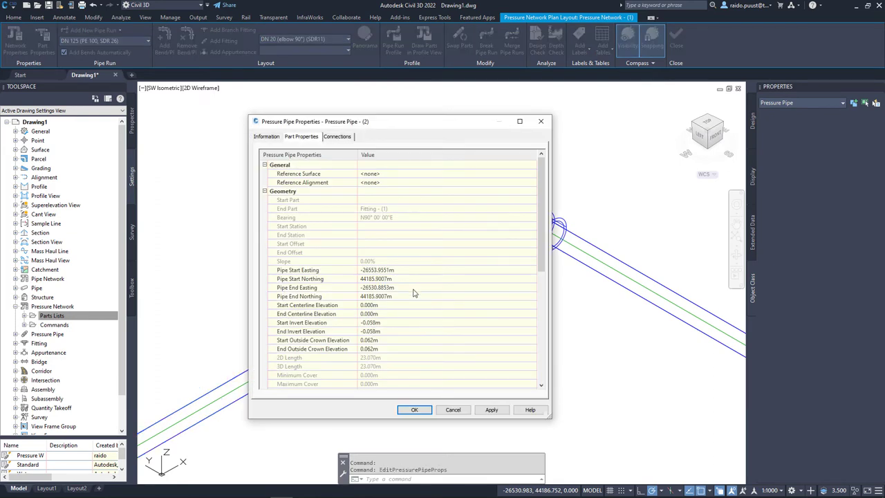
scroll(down, 3)
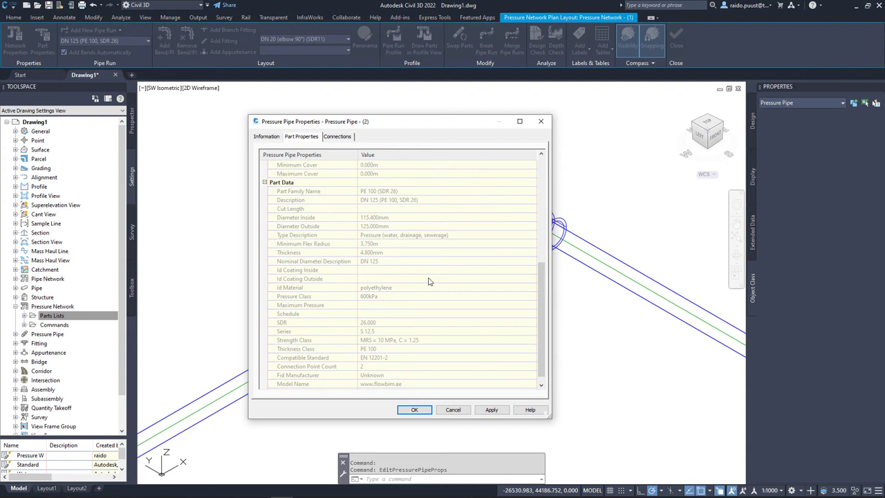
mouse_move(436, 210)
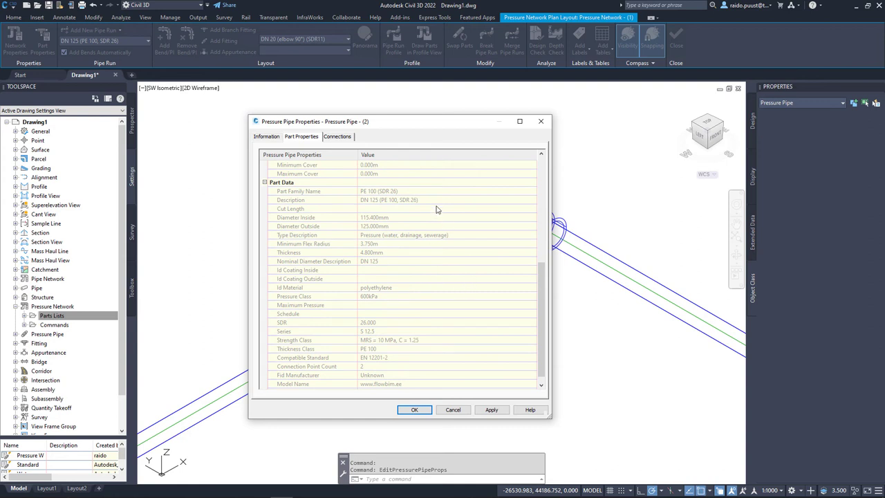
mouse_move(427, 197)
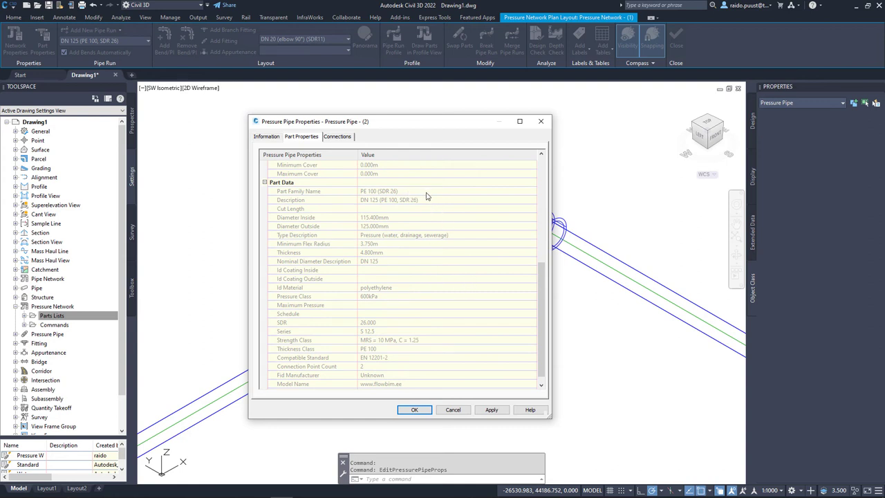
mouse_move(440, 269)
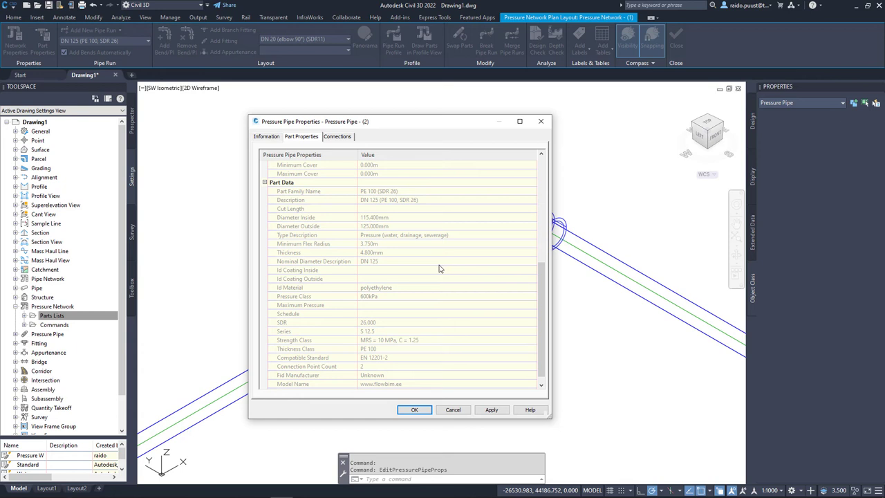
mouse_move(405, 272)
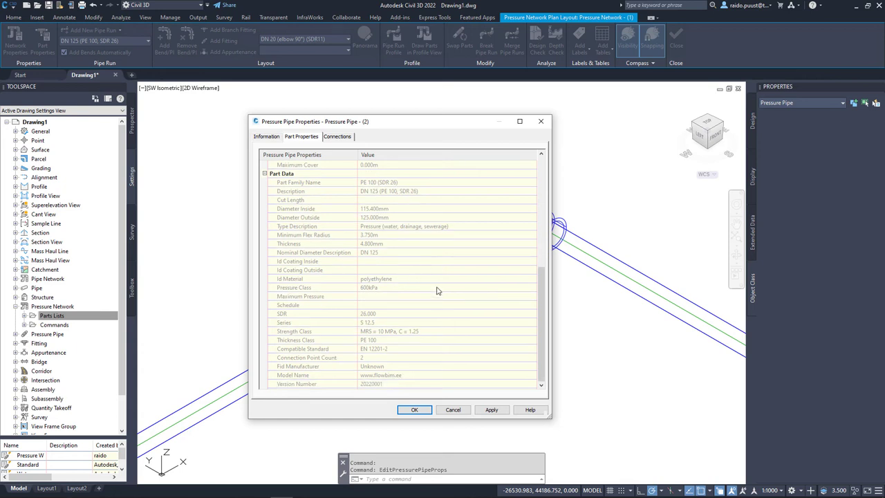
mouse_move(378, 356)
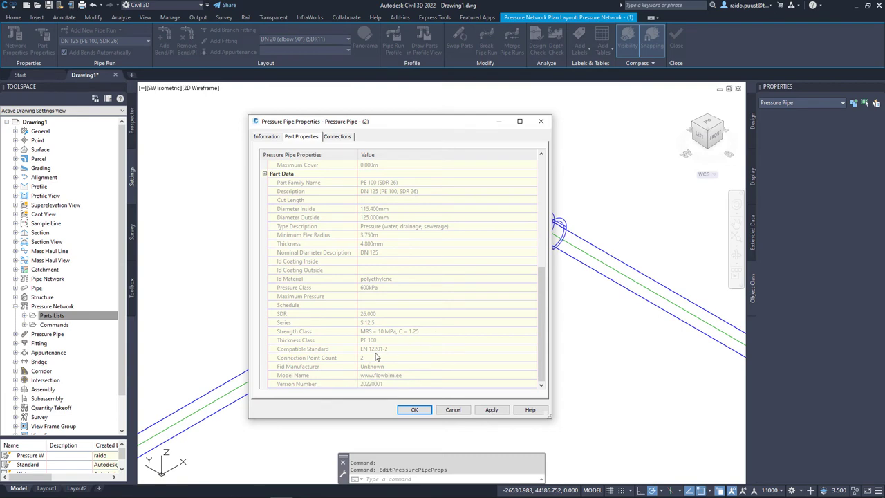
mouse_move(478, 316)
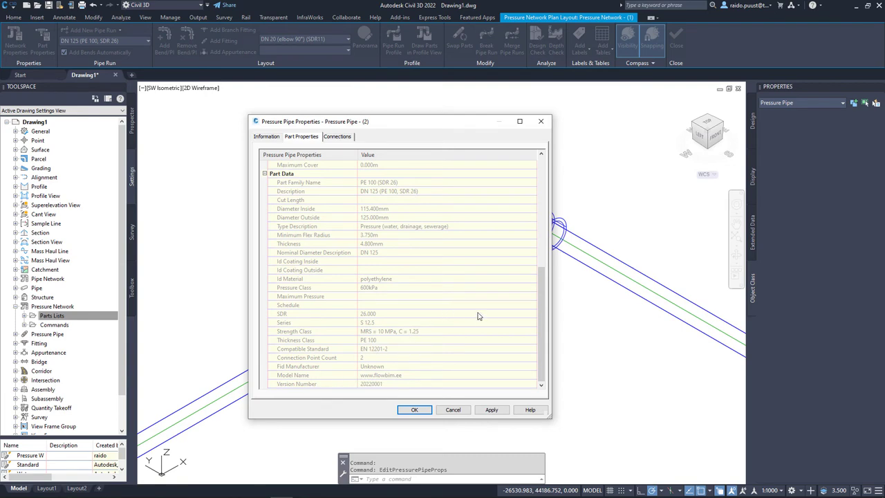
mouse_move(367, 339)
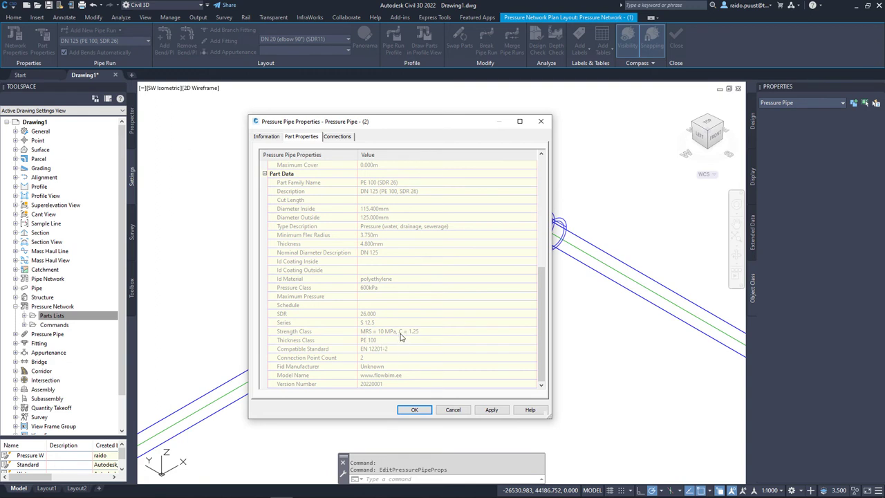
mouse_move(436, 281)
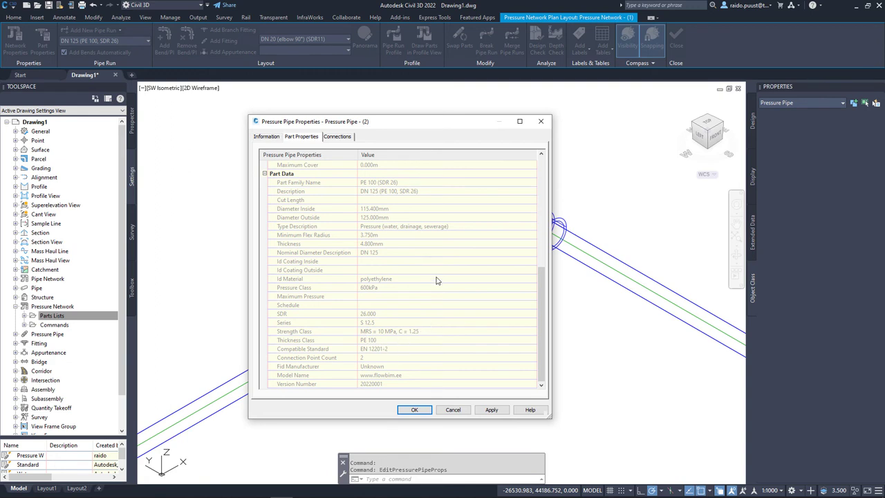
mouse_move(432, 276)
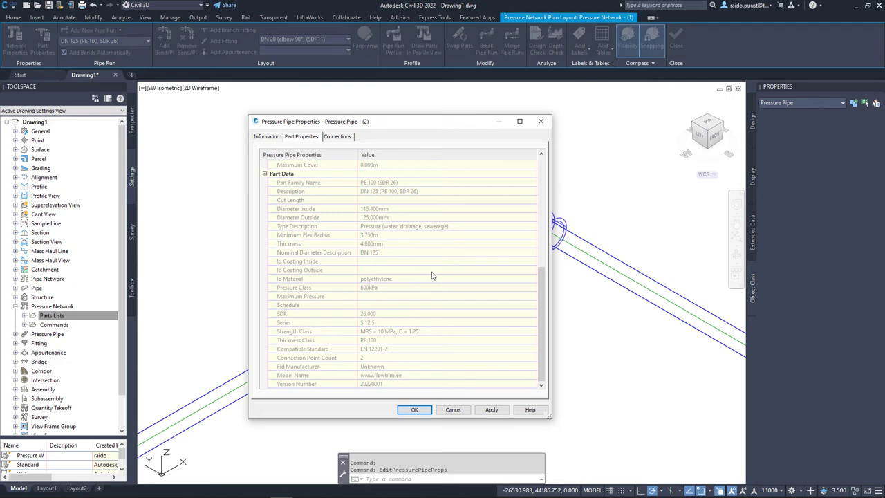
Review the segmented elbow fitting's part data, then return to the plan view.
click(415, 410)
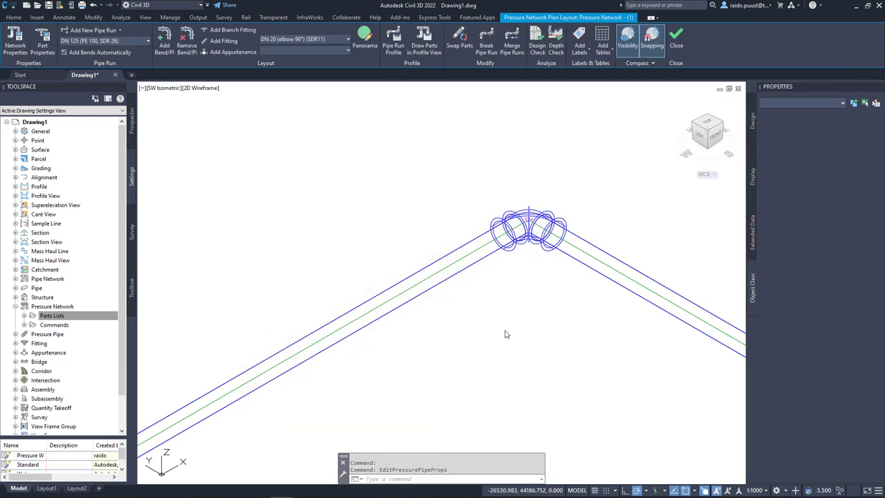
click(529, 231)
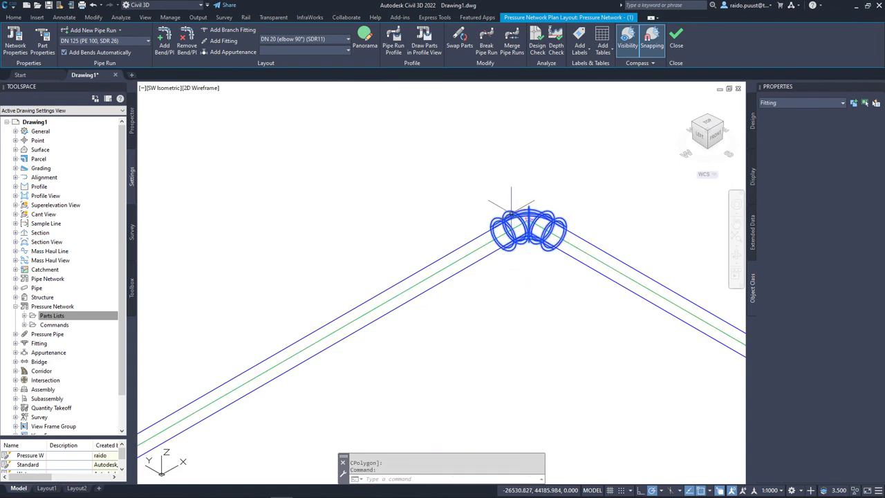
right_click(532, 232)
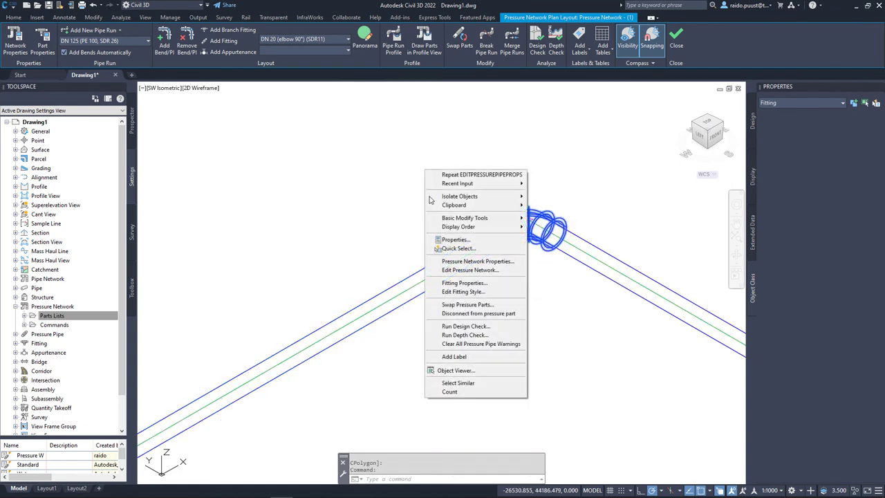
click(464, 283)
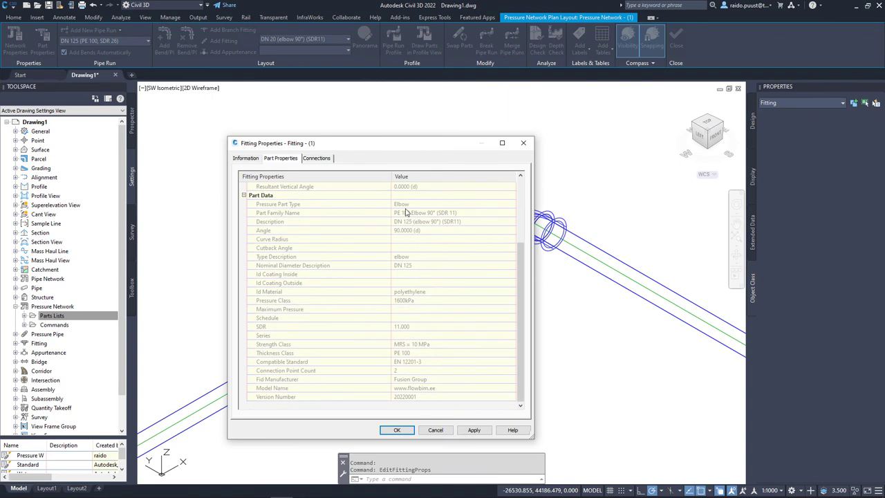
click(397, 430)
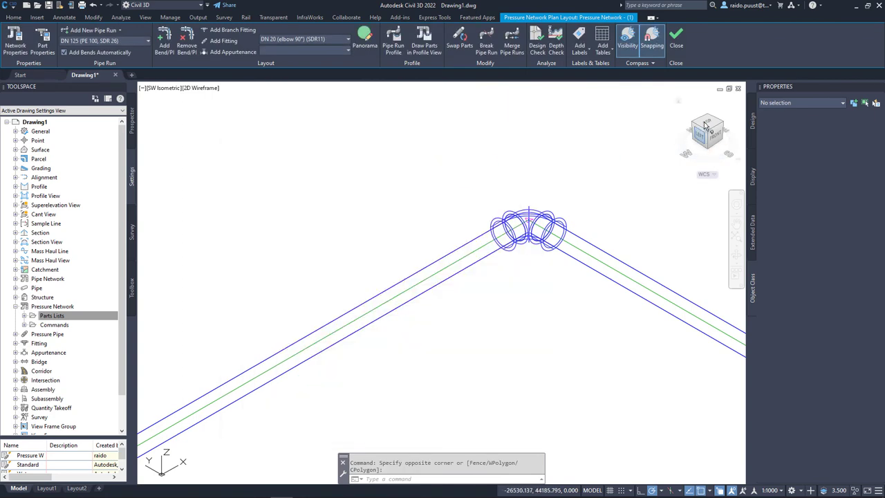
click(707, 130)
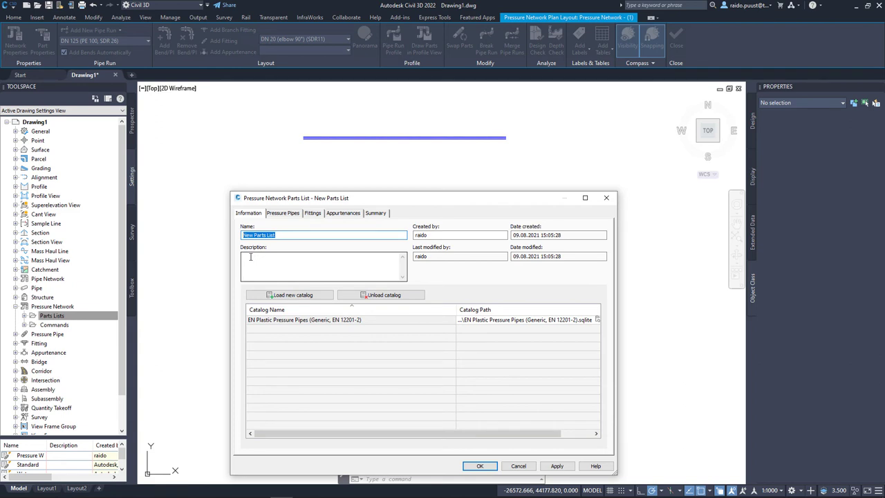
Name the parts list Pressure Water (manufacturer) and load the Uponor pipes and segmented fittings catalogs.
text(Pressure Water (manufacturer)
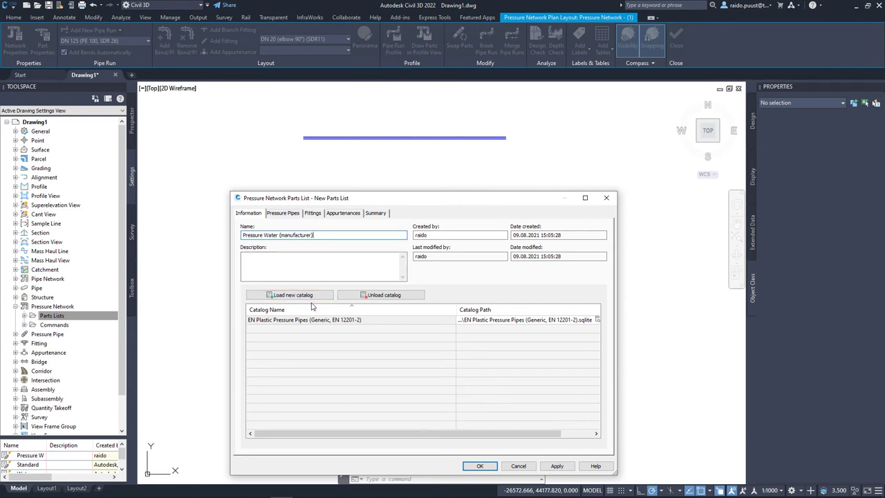
click(290, 295)
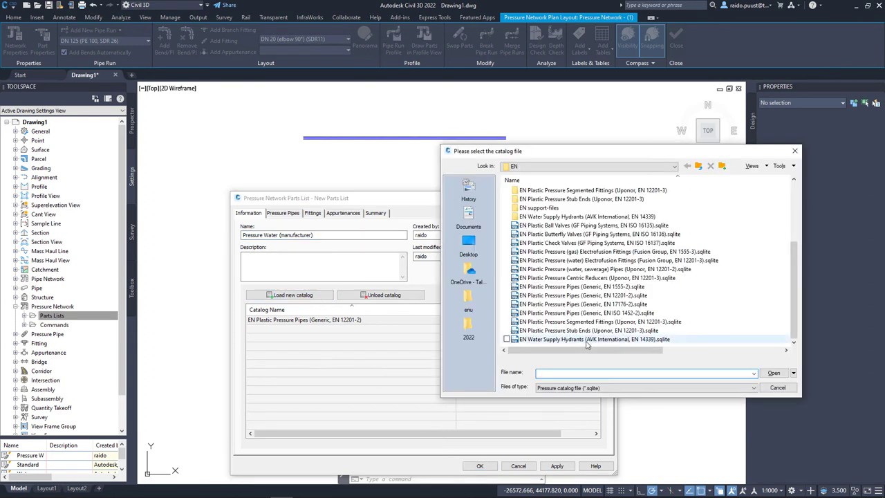
click(616, 270)
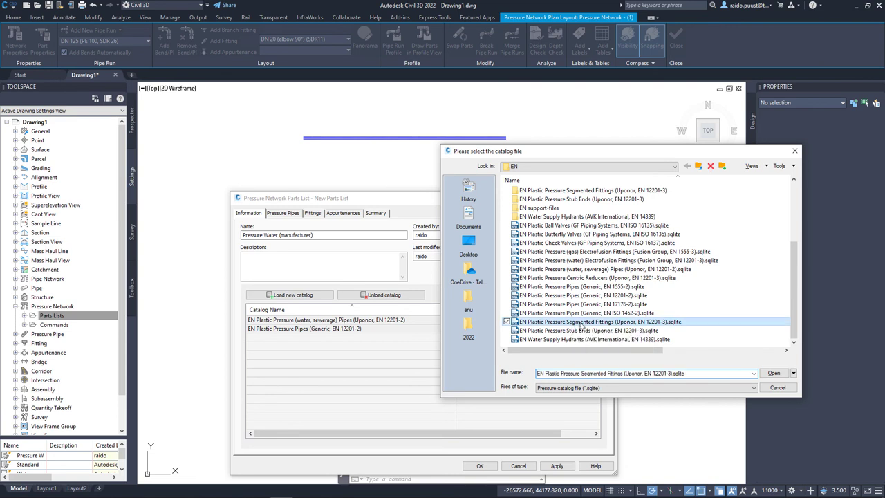
click(774, 373)
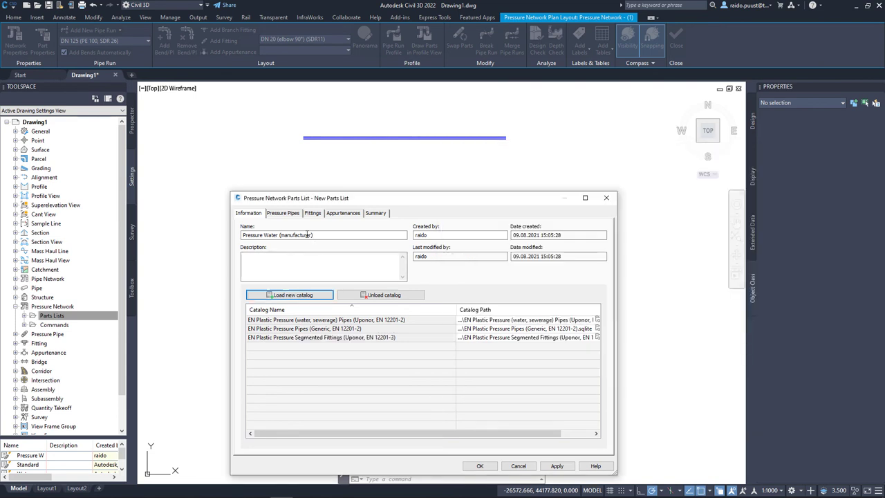
Add polyethylene pipe material with its sizes from DN 16 upward to the parts list.
right_click(276, 239)
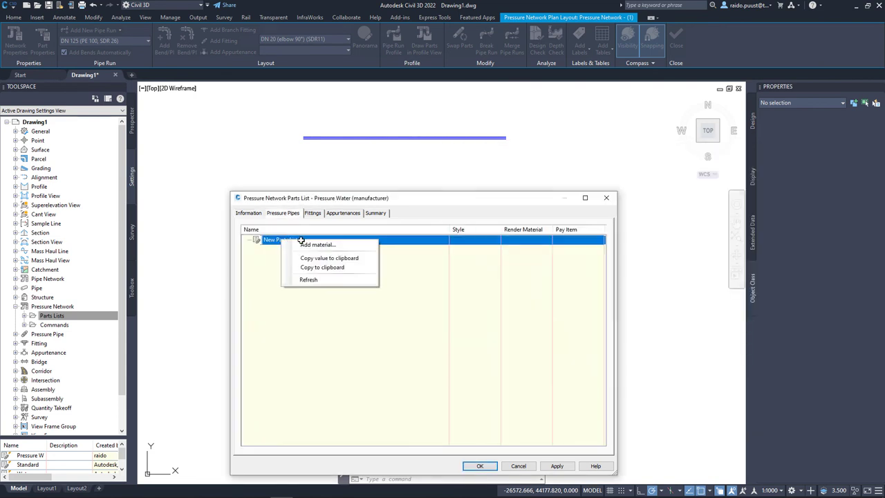
click(317, 244)
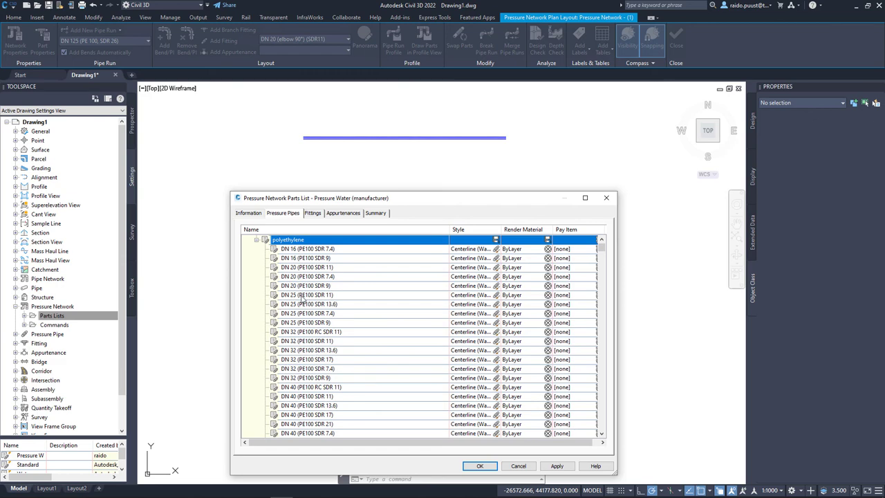
scroll(down, 3)
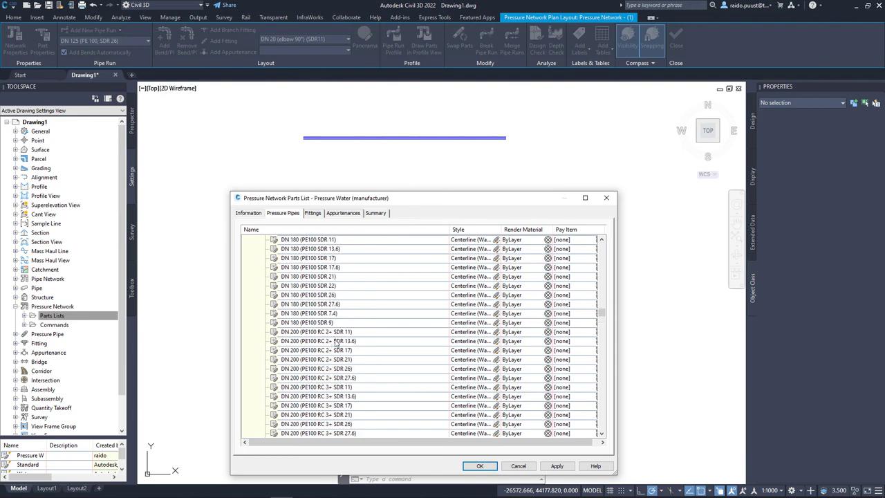
mouse_move(335, 345)
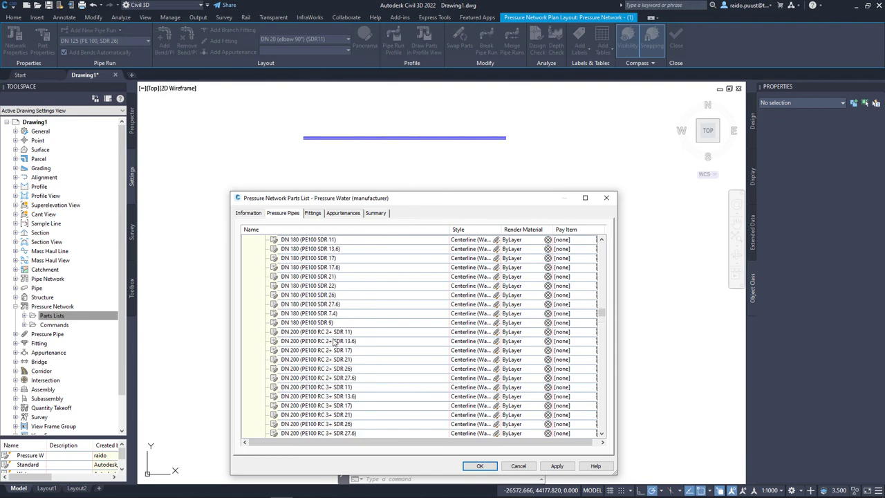
scroll(down, 3)
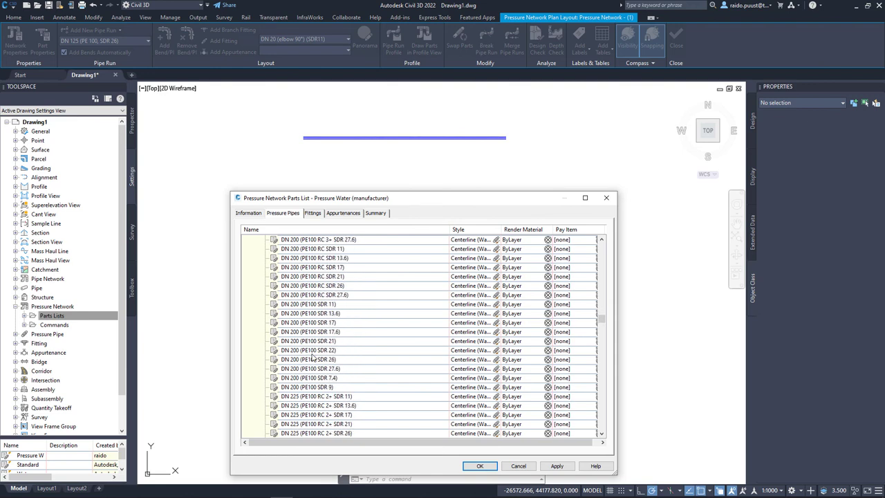
scroll(down, 3)
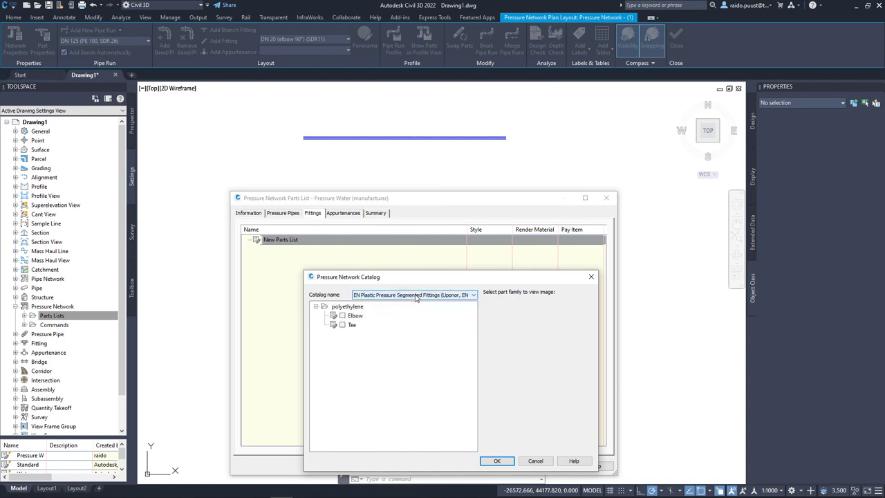
Add the polyethylene Elbow and Tee families with all sizes to Pressure Water (manufacturer) and confirm.
click(353, 325)
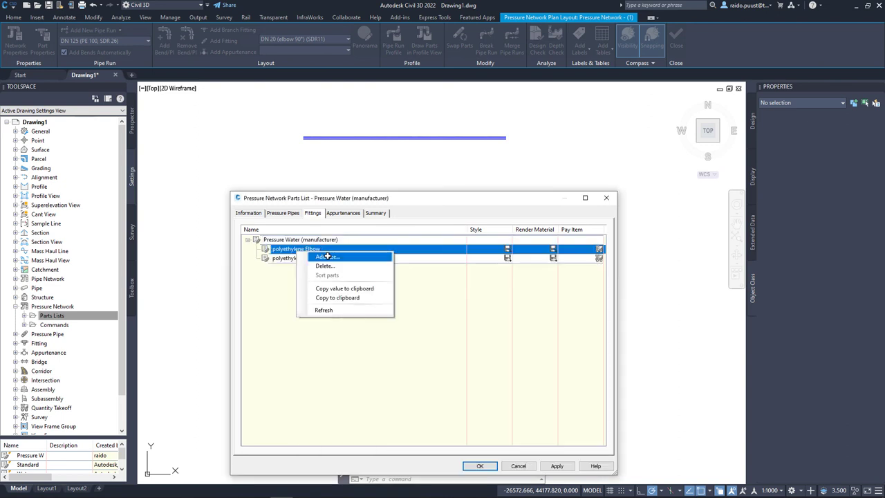
click(327, 257)
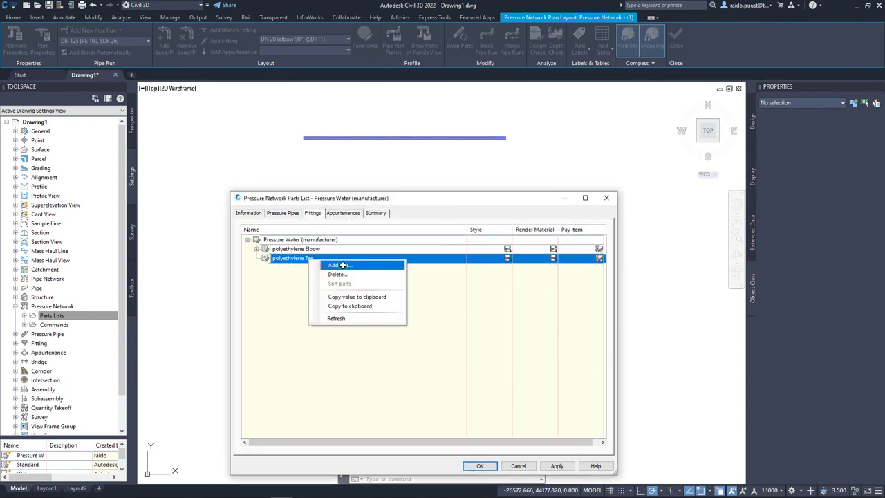
click(334, 265)
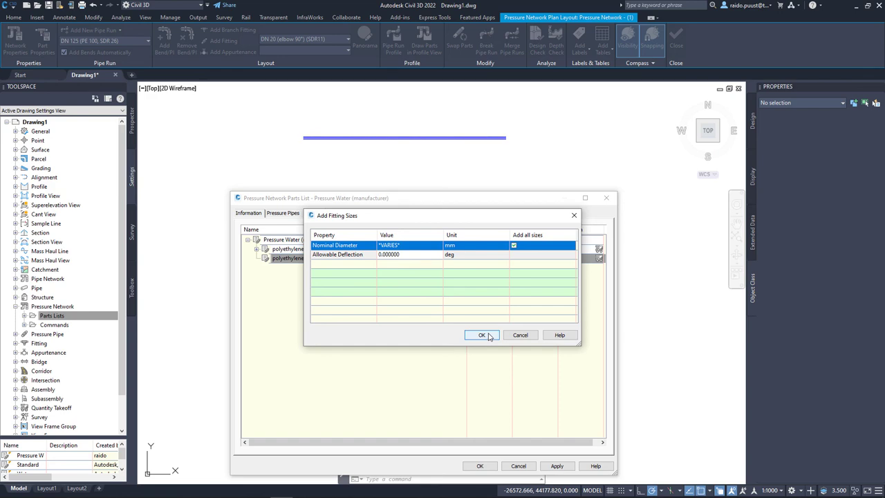
click(482, 335)
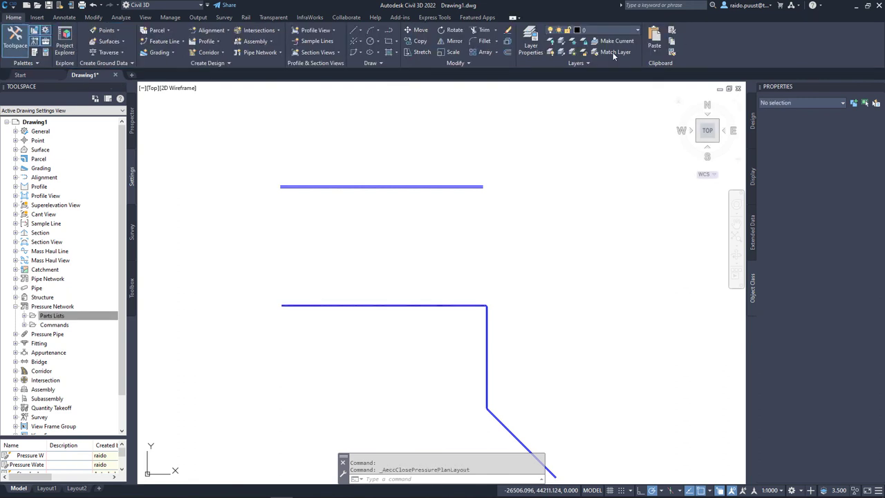
Create a pressure network from Pressure Water (manufacturer) using DN 355 PE100 RC 2+ SDR 11 pipe.
click(261, 52)
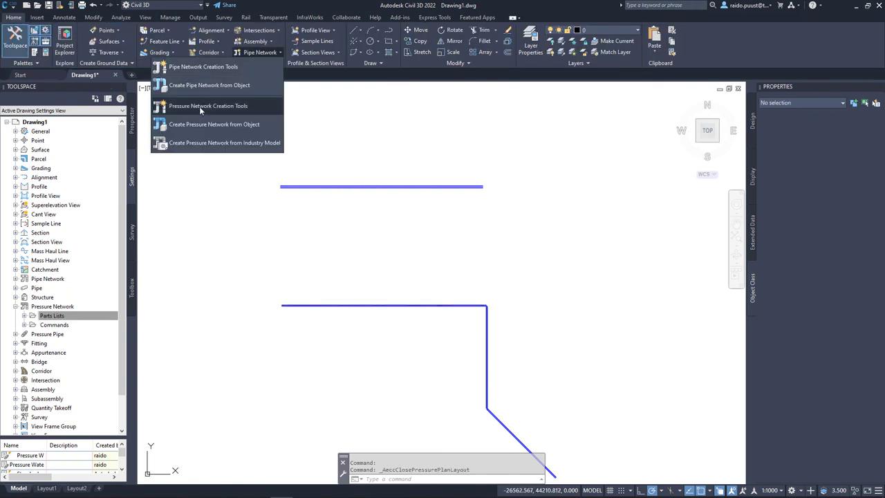
click(208, 106)
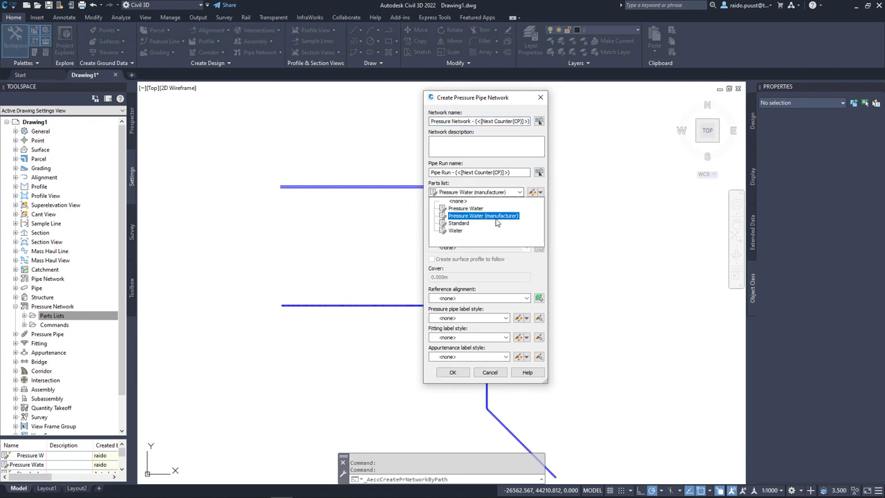
click(542, 211)
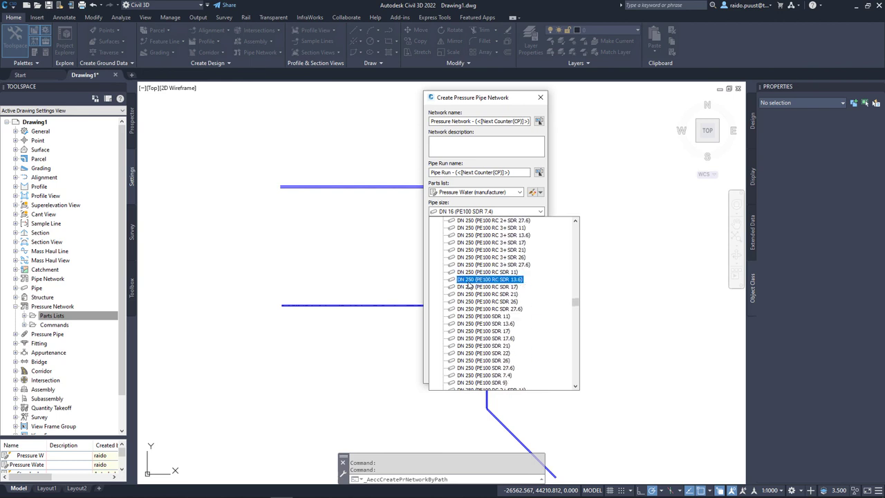
scroll(down, 3)
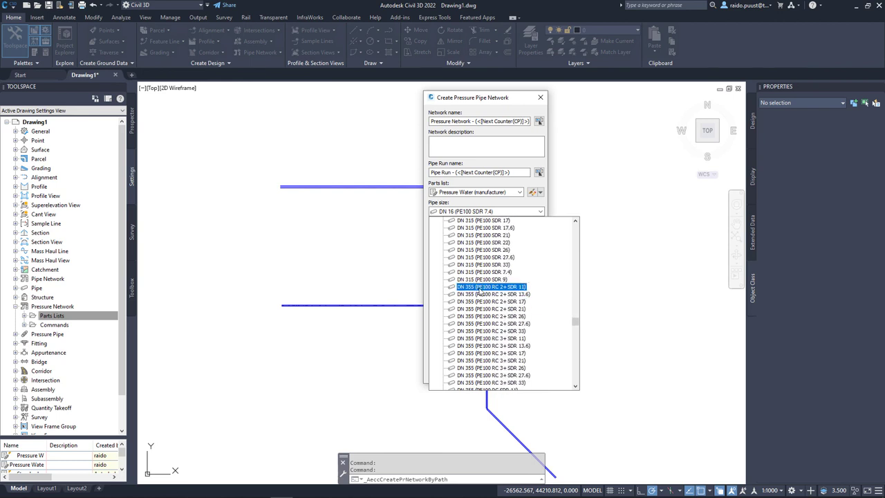
click(491, 286)
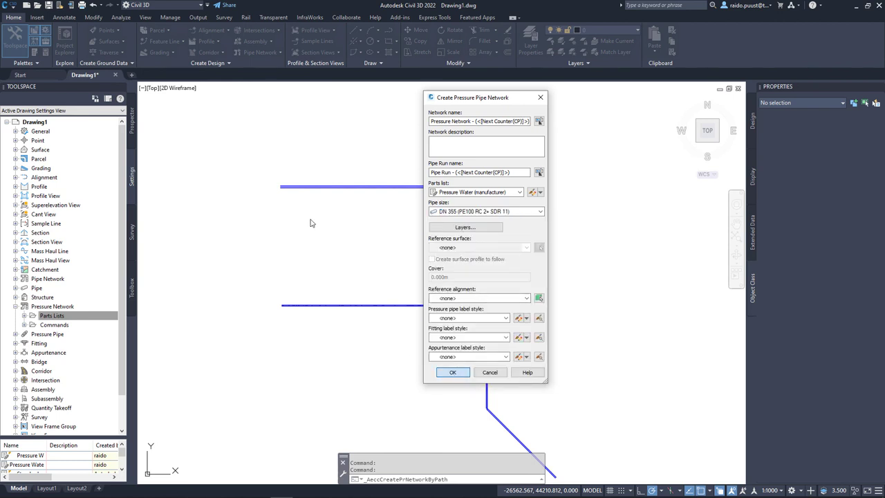
click(452, 372)
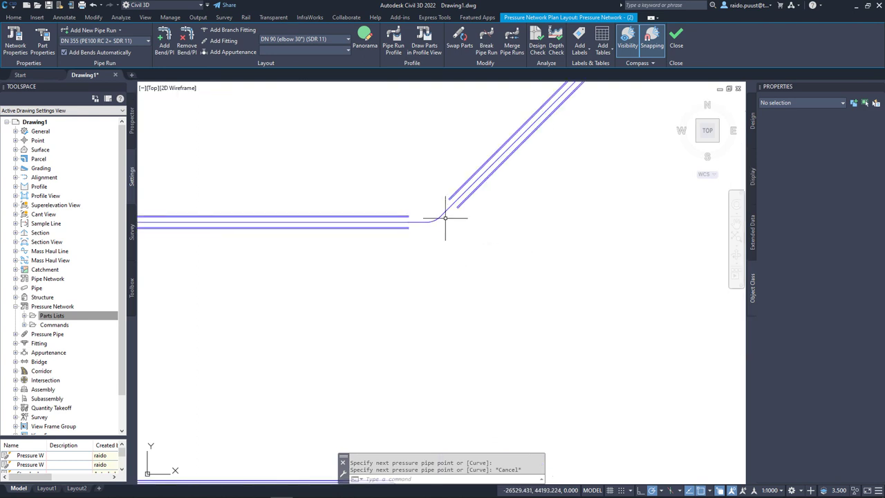
Set the bend fitting's style to display as catalog-defined blocks in plan.
click(442, 217)
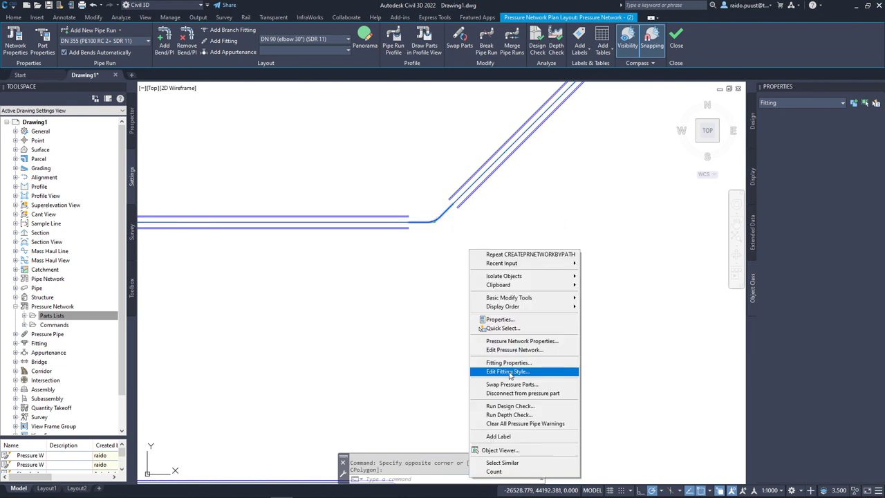
click(508, 372)
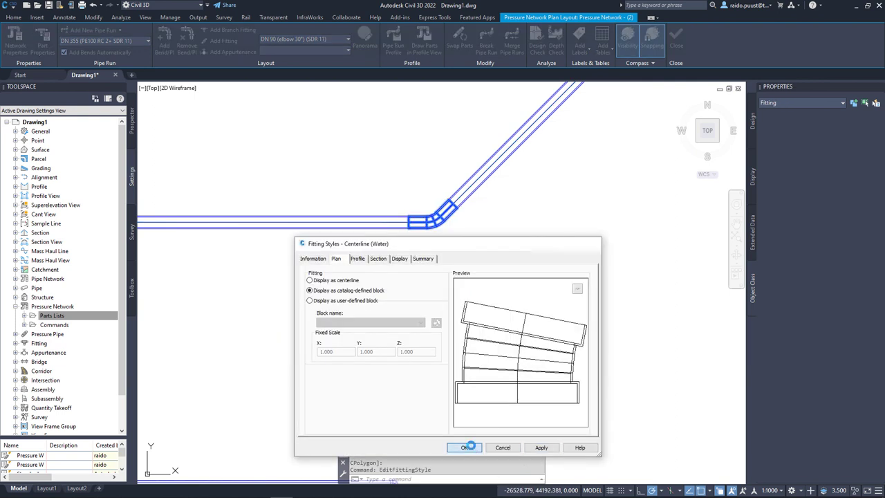
click(464, 447)
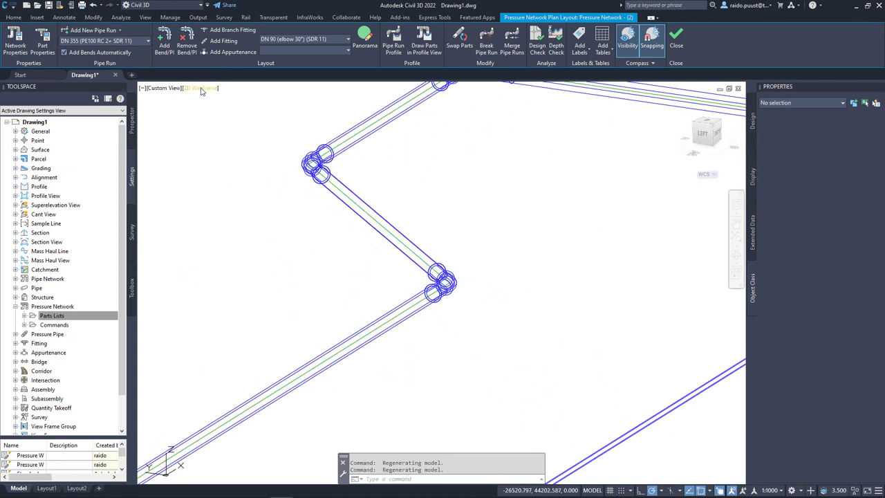
Switch the viewport to the Conceptual visual style and select a DN 355 pressure pipe.
click(201, 88)
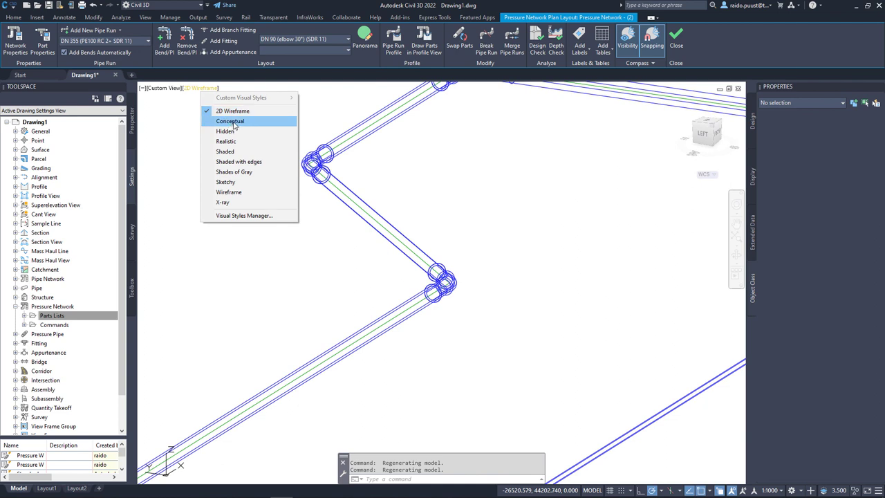
click(231, 121)
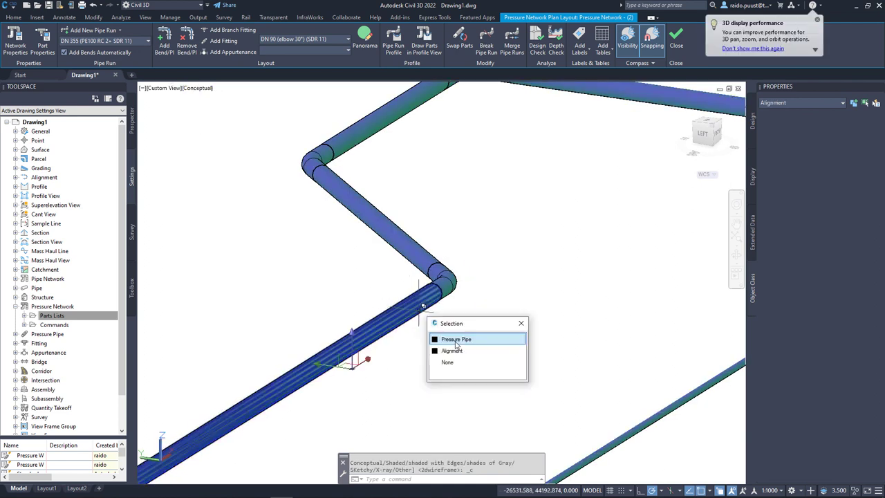
click(456, 338)
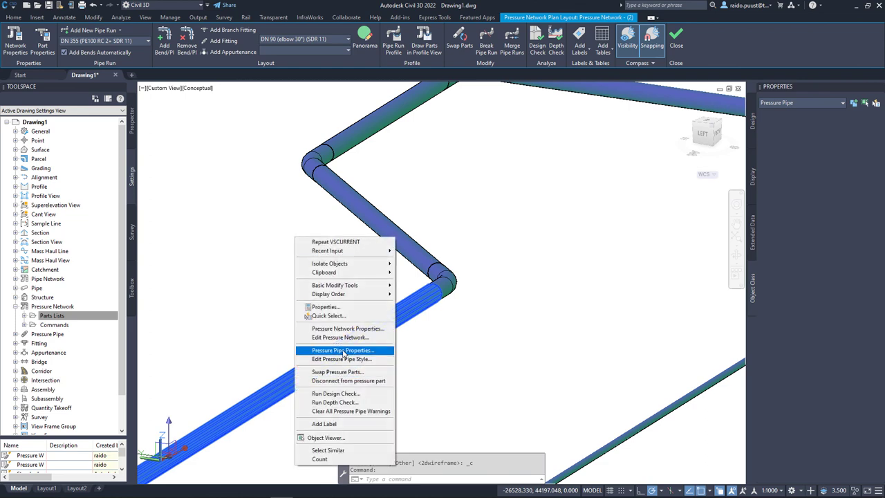
Show the pipe's properties listing Uponor WehoPipe PE100 RC 2+ SDR 11, 1600kPa part data.
click(341, 350)
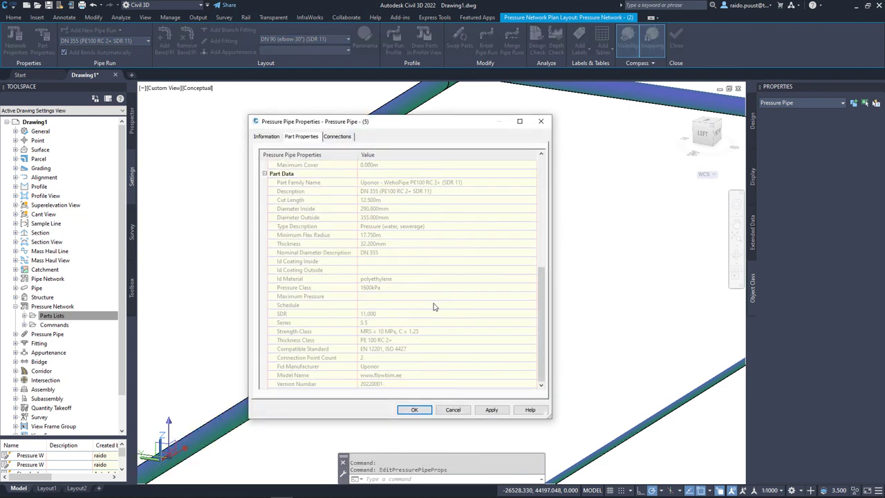
mouse_move(489, 234)
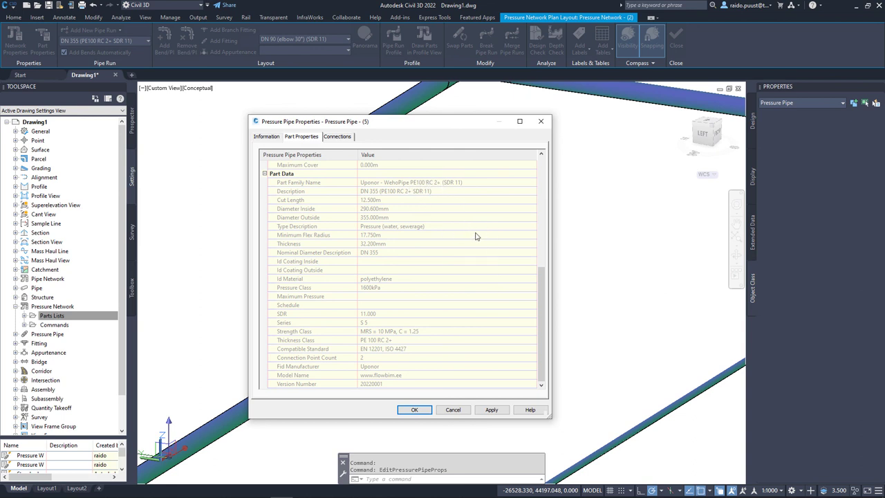
mouse_move(368, 348)
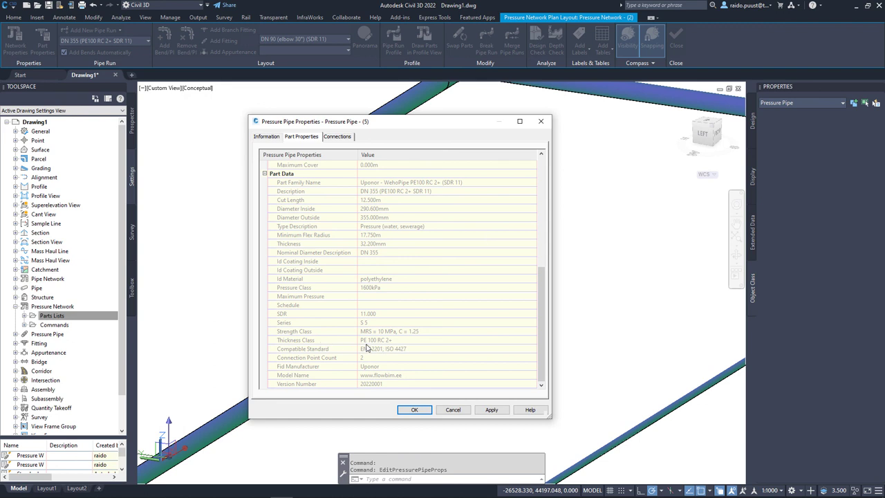
mouse_move(382, 345)
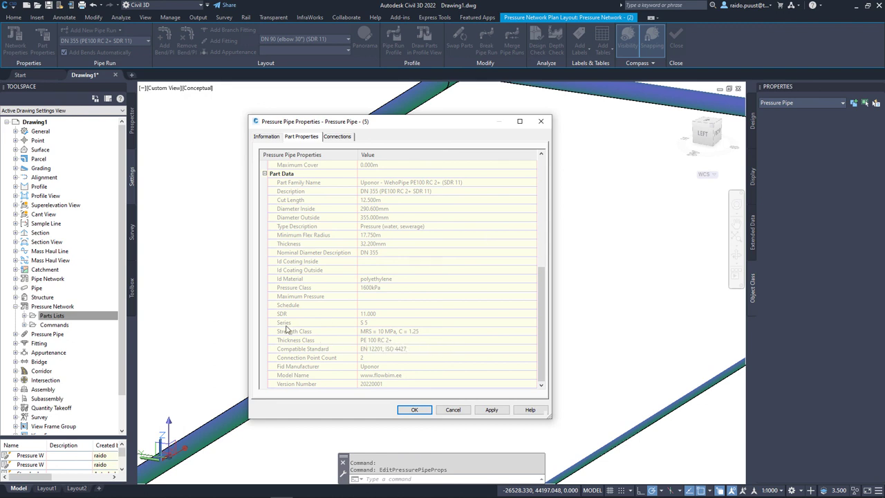
mouse_move(313, 290)
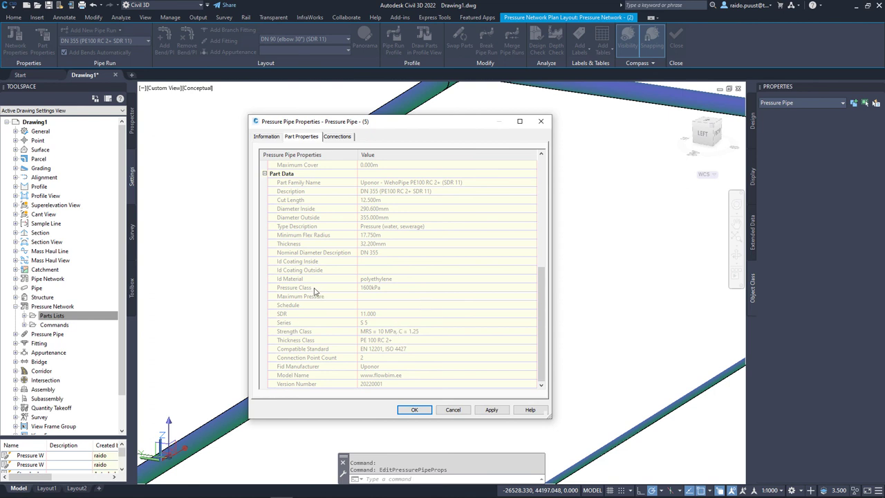
mouse_move(375, 296)
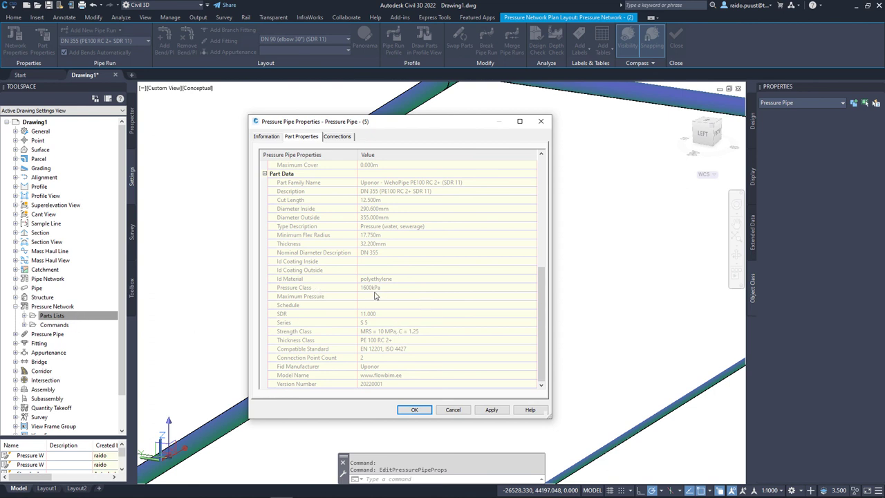